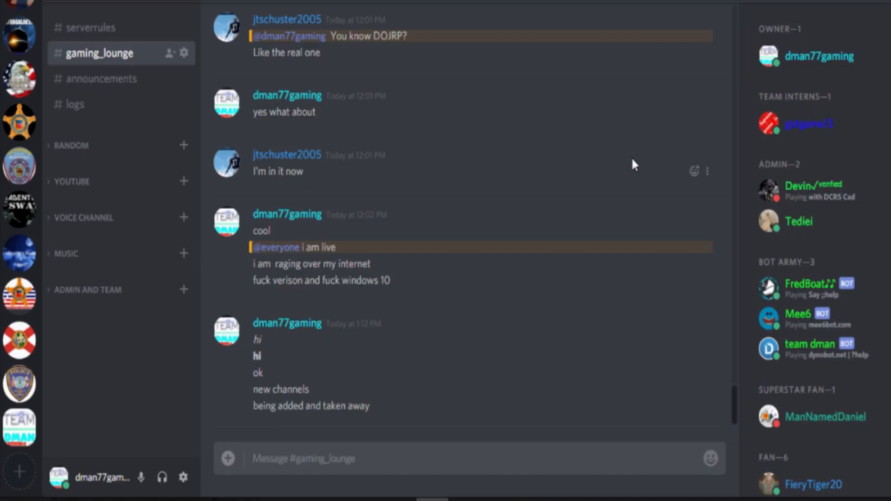
mouse_move(533, 114)
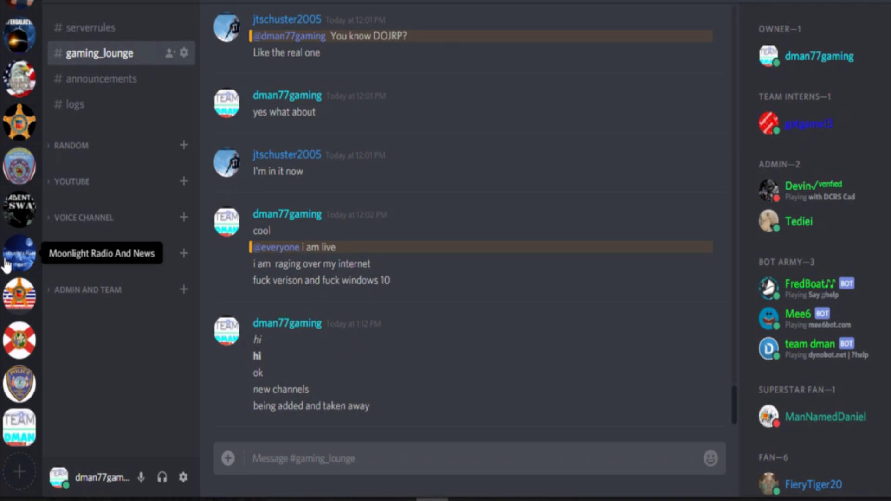
- Start creating a brand-new server and set its region to US East
left_click(19, 471)
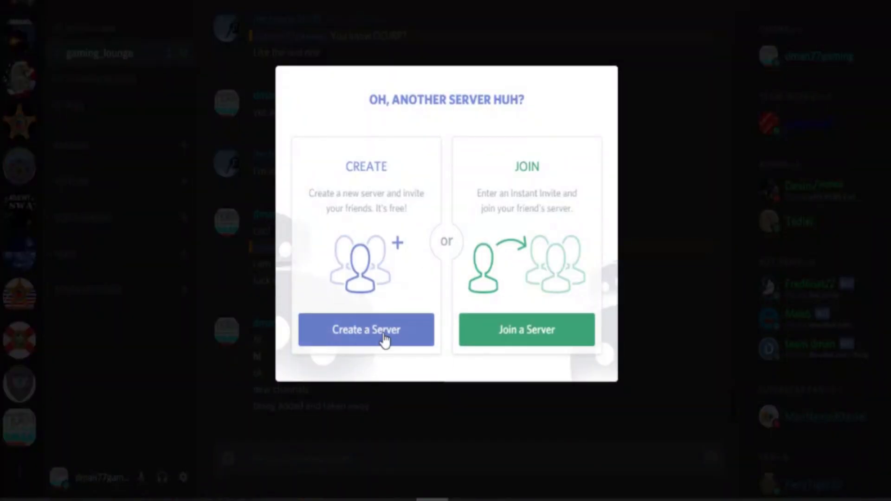
left_click(365, 330)
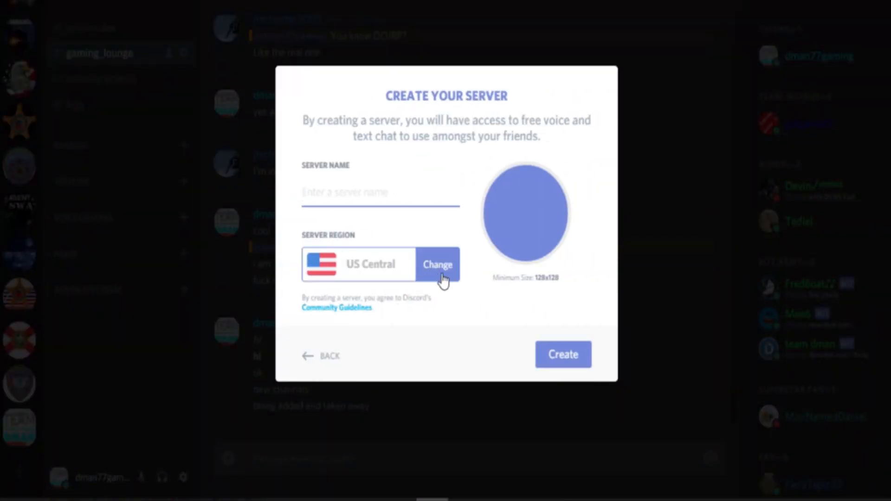
left_click(437, 265)
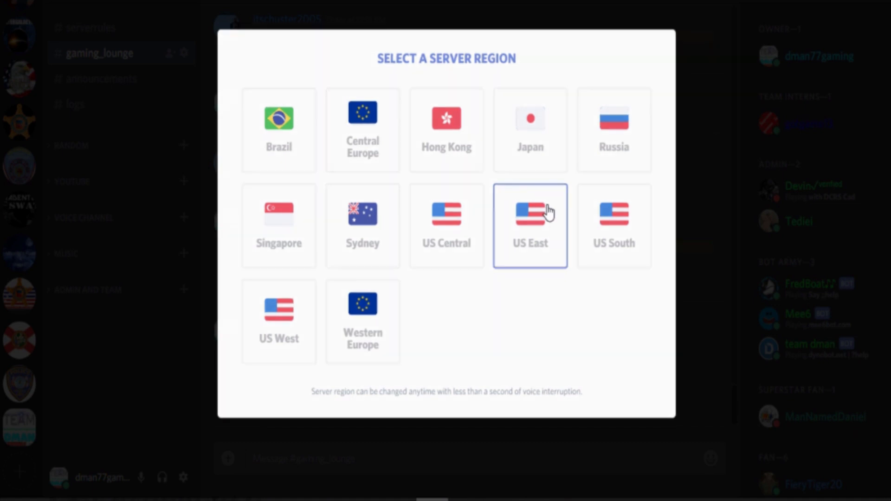
left_click(531, 226)
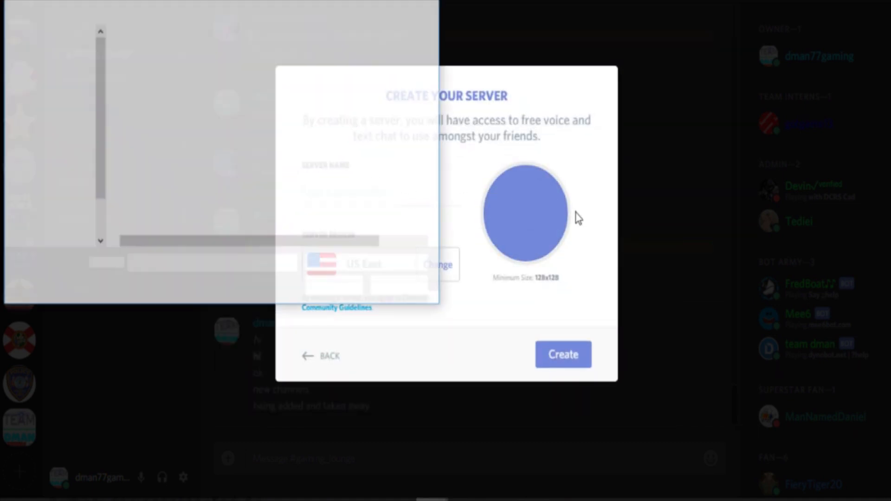
- Use the Desktop 'discord tatorial' image as the icon, name the server and create it
left_click(525, 212)
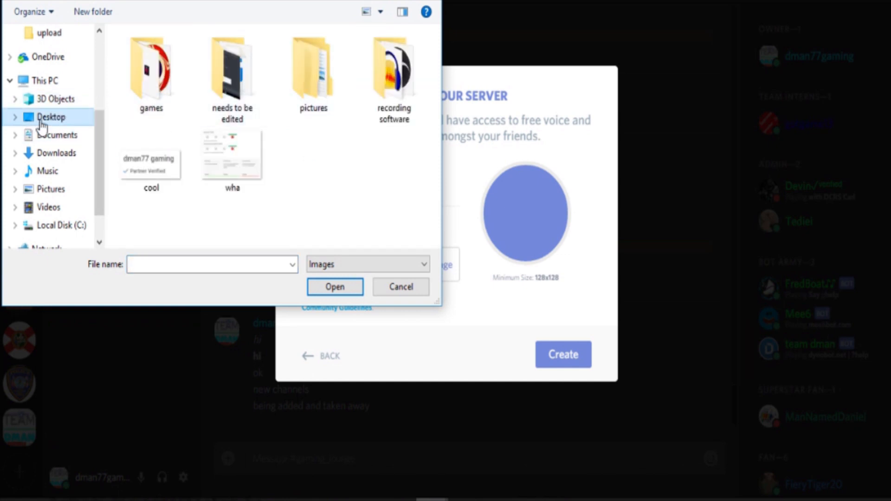
left_click(50, 117)
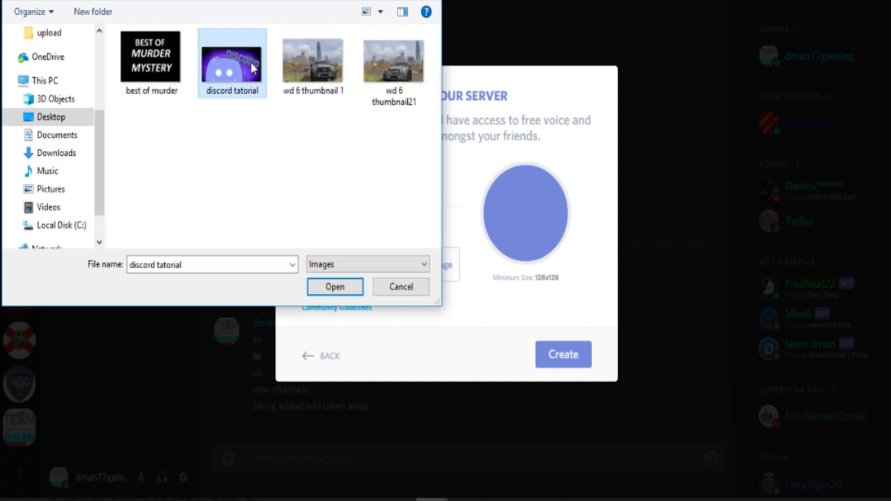
left_click(335, 287)
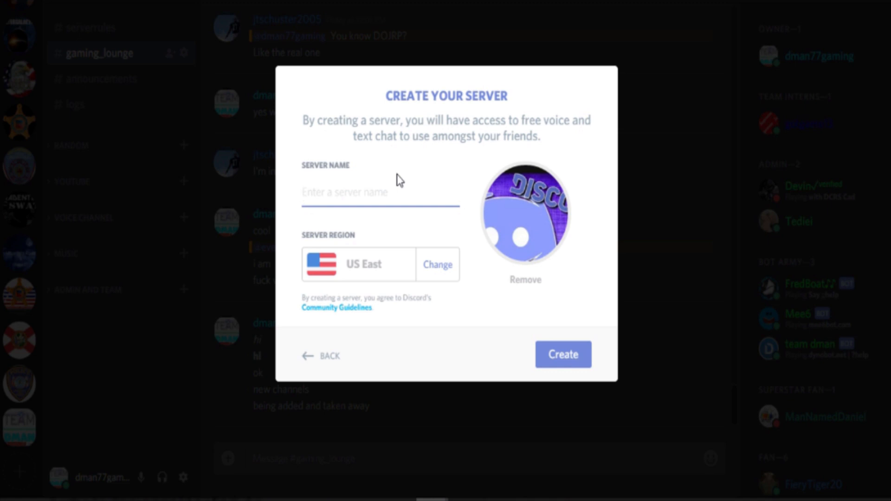
type("testimng")
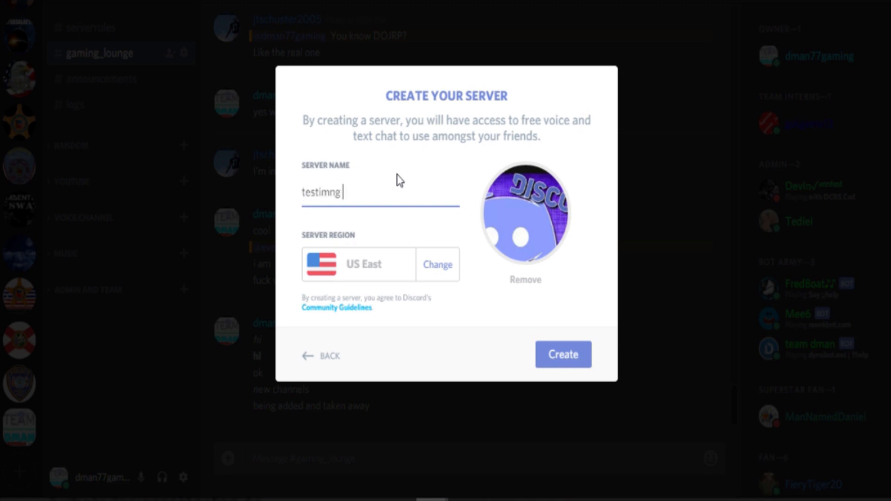
type("testing abnd")
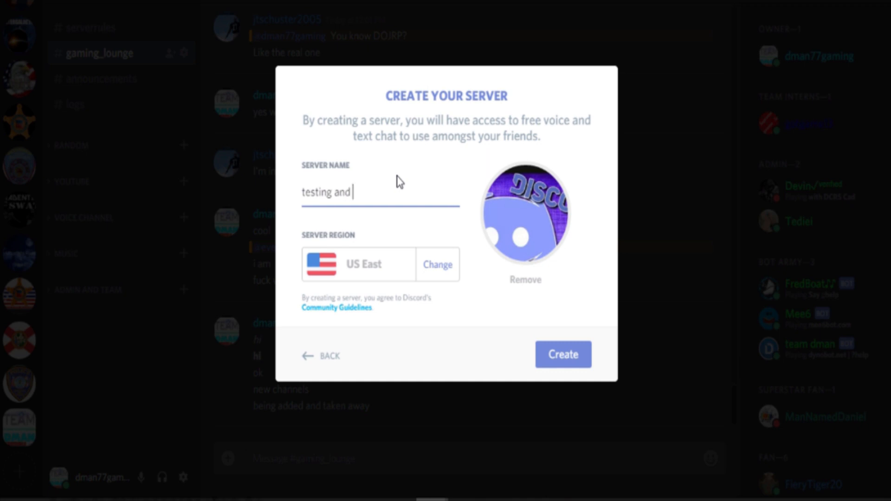
left_click(563, 353)
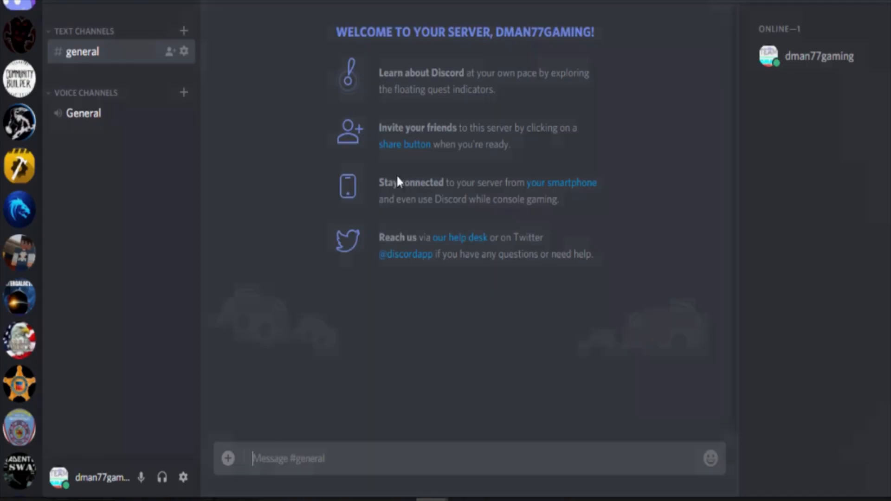
- Join the General voice channel, dismiss the Invite Your Friends prompt and disconnect
left_click(404, 144)
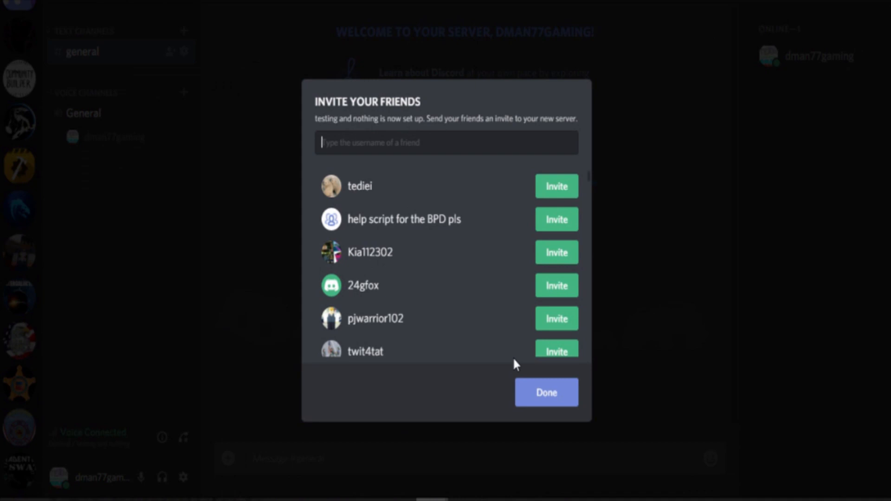
left_click(545, 392)
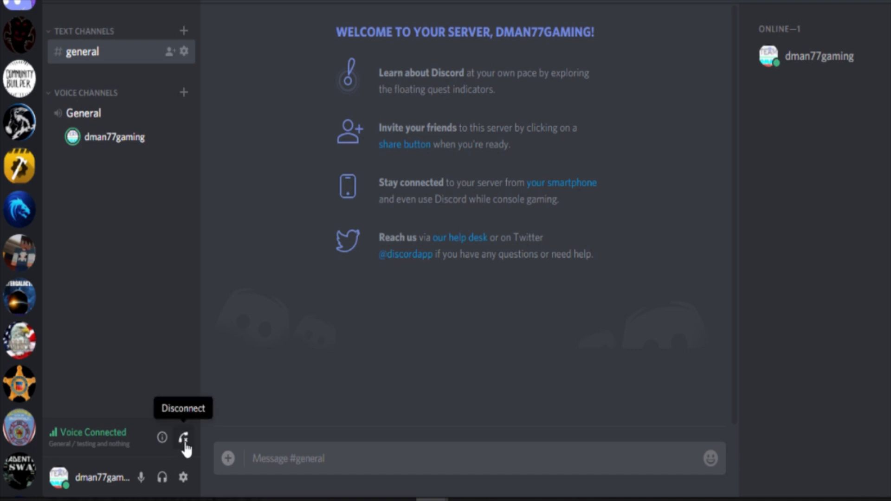
left_click(183, 437)
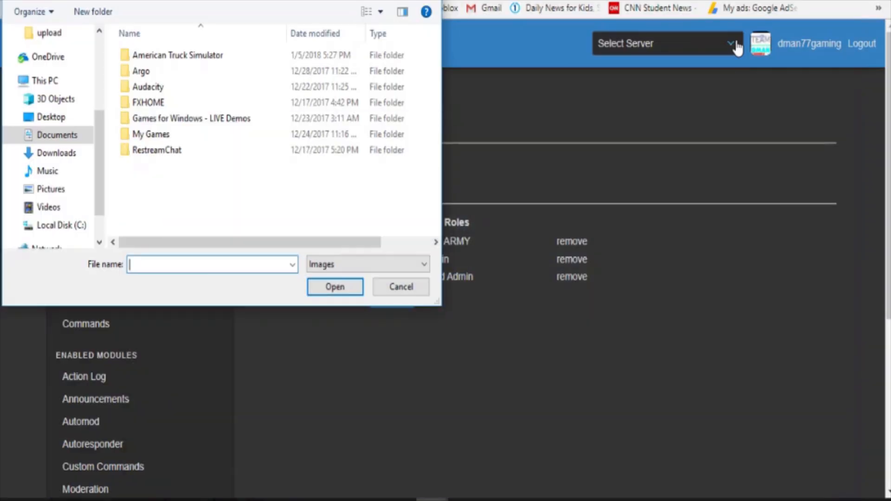
- Cancel the file picker, switch to the Team Dman server and scroll through its members and chat
left_click(400, 287)
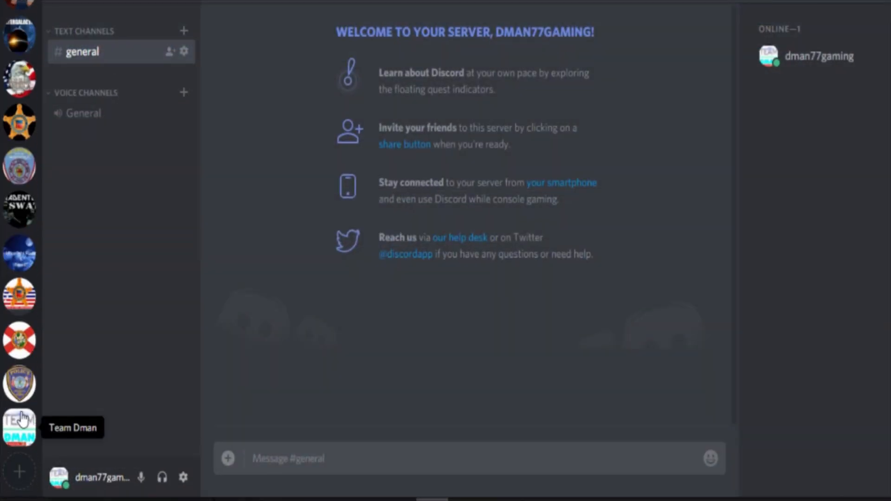
left_click(20, 427)
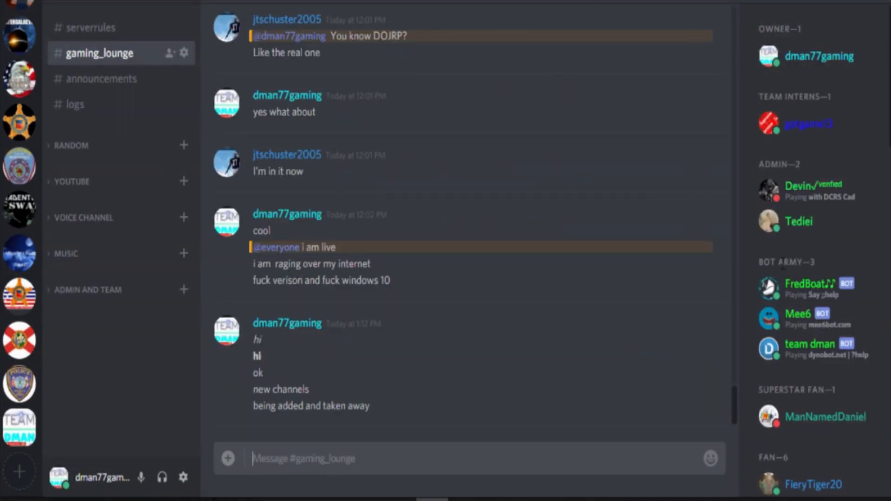
scroll("down", 3)
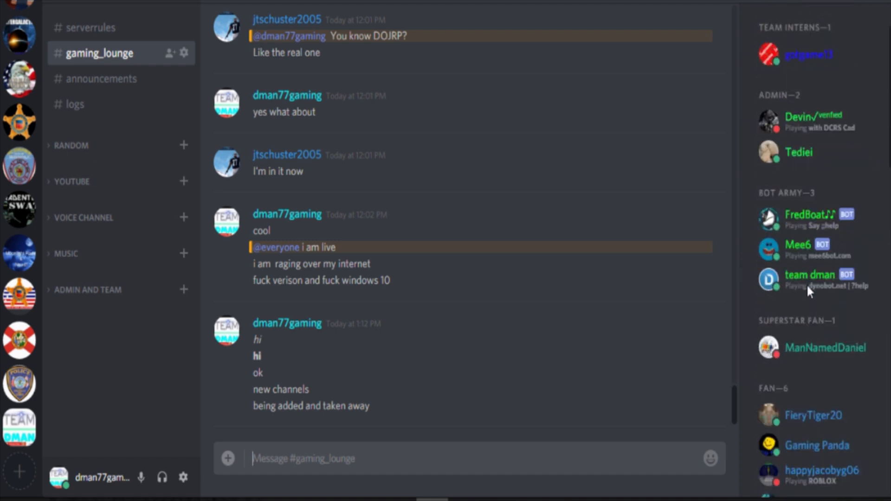
scroll("down", 3)
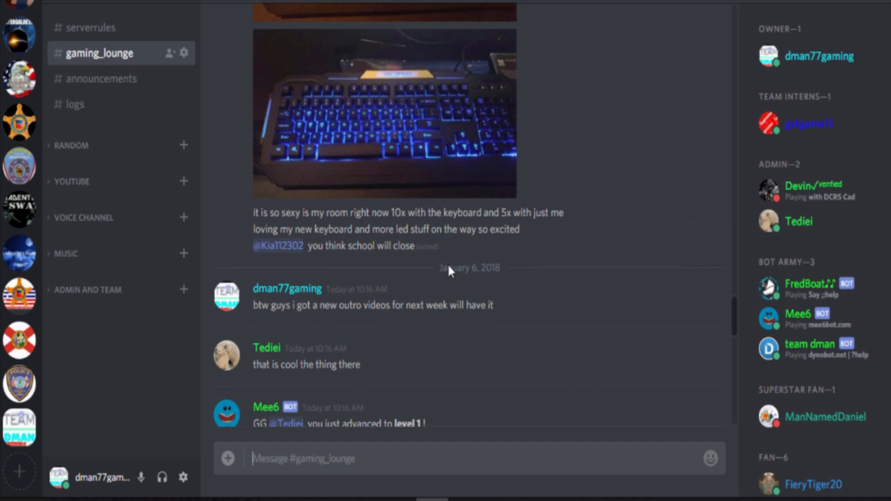
scroll("down", 3)
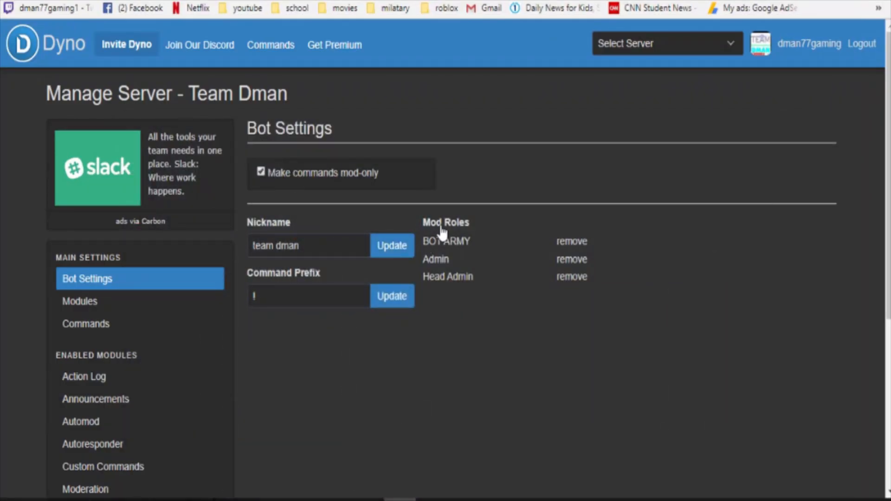
left_click(667, 44)
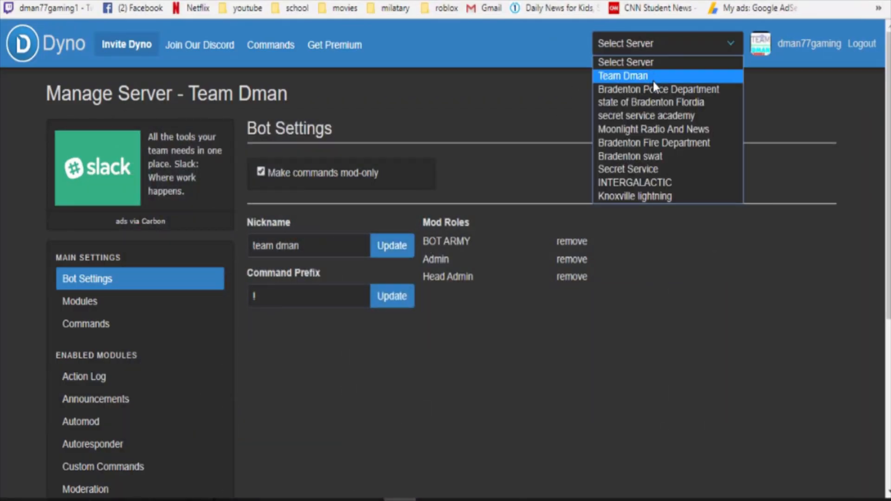
mouse_move(674, 165)
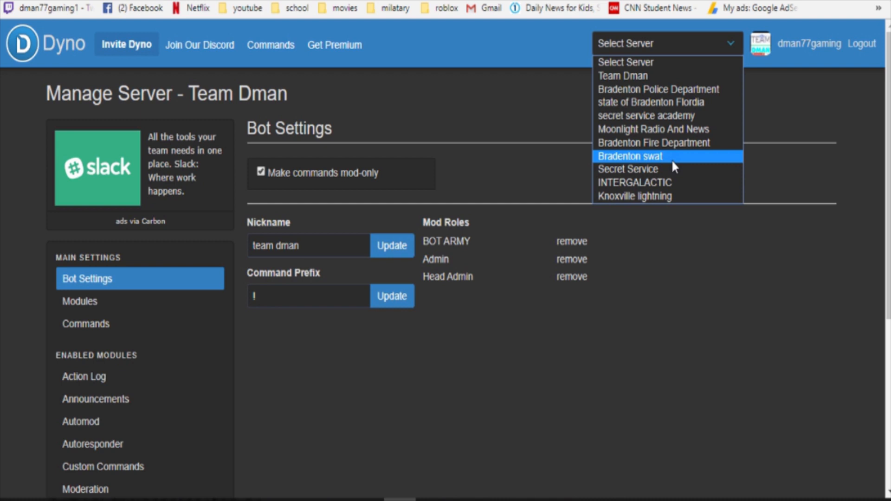
mouse_move(767, 244)
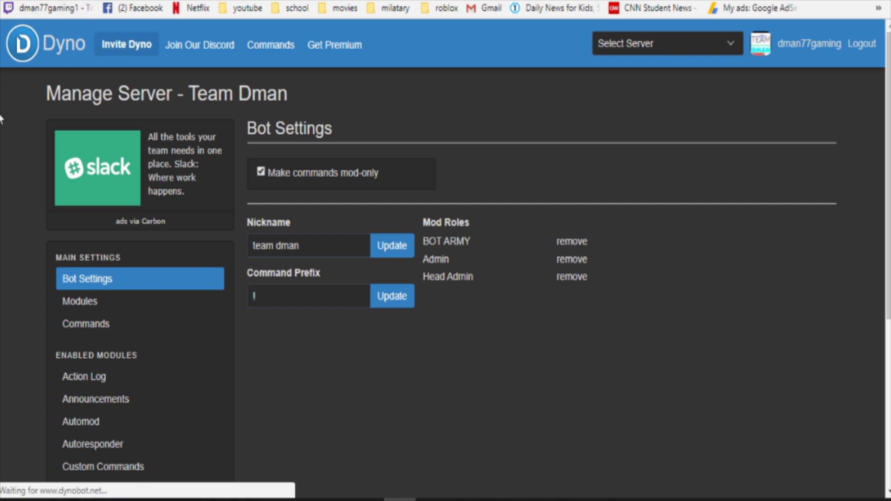
left_click(666, 44)
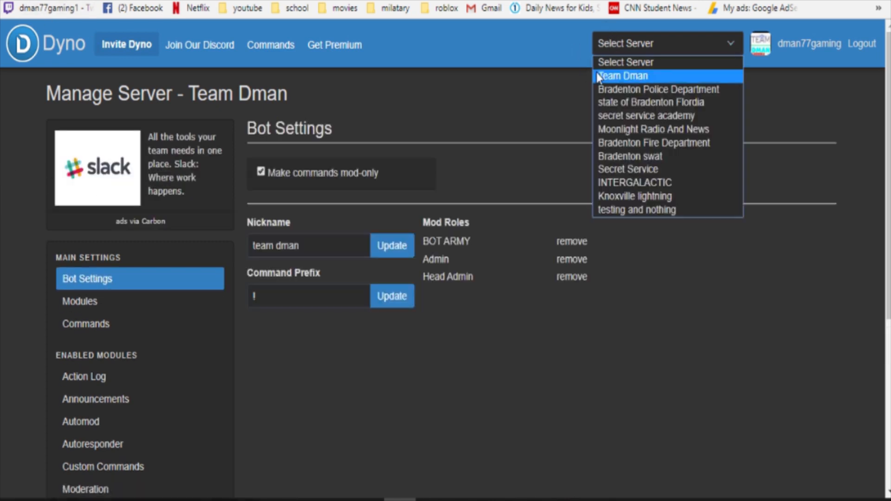
left_click(637, 210)
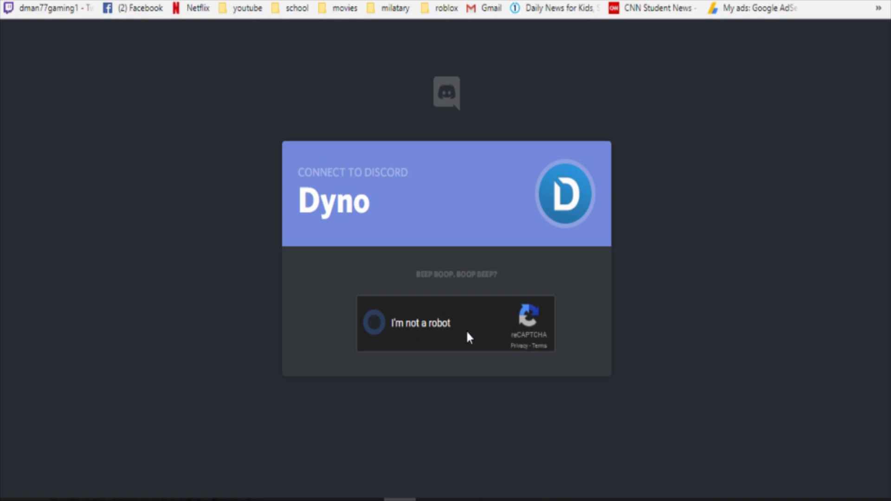
left_click(374, 323)
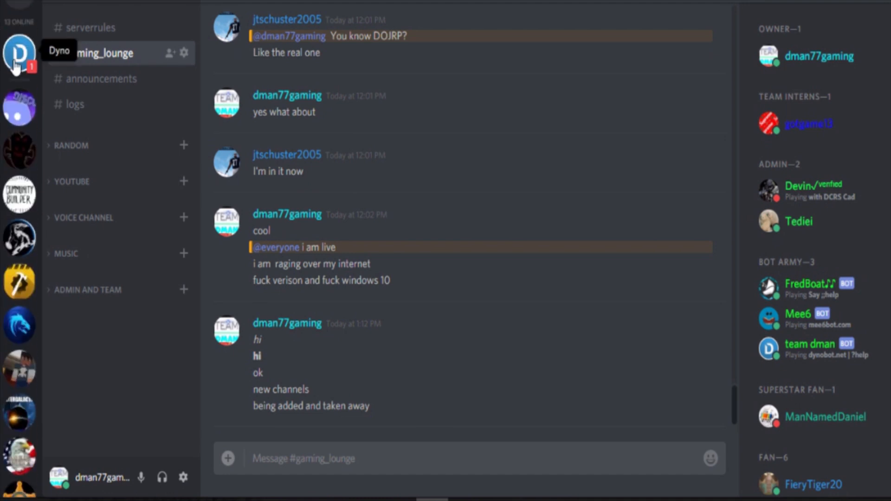
- Visit the Friends and direct messages view from the top of the server list
left_click(20, 55)
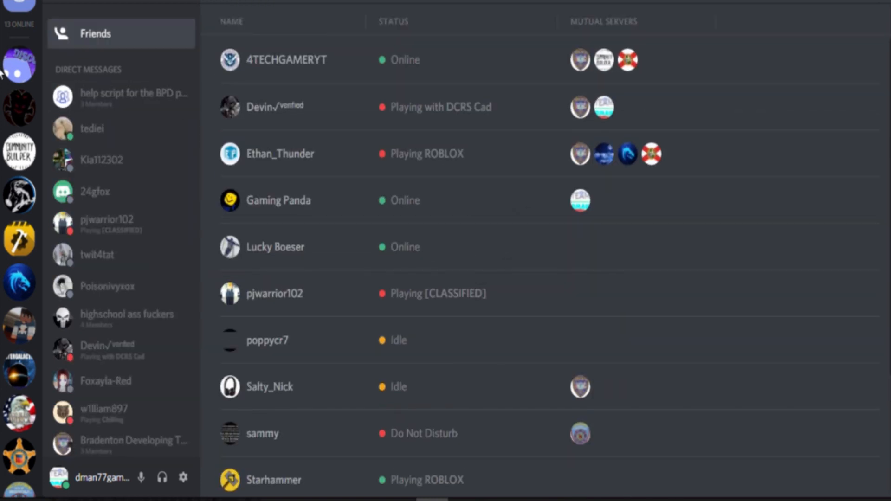
left_click(19, 65)
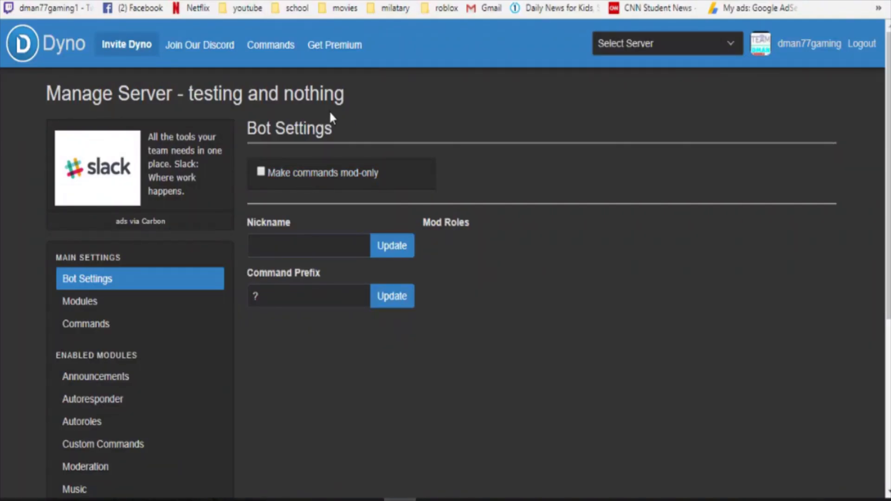
- Set Dyno's command prefix to '!'
left_click(308, 246)
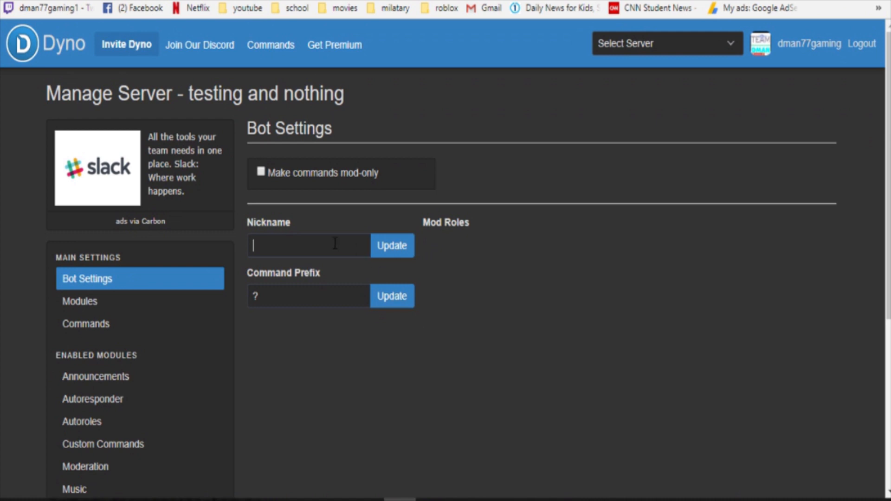
scroll("down", 3)
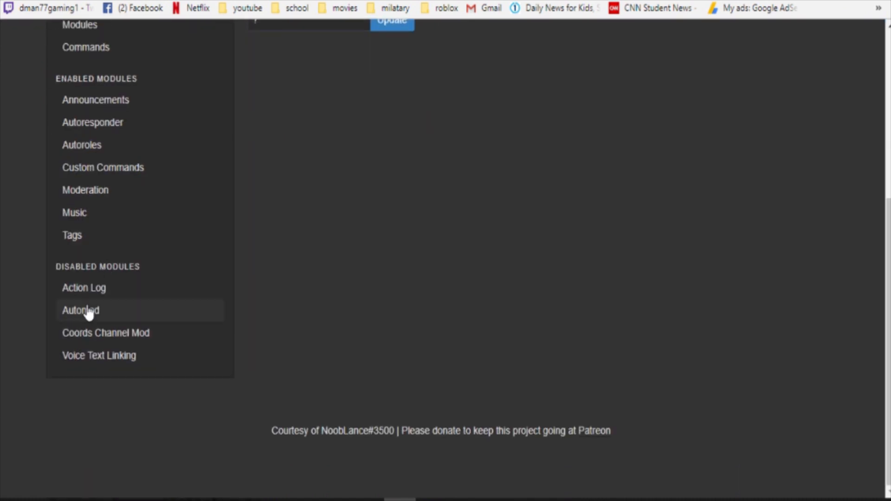
scroll("up", 3)
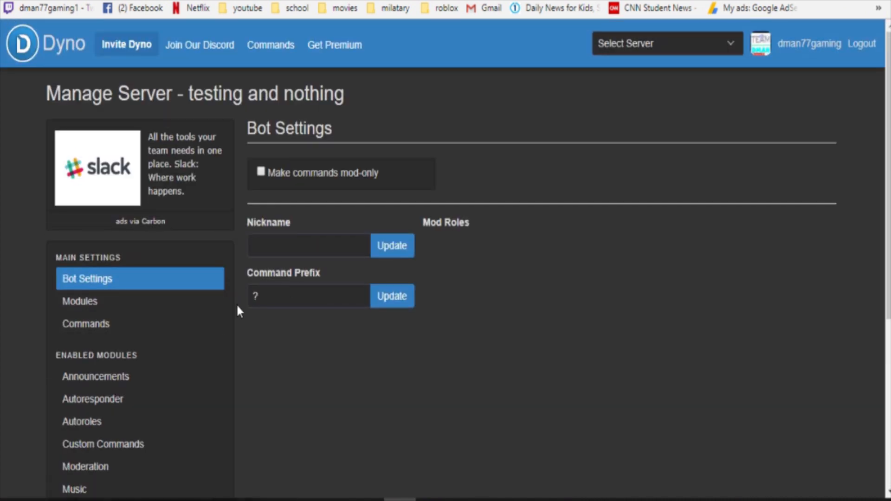
left_click(308, 295)
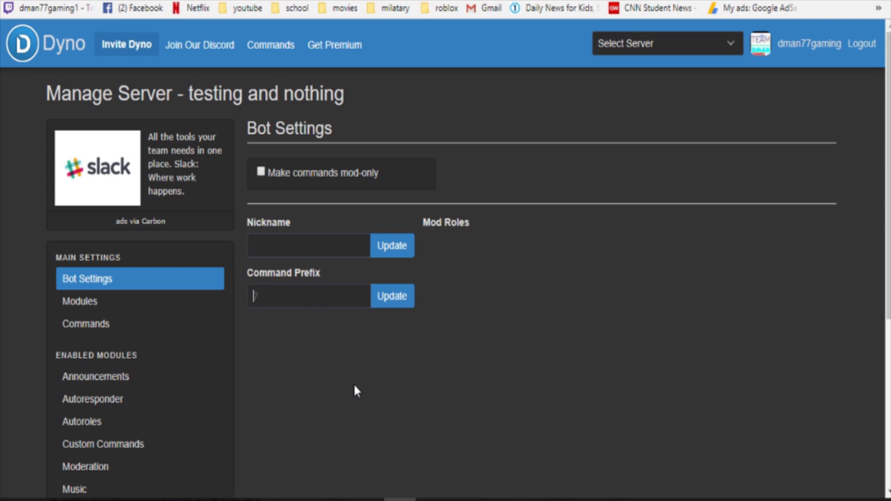
type("!")
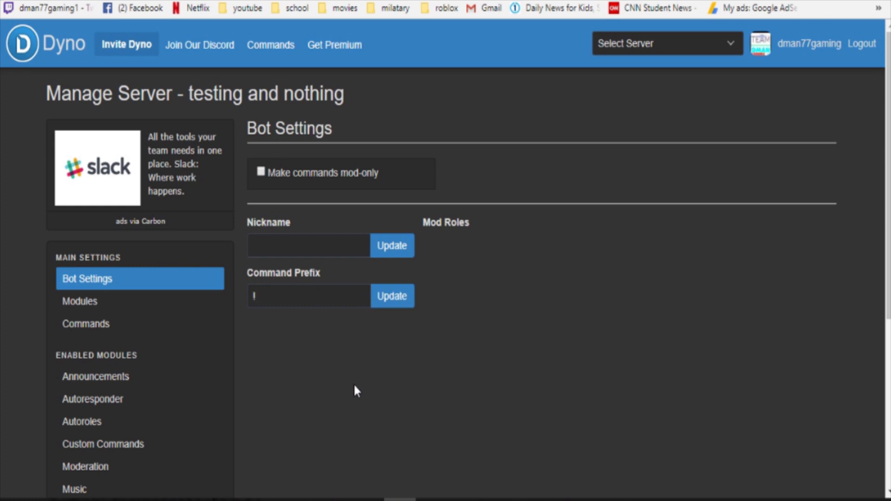
- Give the bot the nickname 'test' and make commands mod-only
left_click(309, 245)
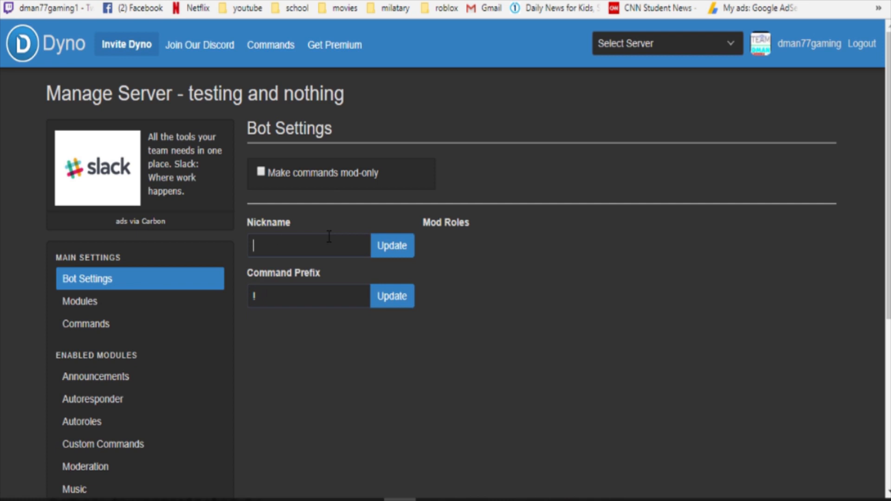
type("test")
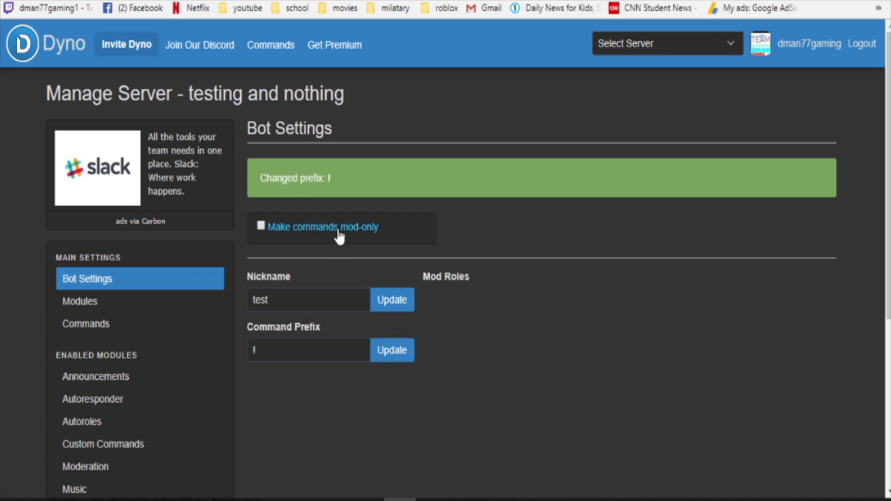
left_click(261, 226)
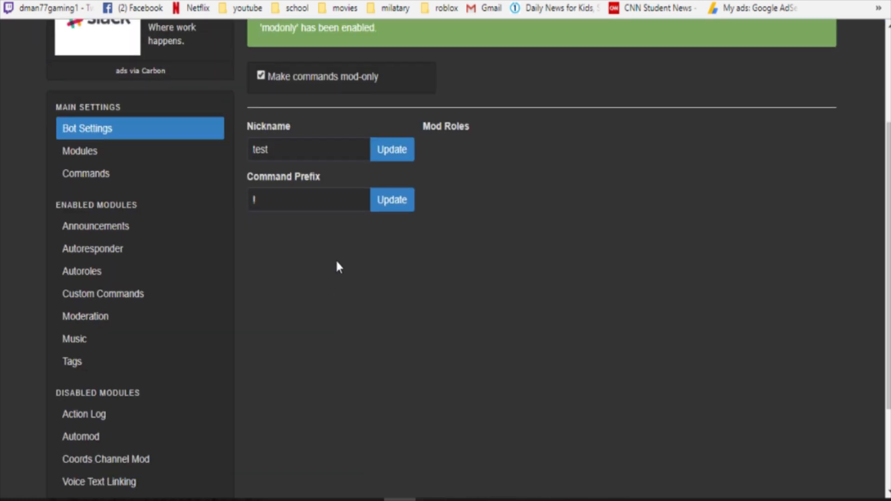
mouse_move(383, 274)
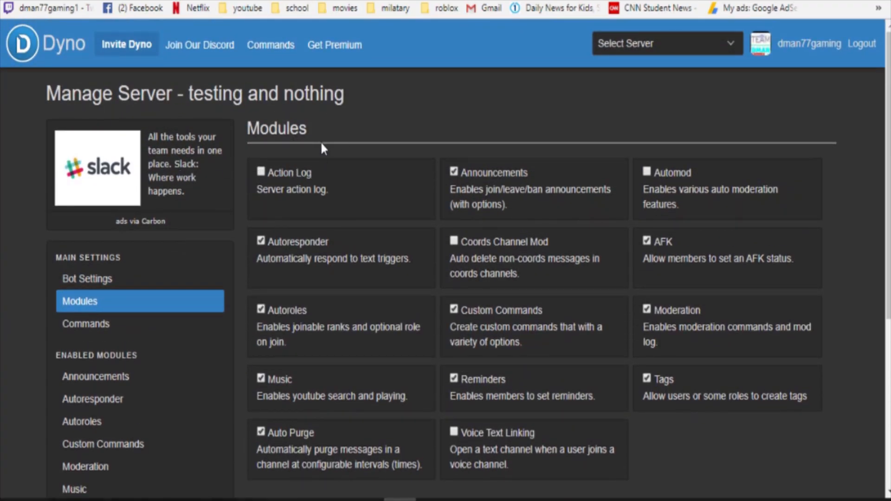
- Enable the Action Log and Automod modules, toggling Action Log off and back on
left_click(261, 171)
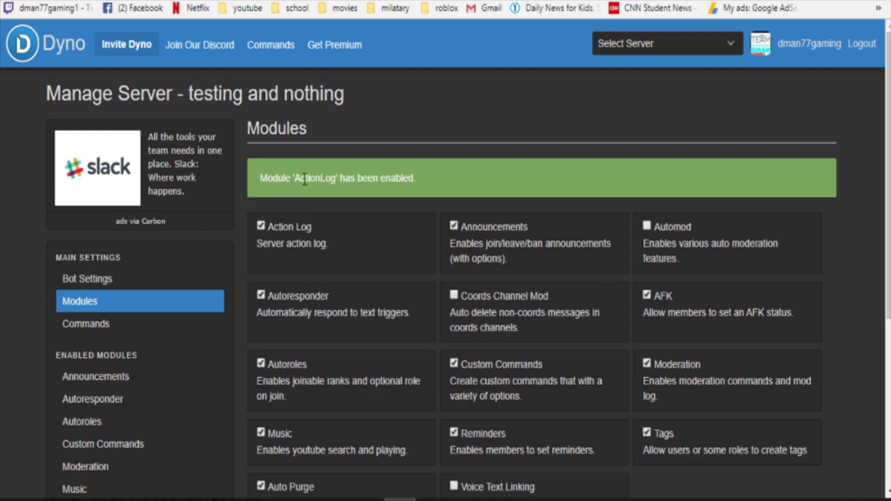
mouse_move(564, 211)
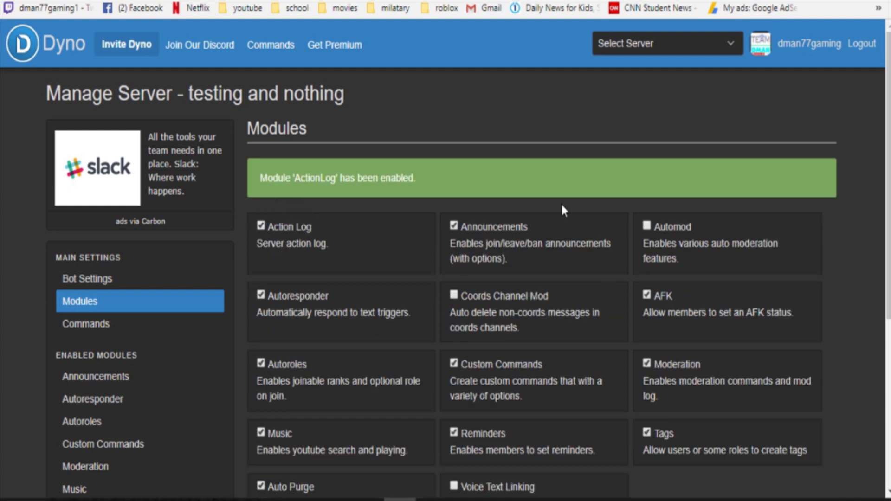
scroll("down", 3)
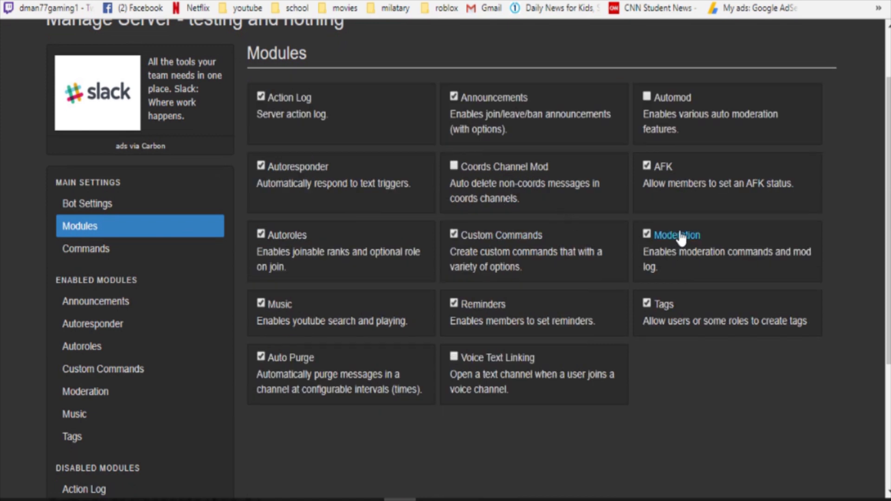
mouse_move(415, 62)
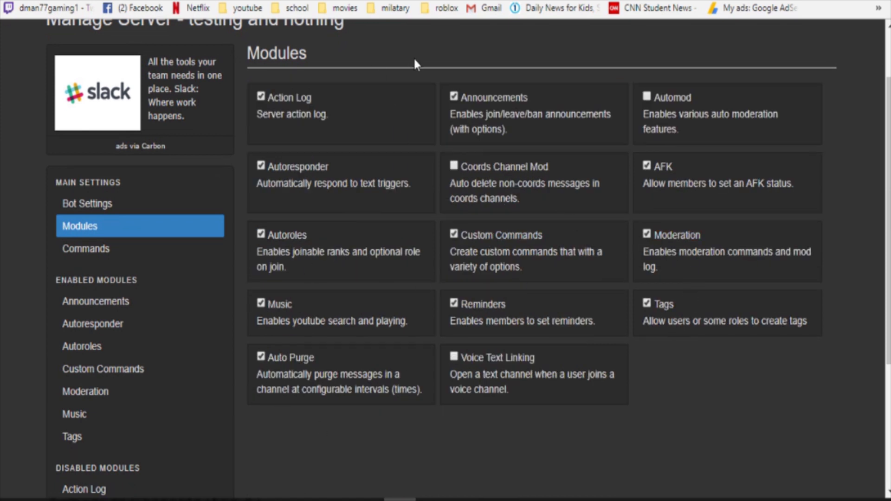
left_click(646, 97)
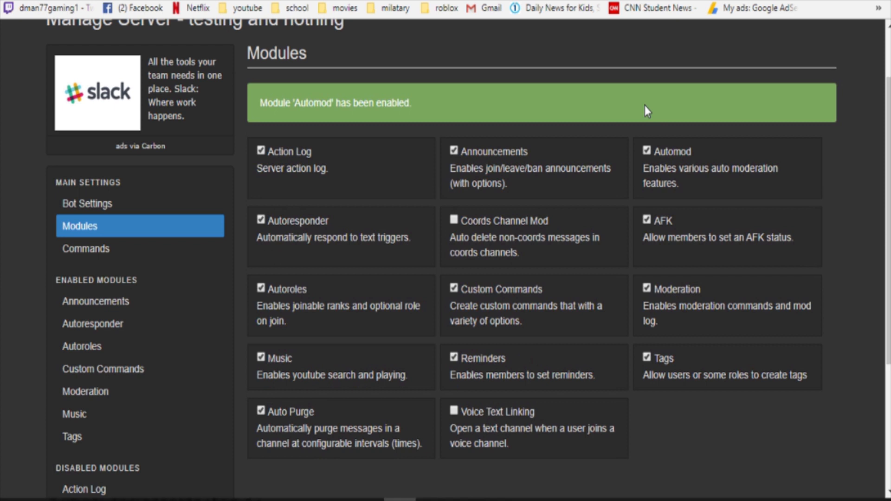
mouse_move(294, 169)
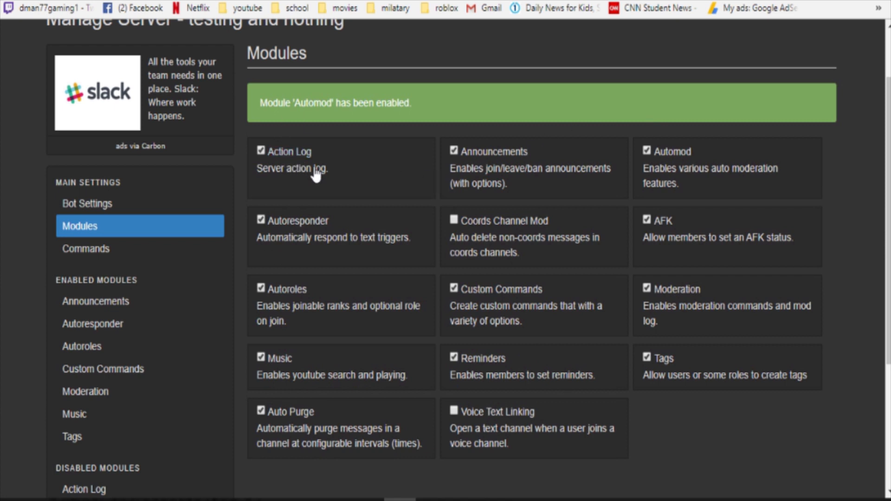
left_click(261, 150)
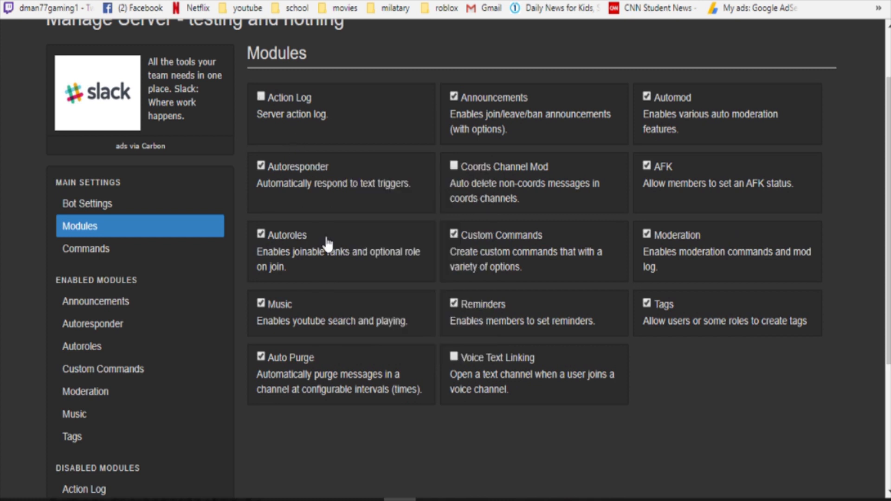
left_click(261, 95)
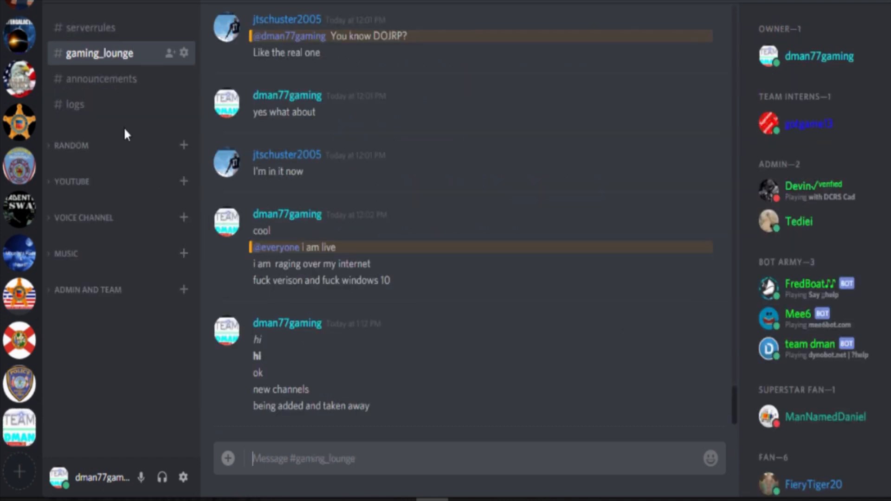
- Browse the #logs channel's deletions, edits, bans and voice-activity entries
left_click(74, 103)
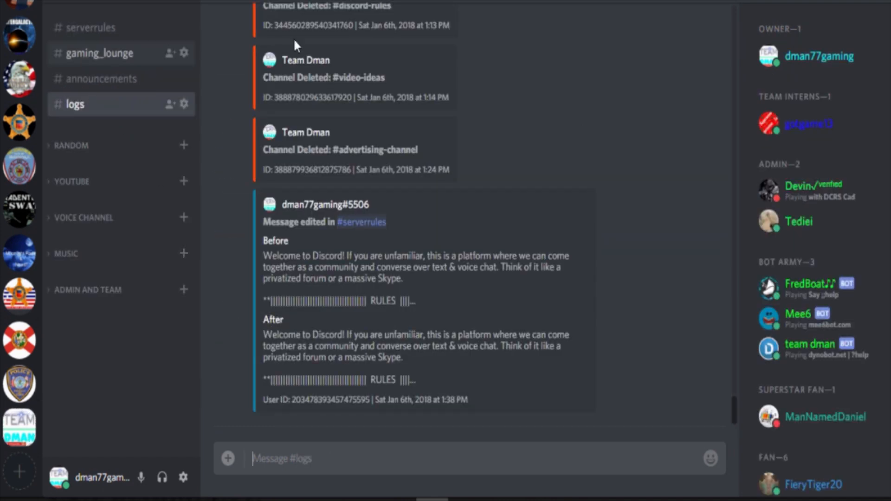
scroll("down", 3)
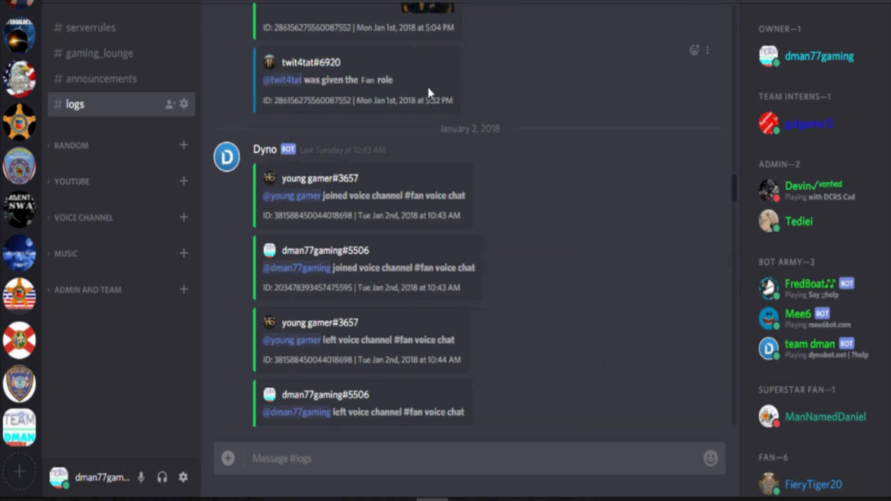
mouse_move(511, 235)
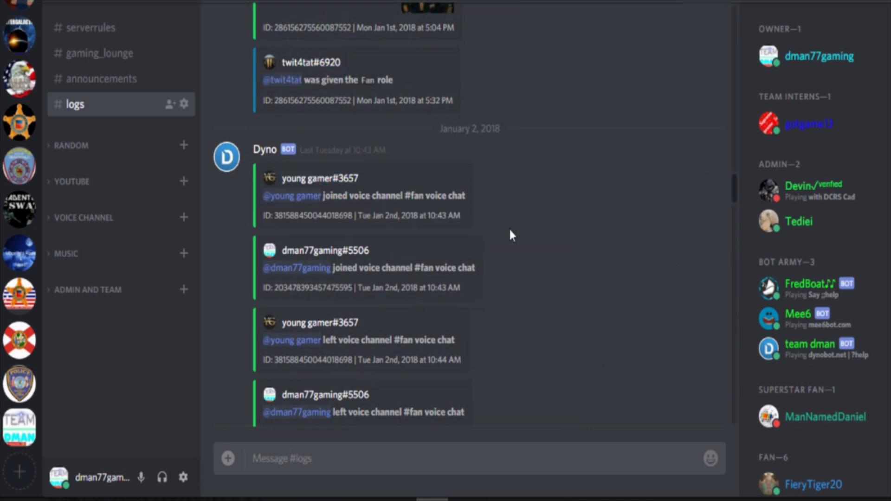
scroll("down", 3)
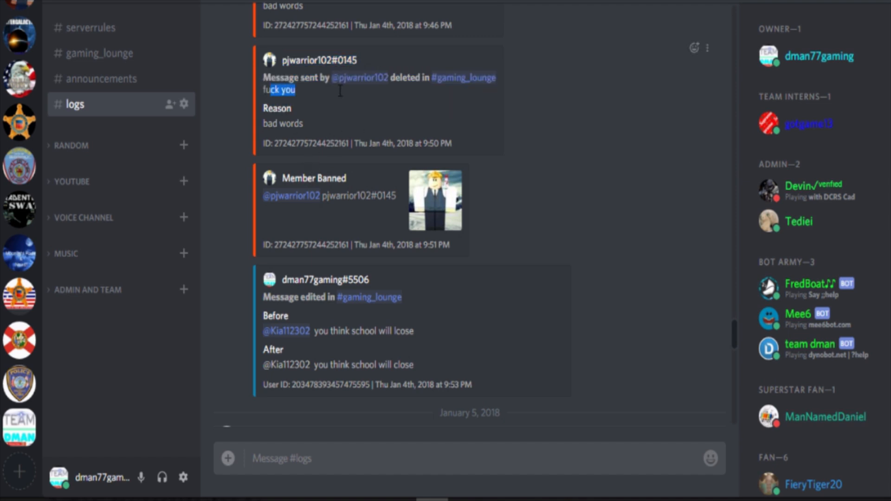
scroll("down", 3)
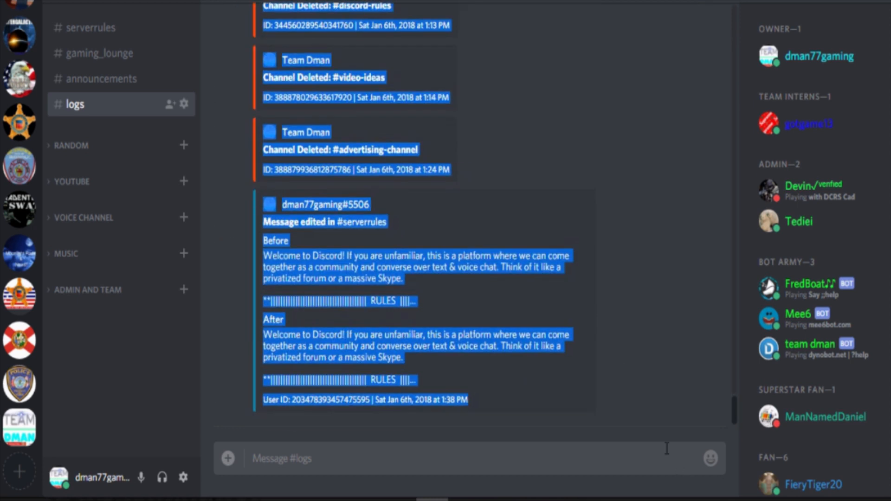
mouse_move(561, 214)
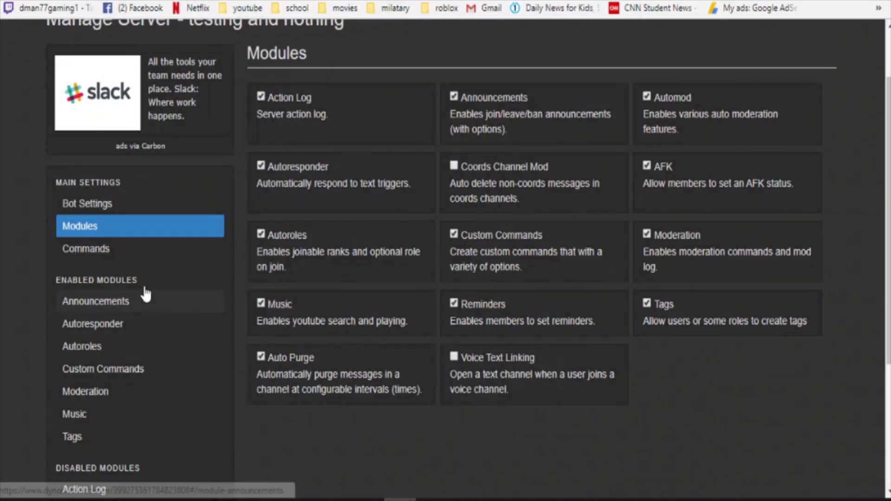
- Browse the Commands page and enable the Automod 'whitelist' command
left_click(85, 249)
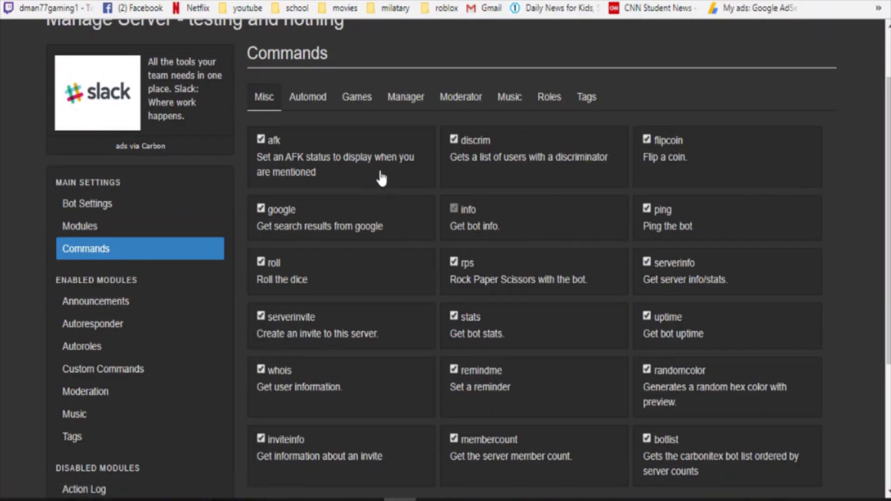
scroll("down", 3)
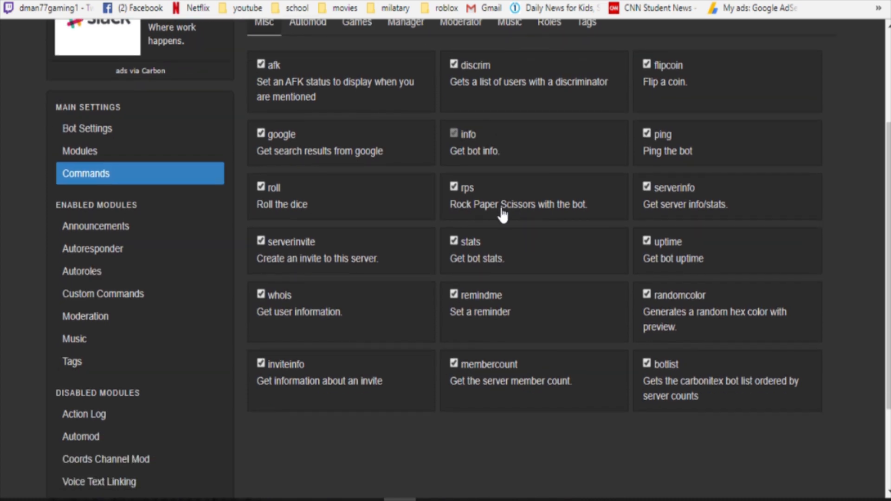
mouse_move(291, 192)
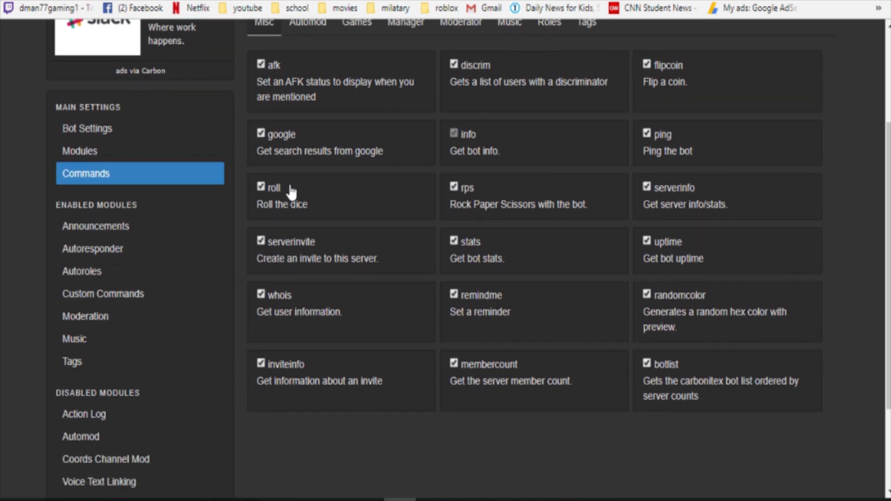
left_click(309, 96)
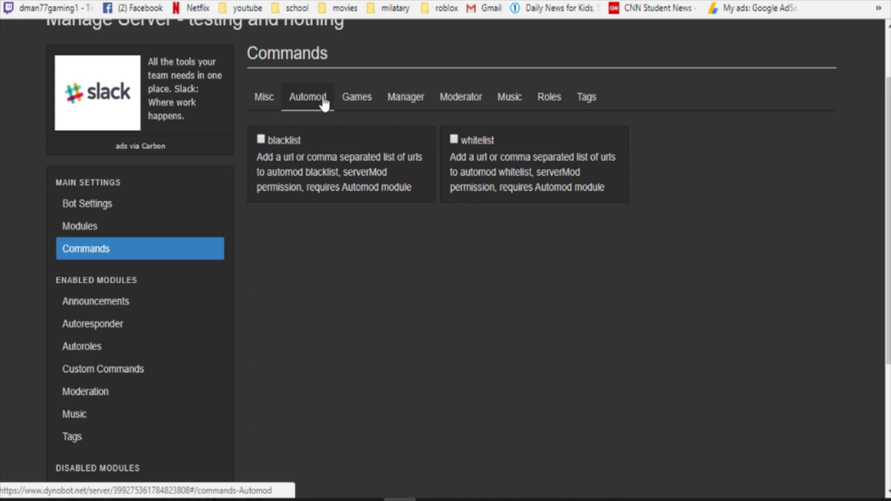
left_click(454, 139)
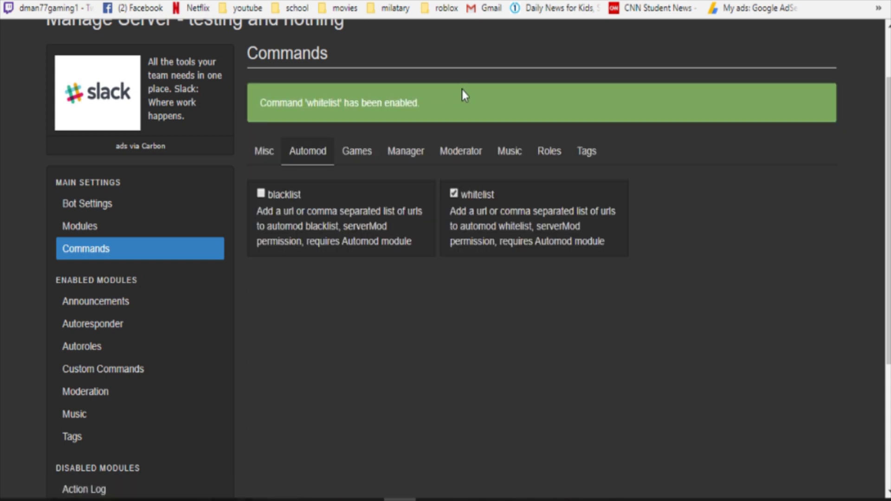
scroll("down", 3)
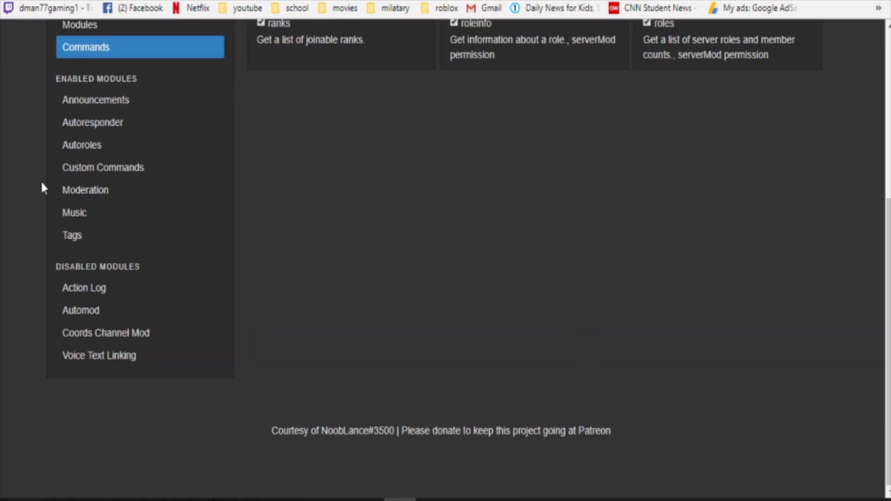
- Review the Announcements module settings for 'testing and nothing'
left_click(95, 99)
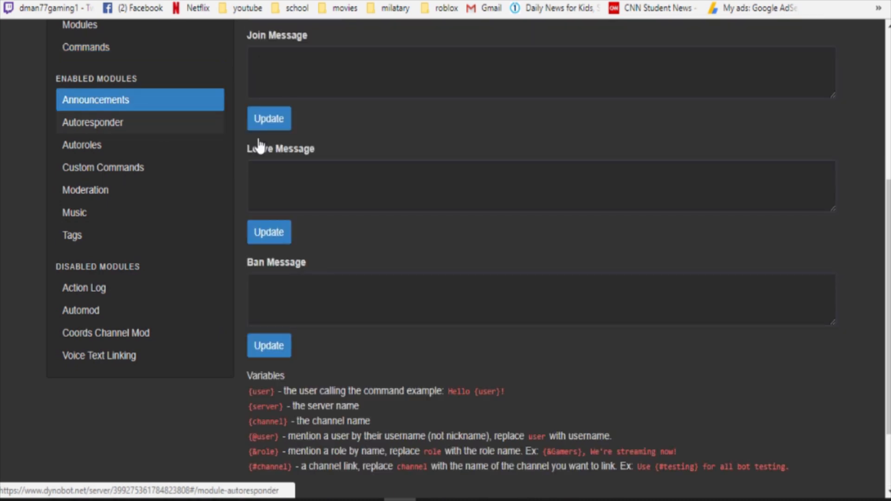
scroll("up", 3)
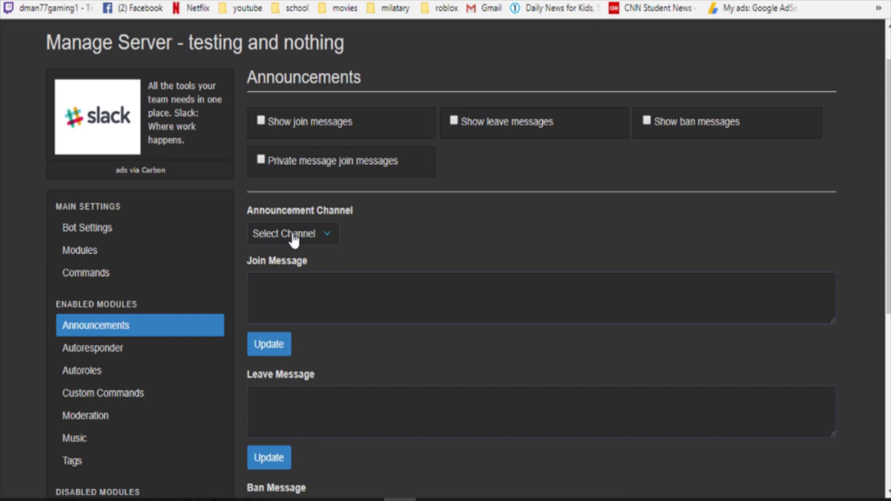
scroll("down", 3)
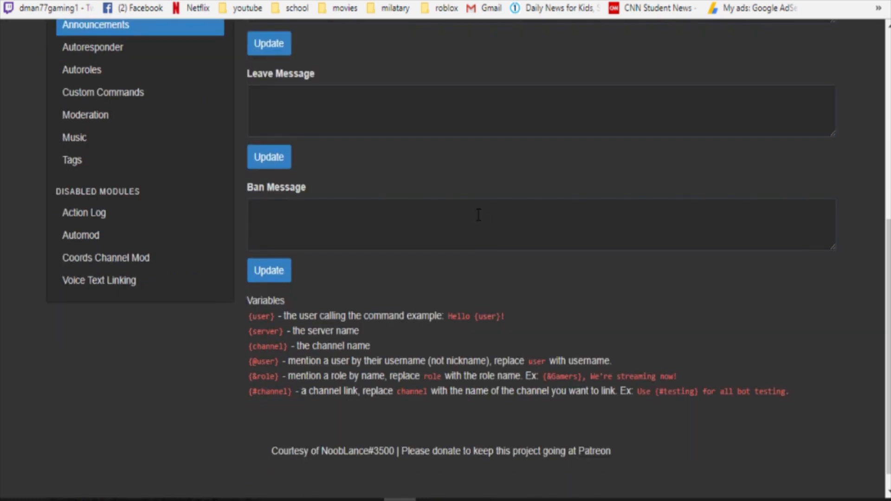
scroll("up", 3)
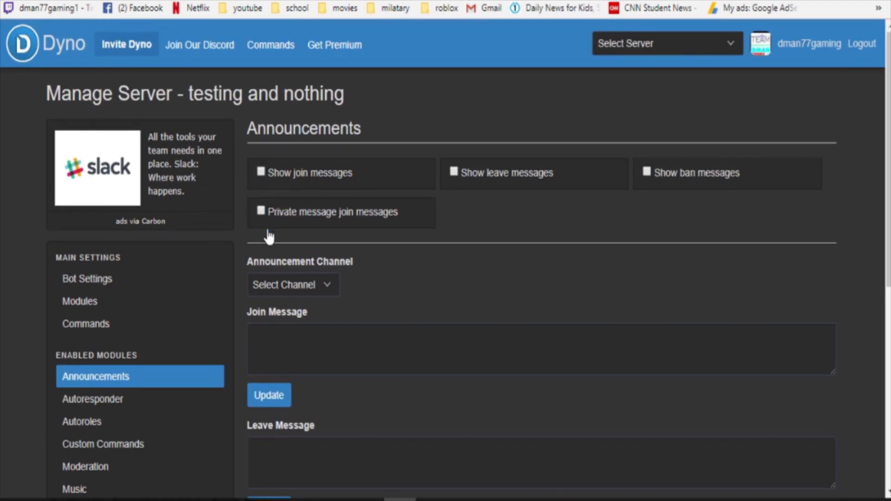
mouse_move(655, 51)
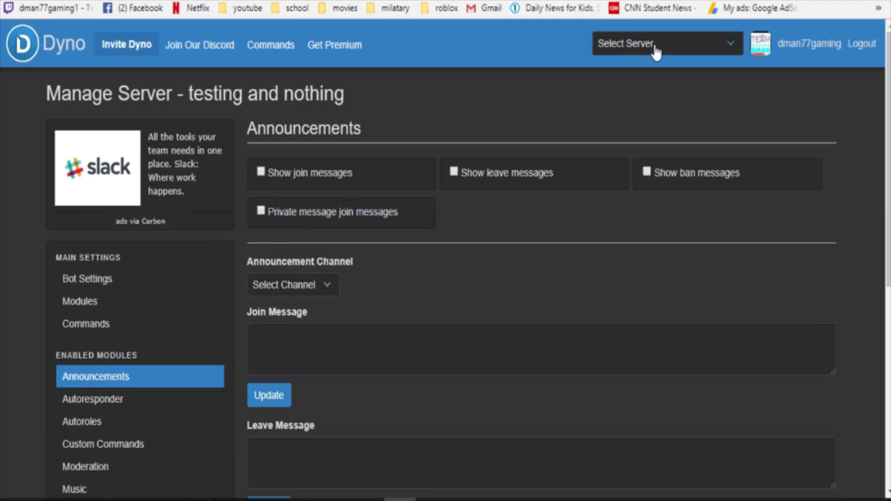
- Switch to the Team Dman server and scroll its join, leave and ban messages
left_click(665, 44)
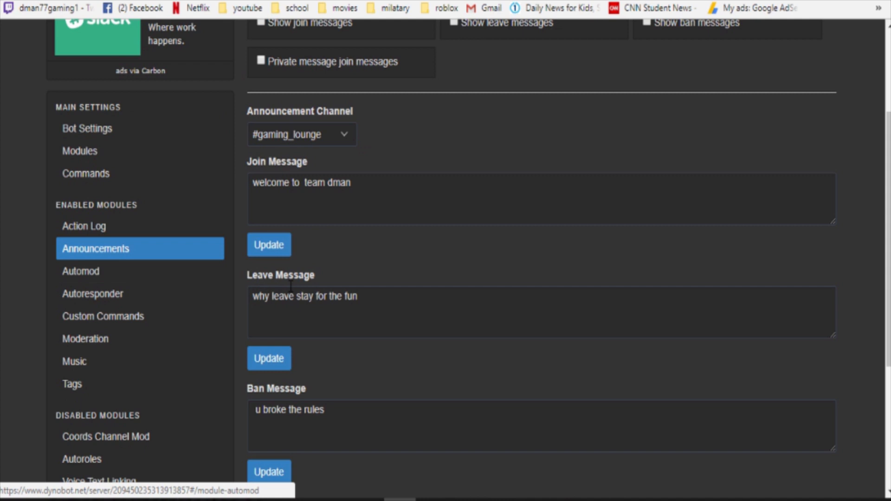
scroll("down", 3)
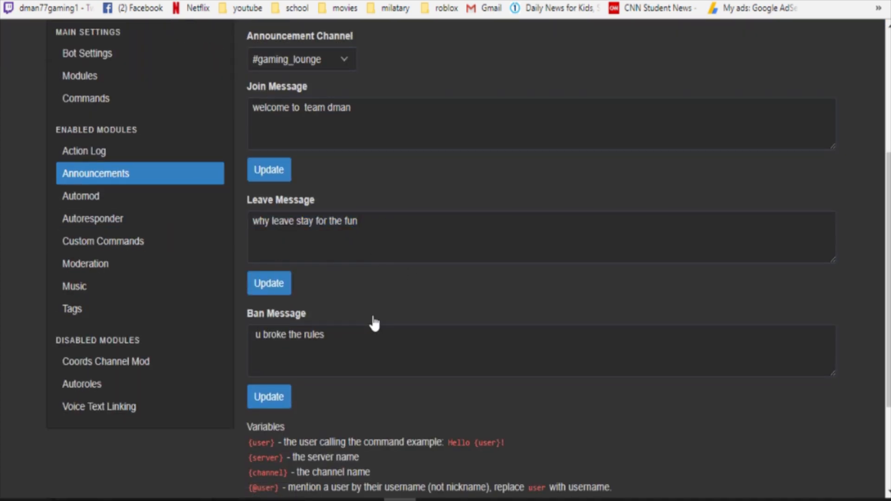
mouse_move(371, 301)
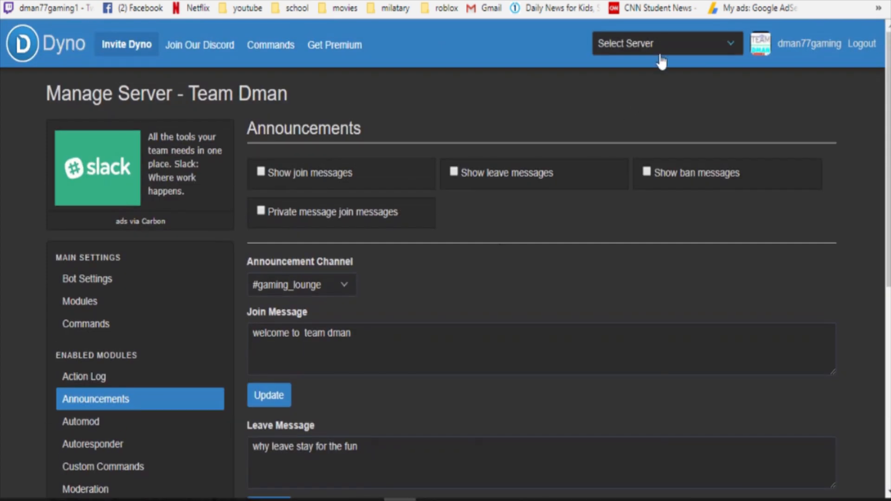
- Enable join messages, private join messages and ban messages for Team Dman and save the join message
left_click(260, 173)
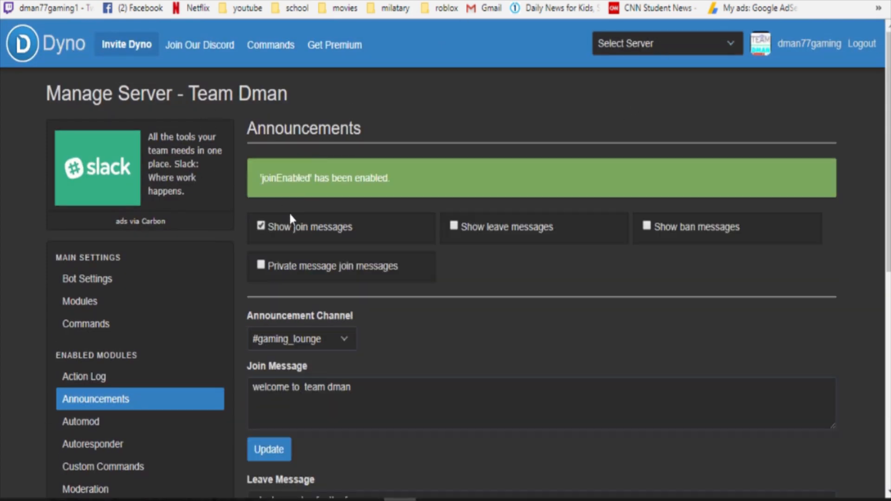
left_click(261, 266)
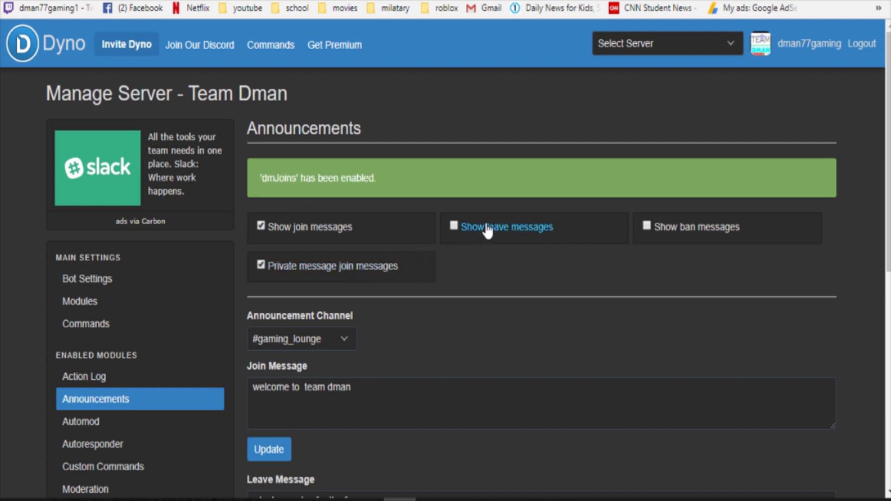
left_click(646, 227)
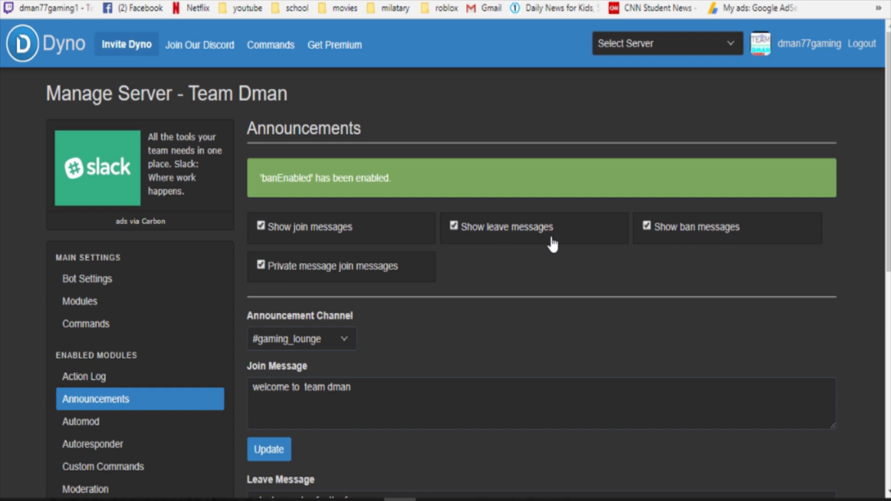
scroll("down", 3)
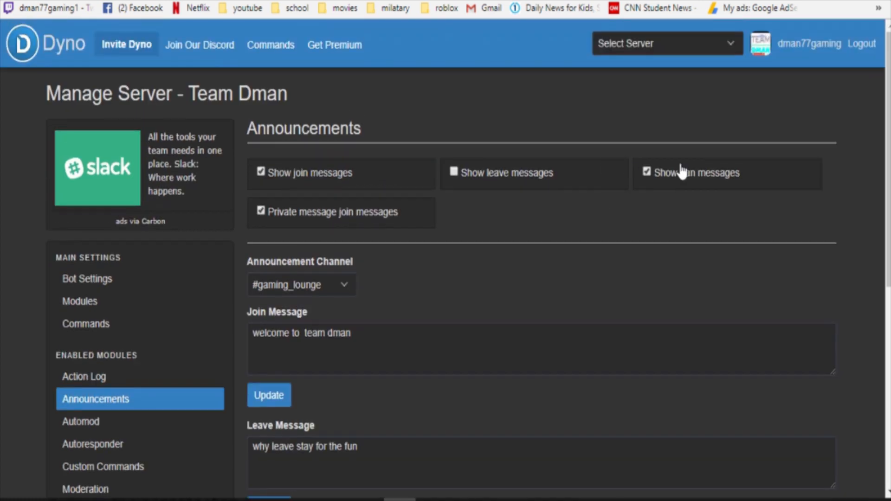
left_click(665, 44)
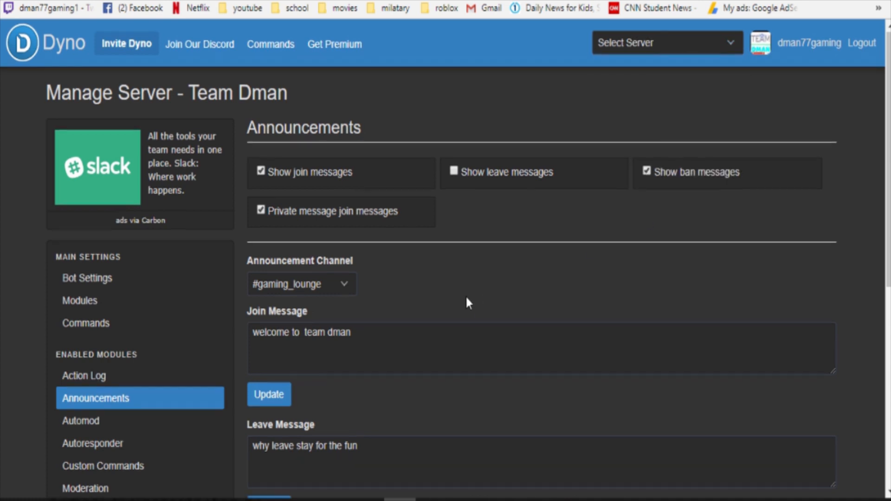
- Bring up Dyno's Select Server list to pick another server
scroll("down", 3)
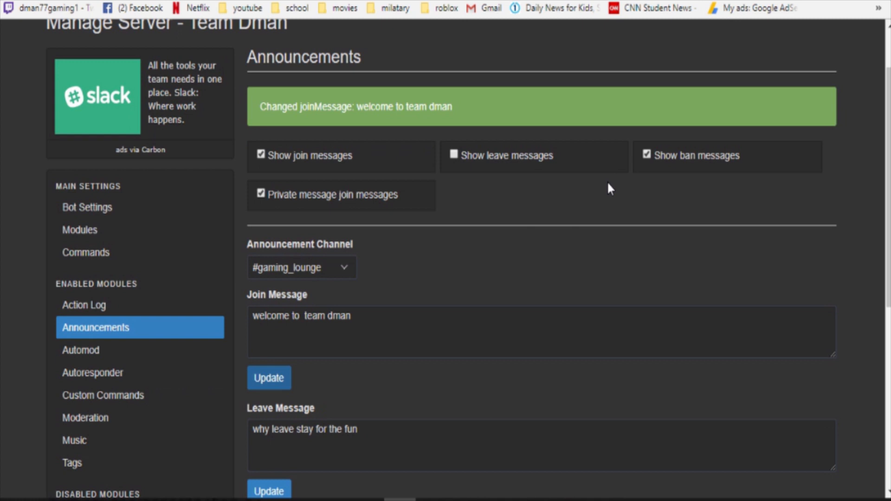
left_click(665, 44)
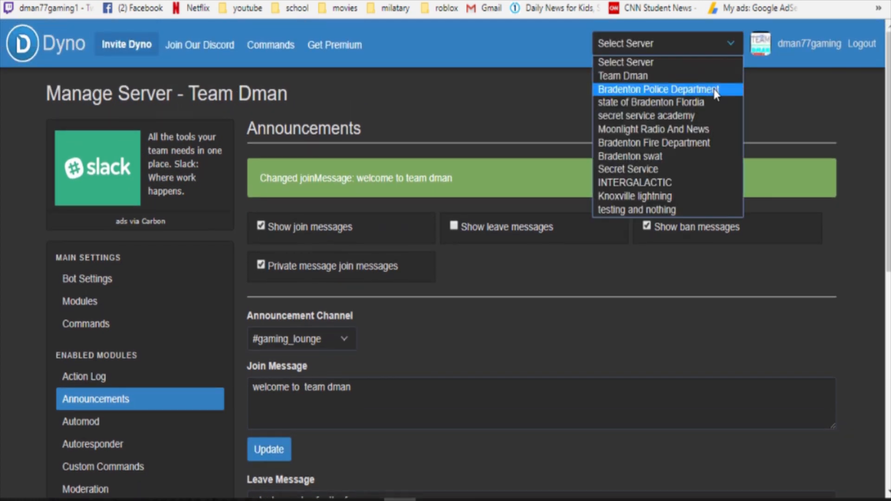
- Manage 'testing and nothing' in Dyno, view its Action Log, then return to Discord's #logs channel
left_click(637, 210)
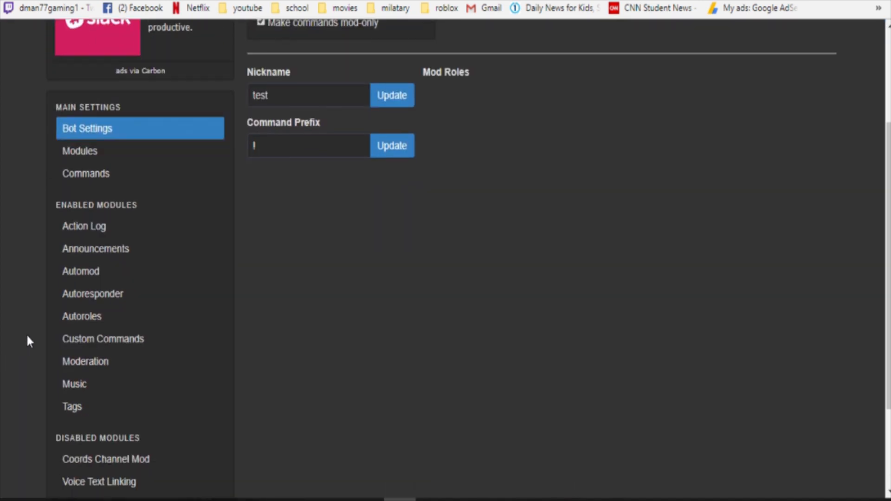
left_click(84, 225)
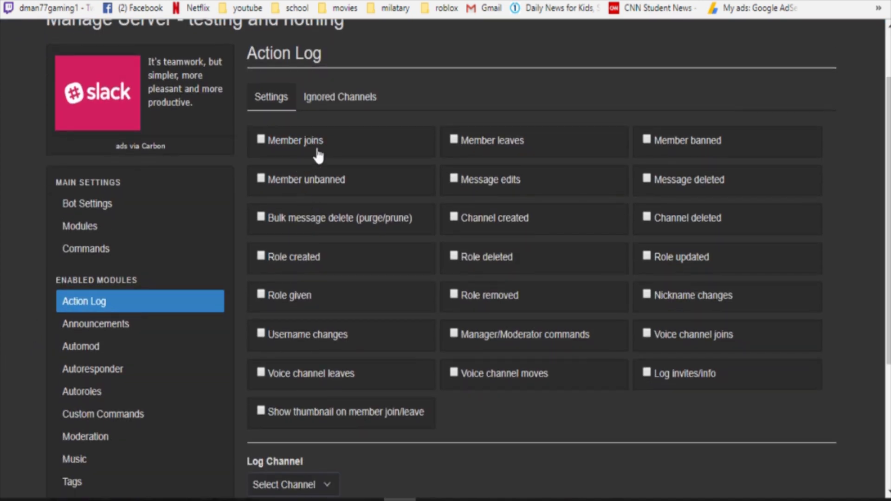
mouse_move(383, 166)
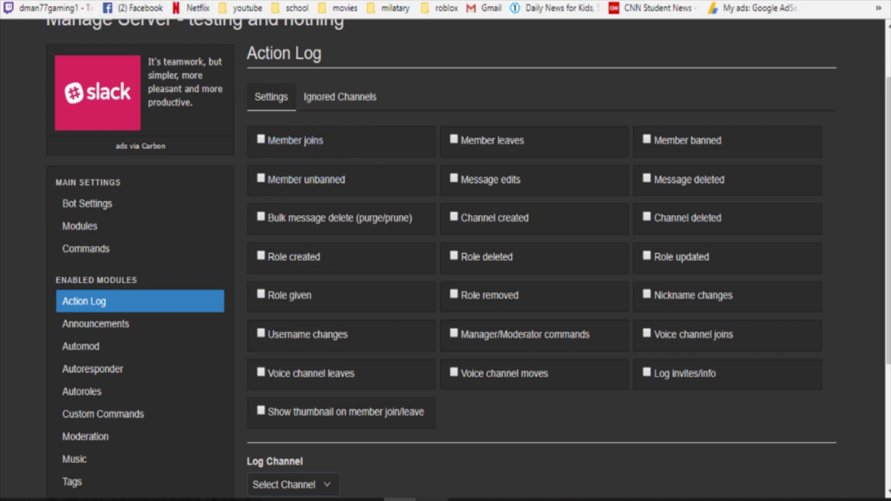
mouse_move(533, 196)
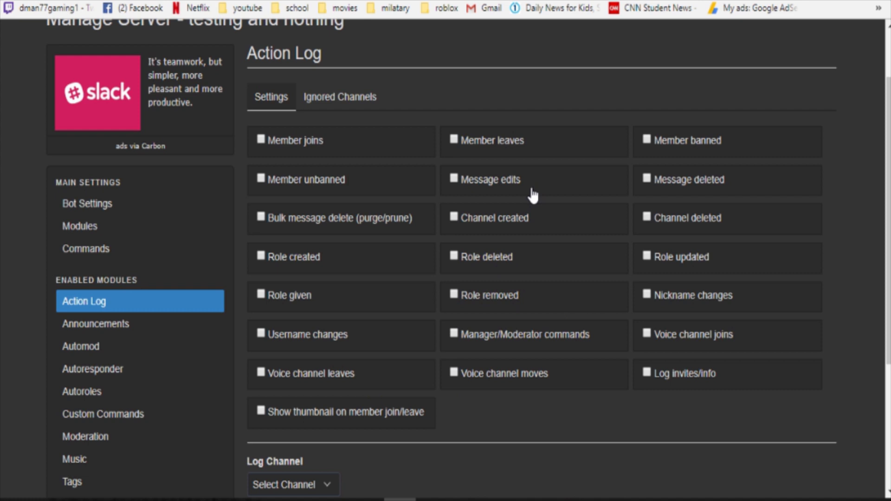
left_click(665, 43)
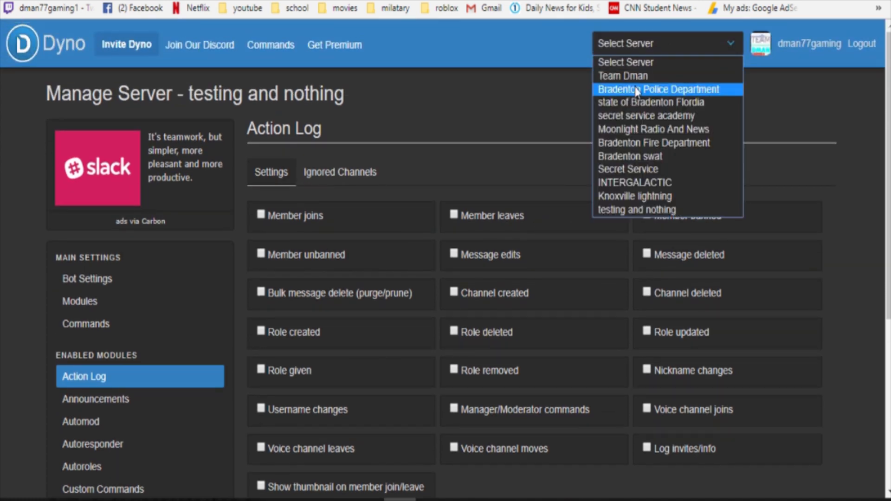
left_click(623, 75)
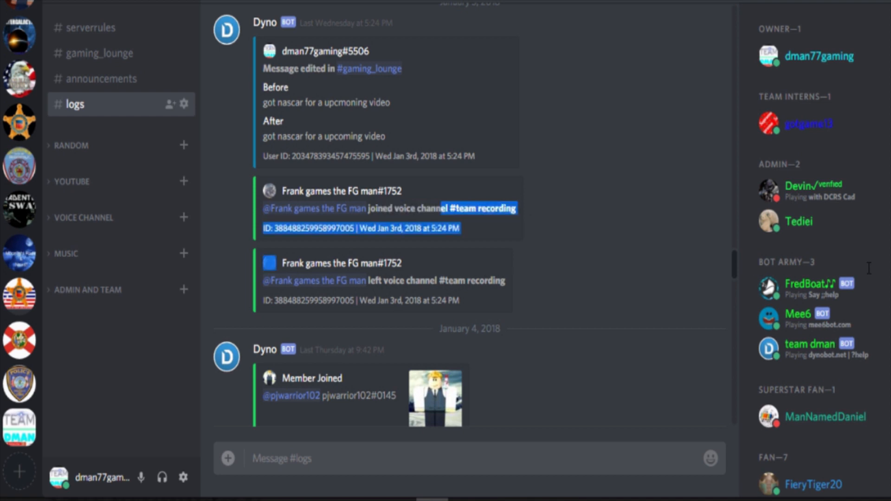
- Choose 'testing and nothing' from Select Server and review its enabled and disabled modules
scroll("down", 3)
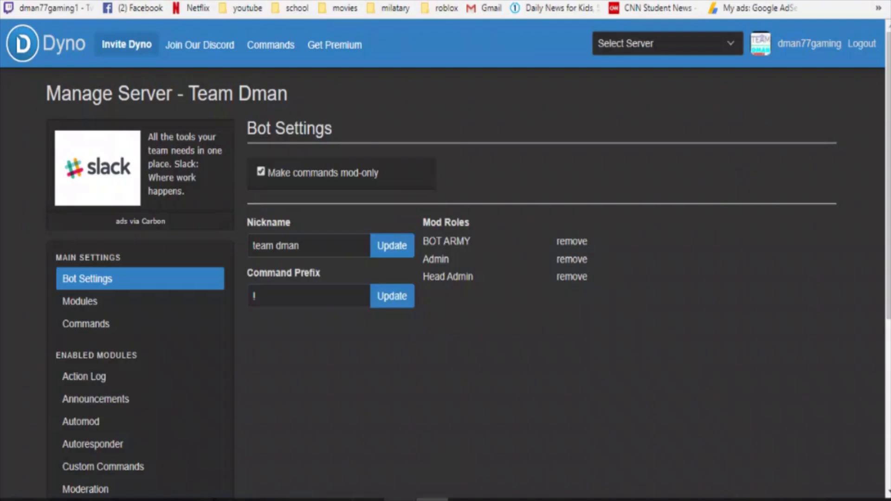
mouse_move(712, 58)
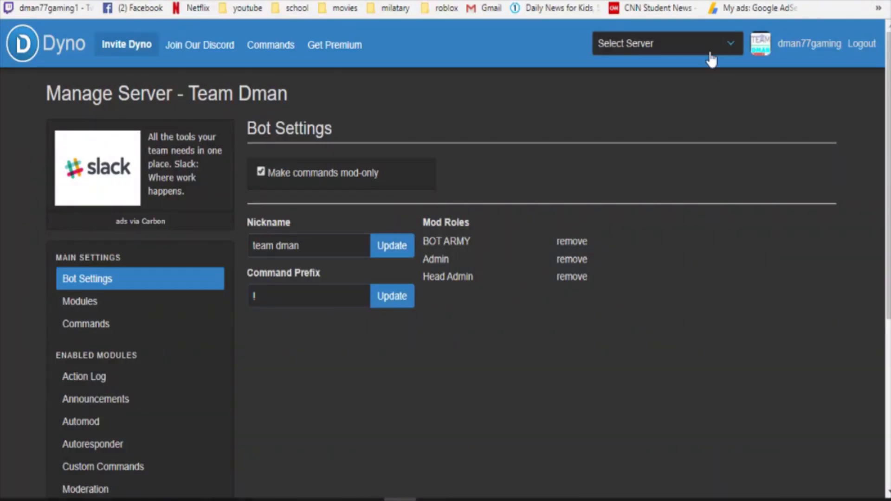
left_click(665, 43)
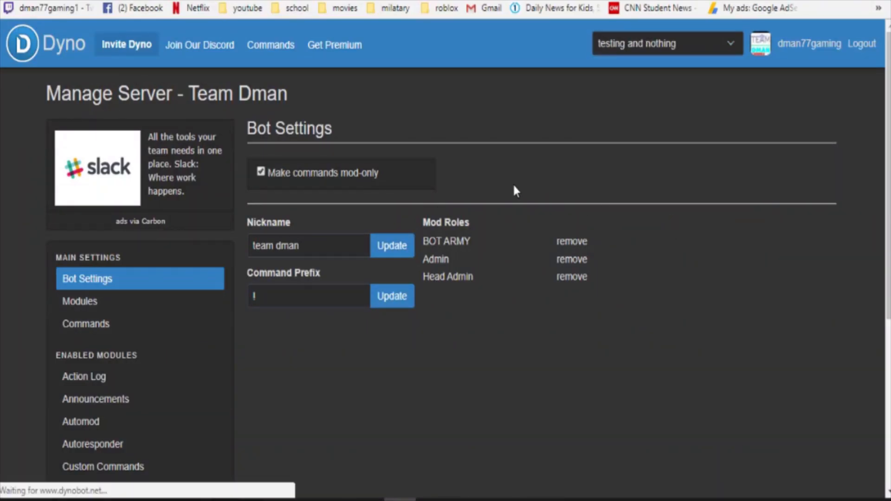
scroll("down", 3)
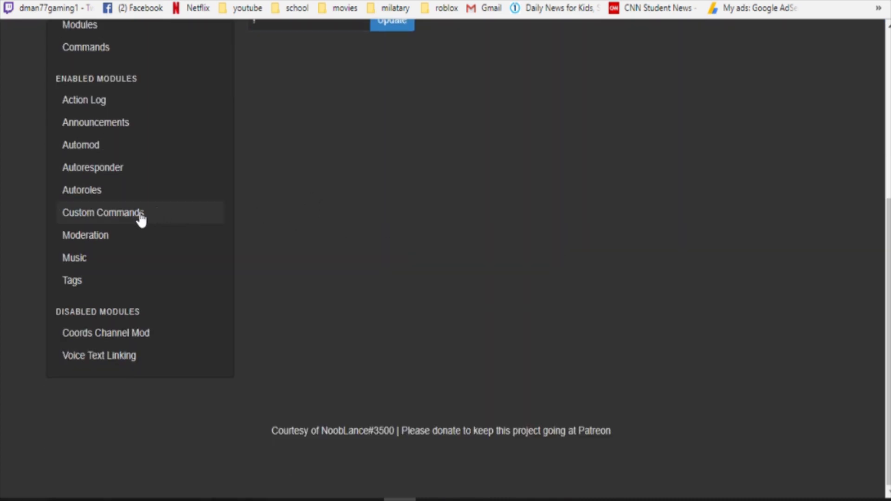
- View Autoroles' Give role on join list, then the Moderation module settings for 'testing and nothing'
left_click(82, 190)
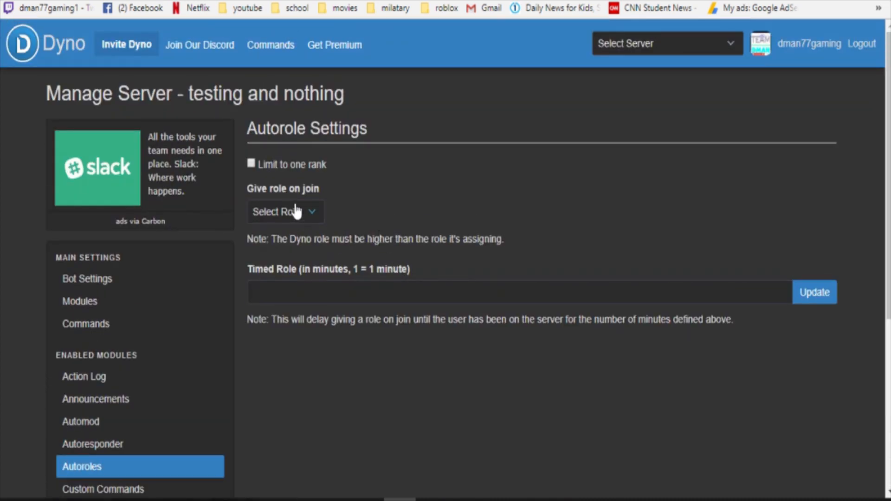
mouse_move(658, 174)
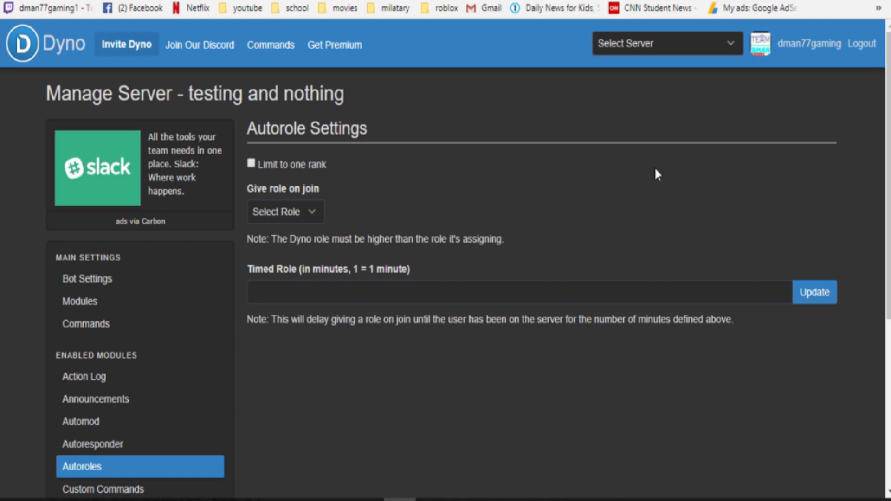
mouse_move(377, 206)
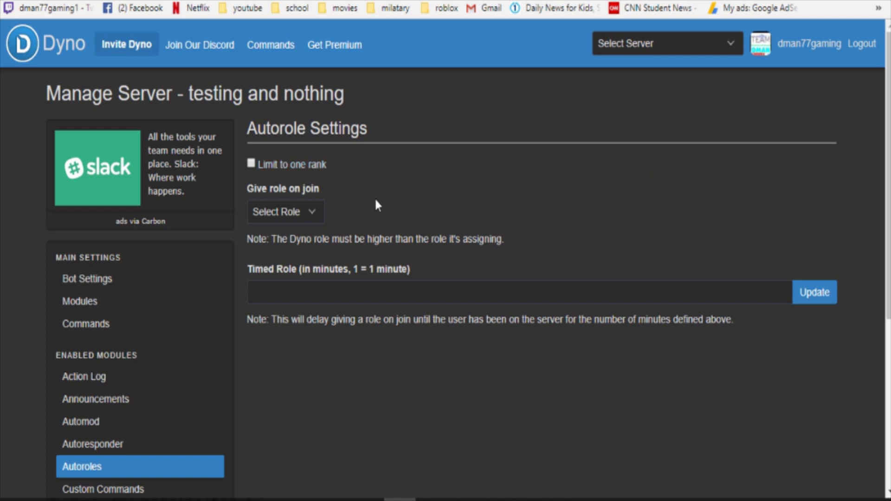
left_click(284, 212)
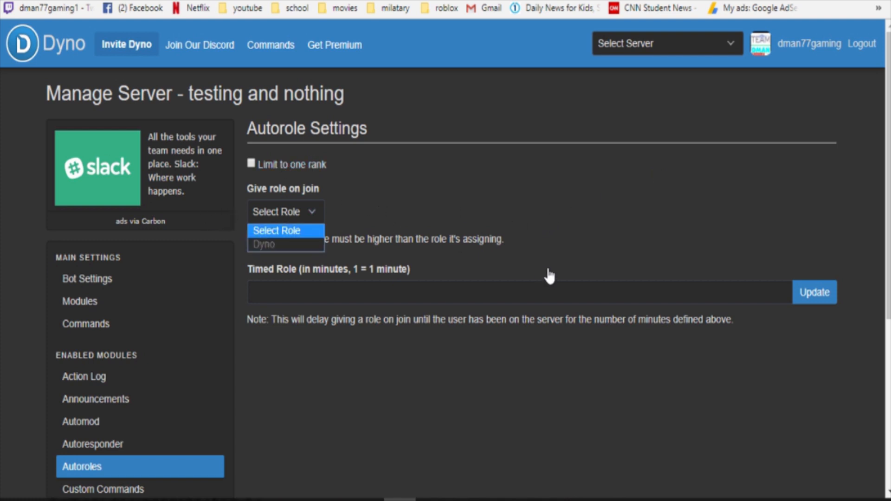
scroll("down", 3)
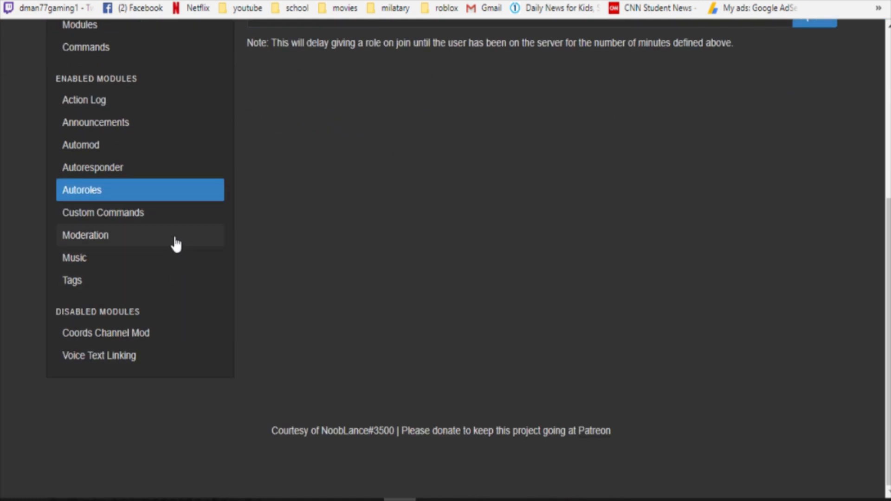
left_click(86, 235)
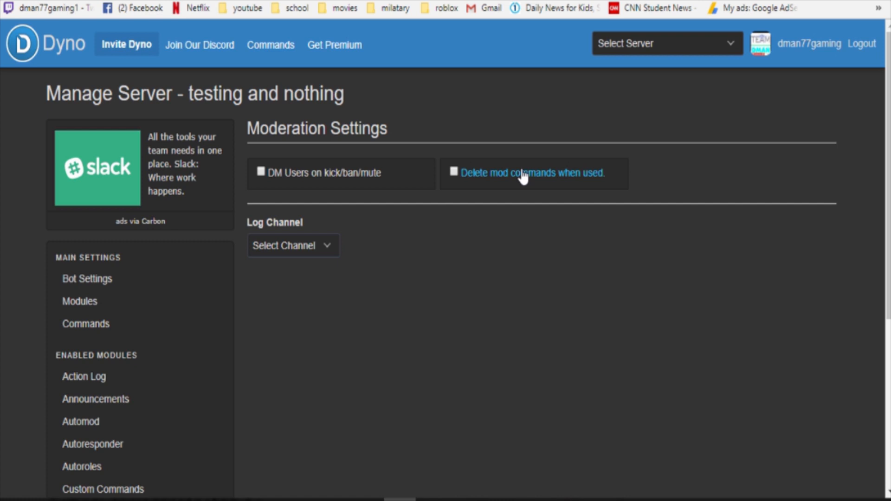
mouse_move(480, 120)
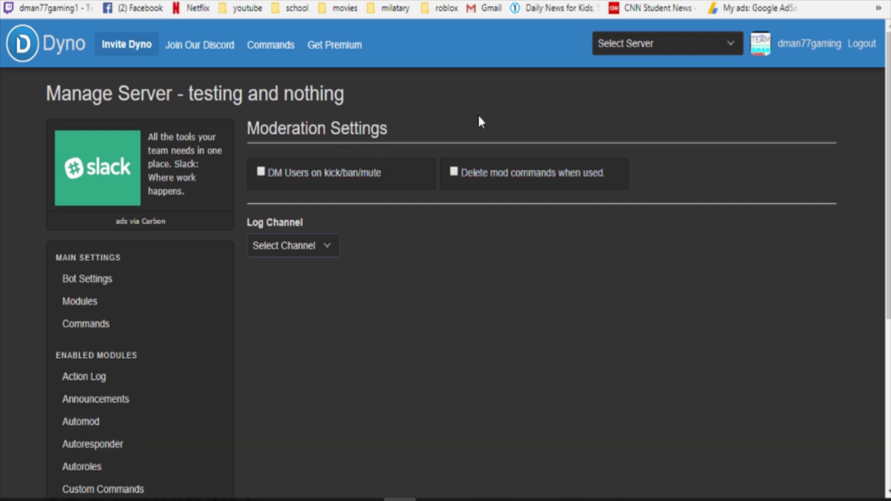
mouse_move(430, 211)
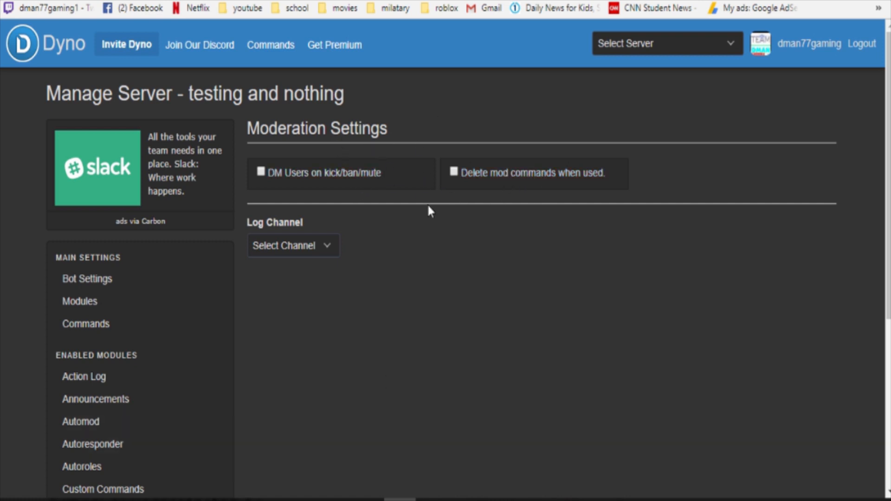
mouse_move(420, 295)
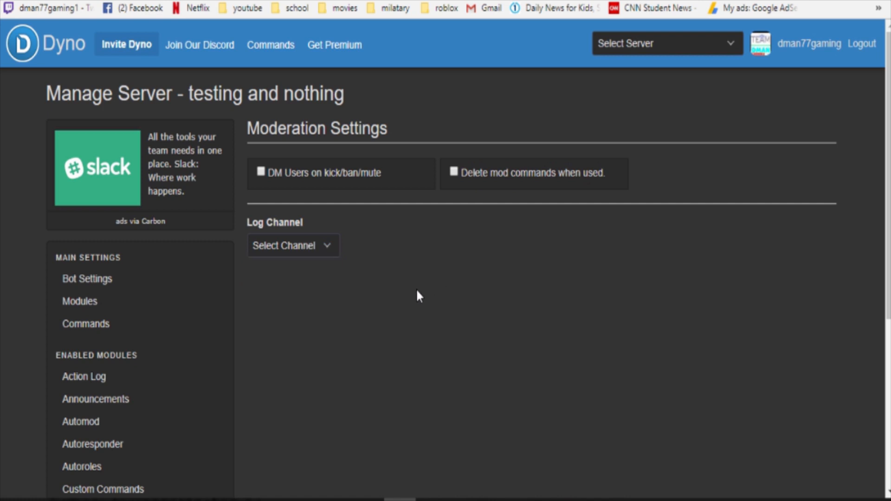
scroll("down", 3)
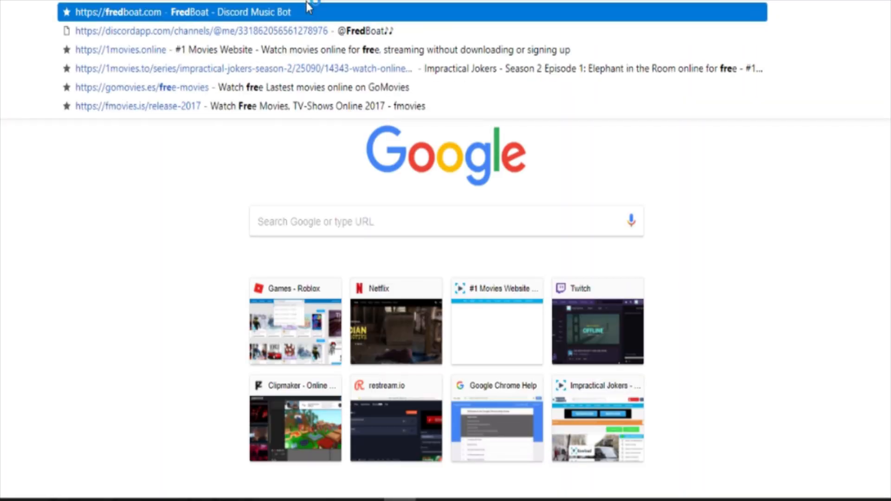
- Search Google for 'fredboty' and pick a Fredbot result
type("fredboty")
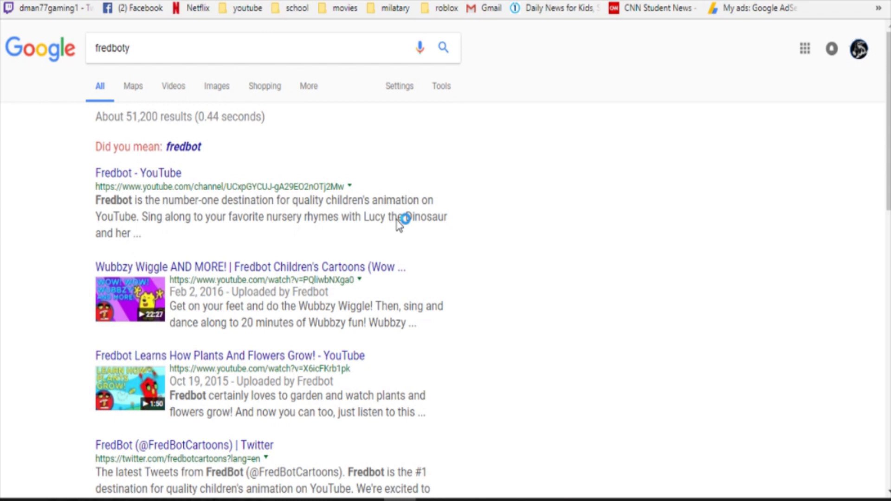
left_click(137, 173)
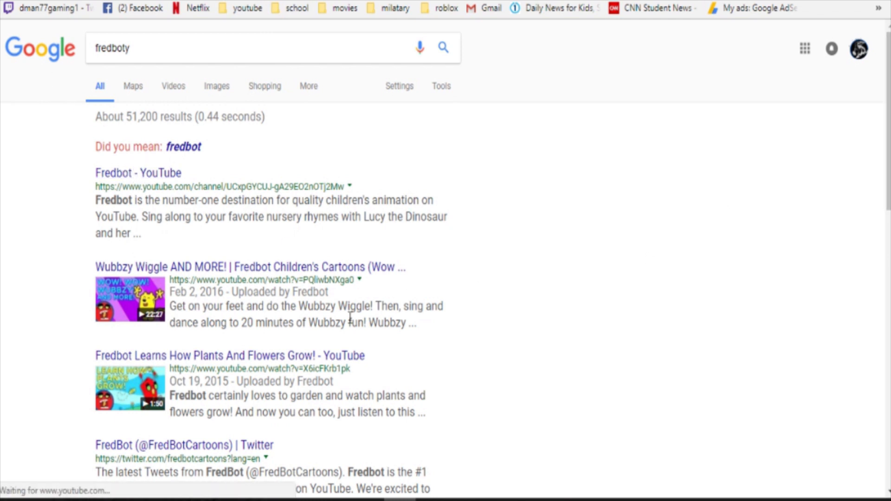
left_click(137, 172)
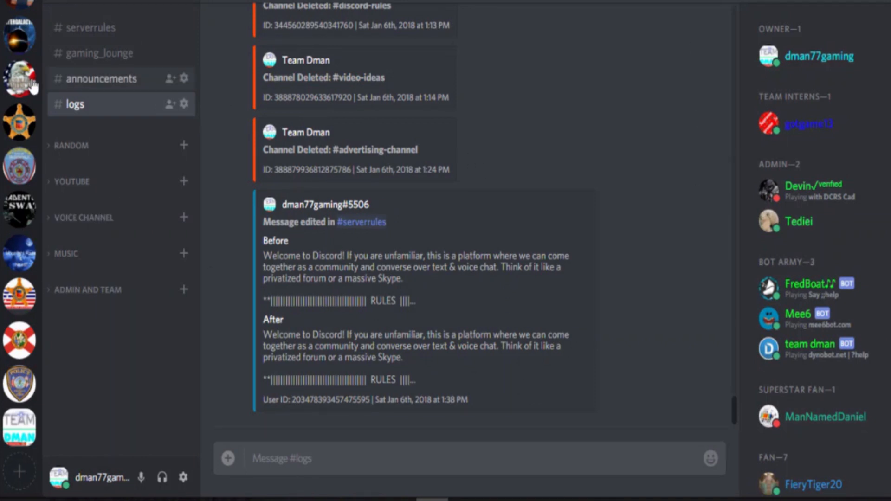
- Show Team Dman's #logs channel with its channel-deleted and message-edited entries
left_click(101, 53)
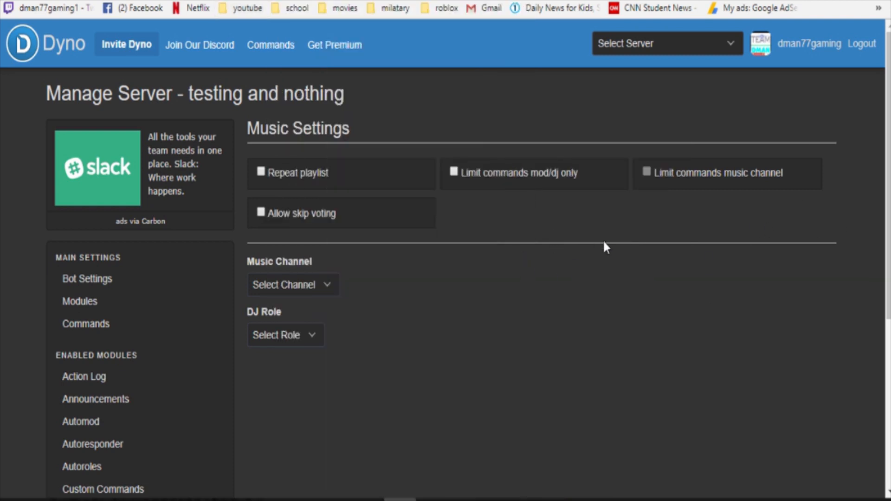
mouse_move(331, 181)
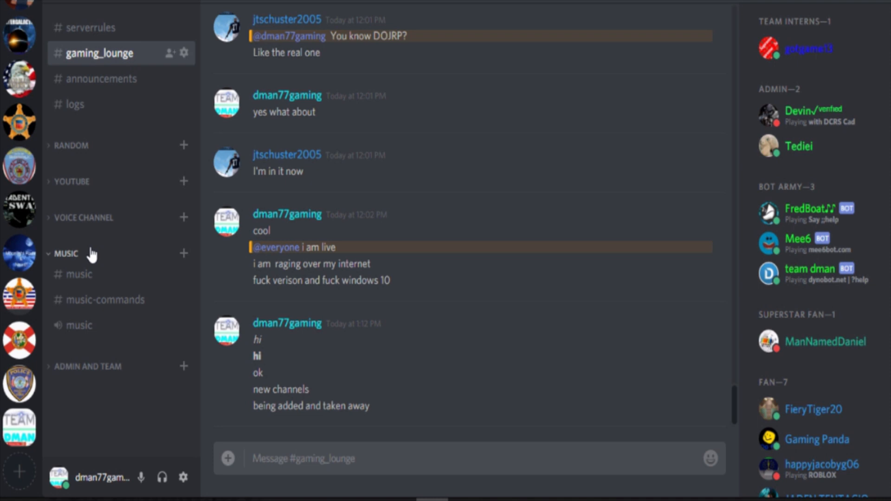
- Collapse the MUSIC category, check #logs for Dyno's voice join/leave entries, then go to #gaming_lounge
left_click(80, 274)
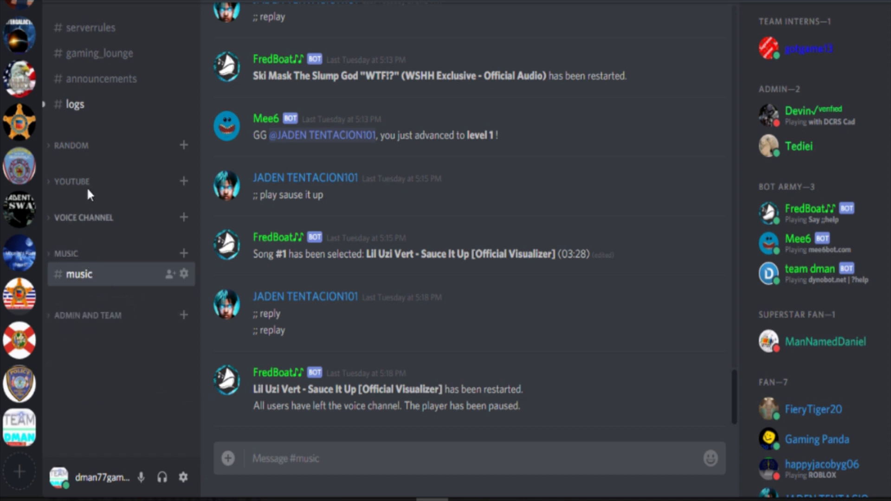
left_click(74, 103)
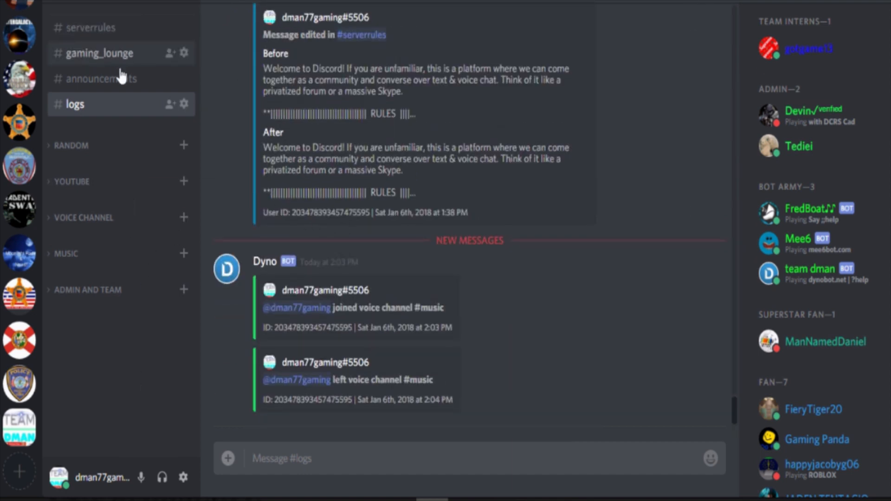
left_click(102, 52)
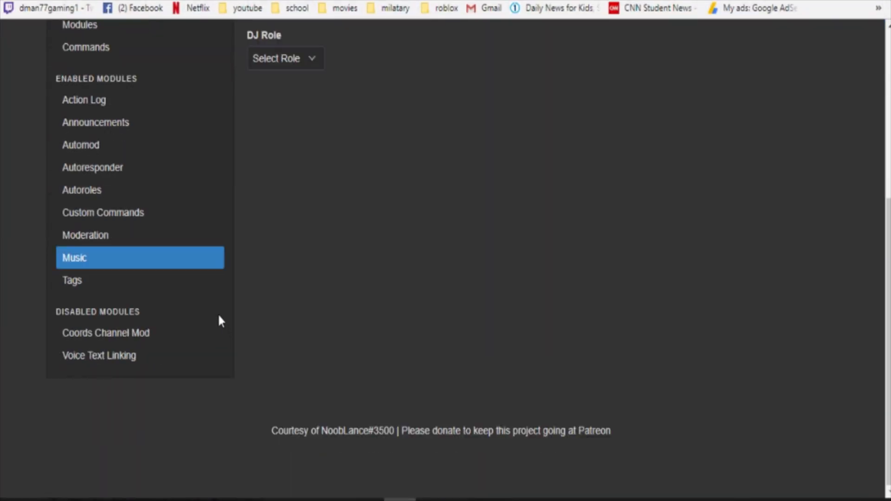
mouse_move(115, 379)
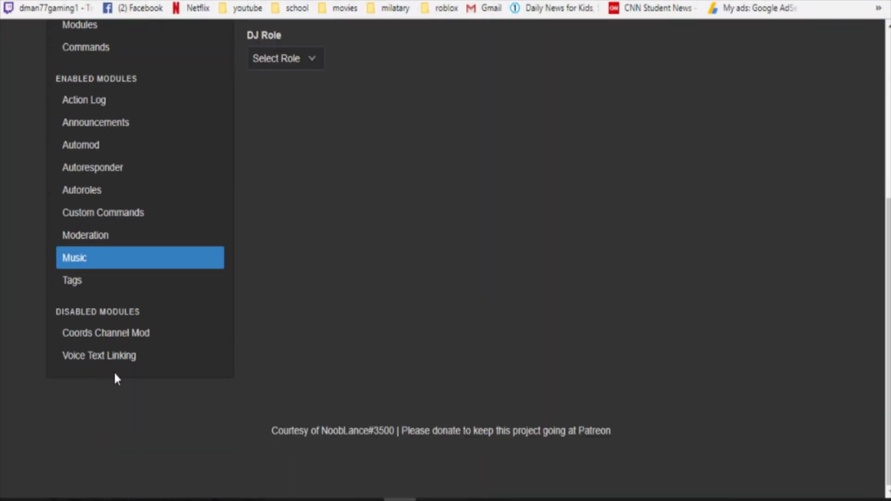
- View Coords Channel Mod for 'testing and nothing', then load Team Dman's Dyno dashboard
scroll("up", 3)
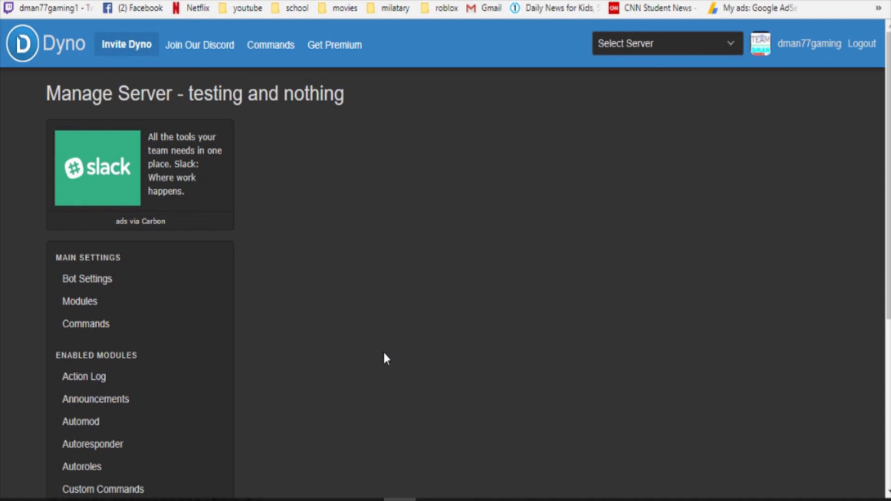
mouse_move(760, 289)
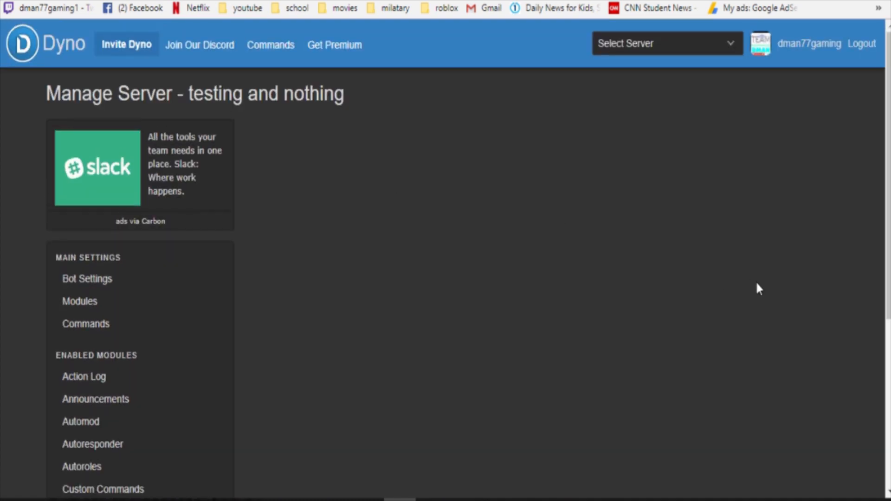
scroll("down", 3)
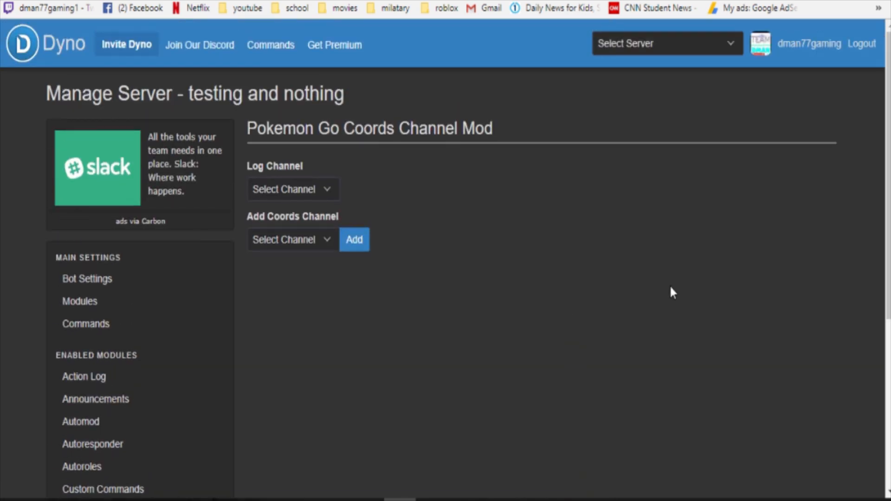
scroll("down", 3)
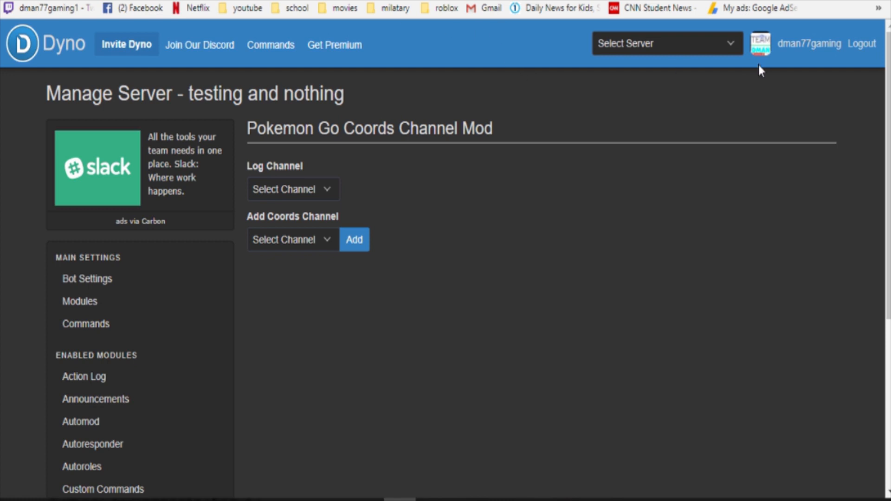
left_click(665, 43)
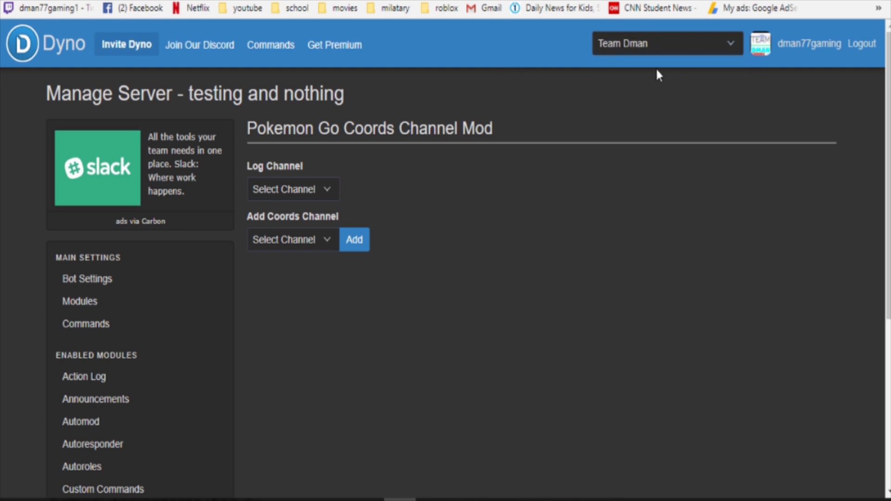
left_click(87, 279)
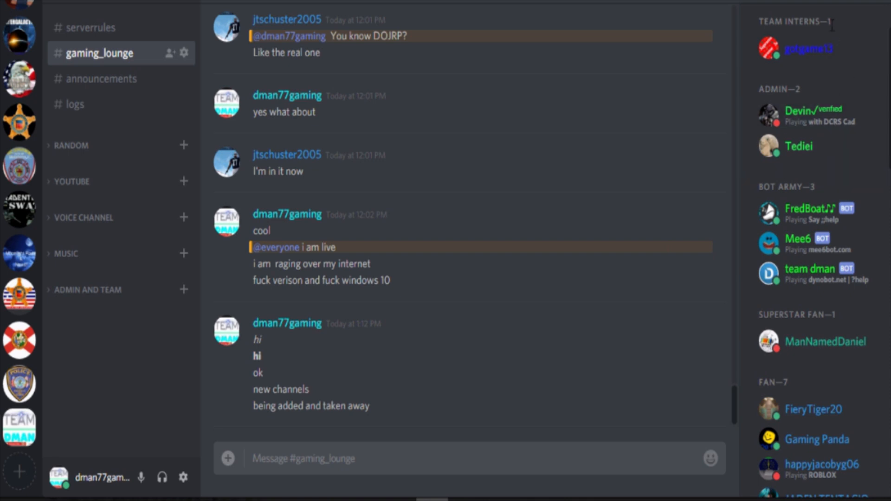
- Review Team Dman's role list in Server Settings, then return to Dyno's Bot Settings mod roles
right_click(799, 146)
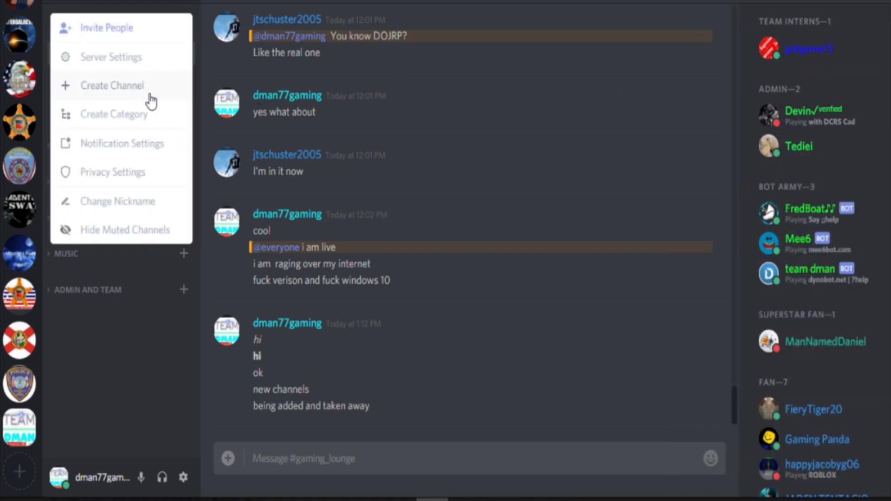
left_click(110, 56)
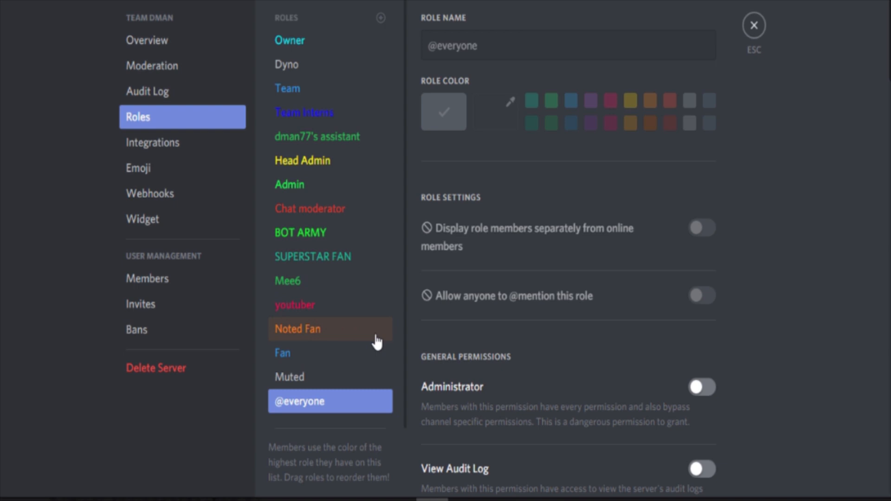
mouse_move(358, 338)
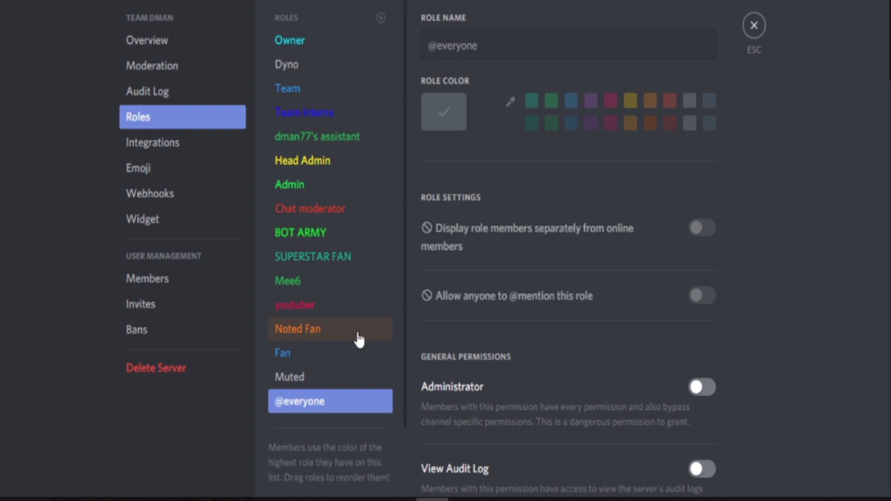
mouse_move(337, 311)
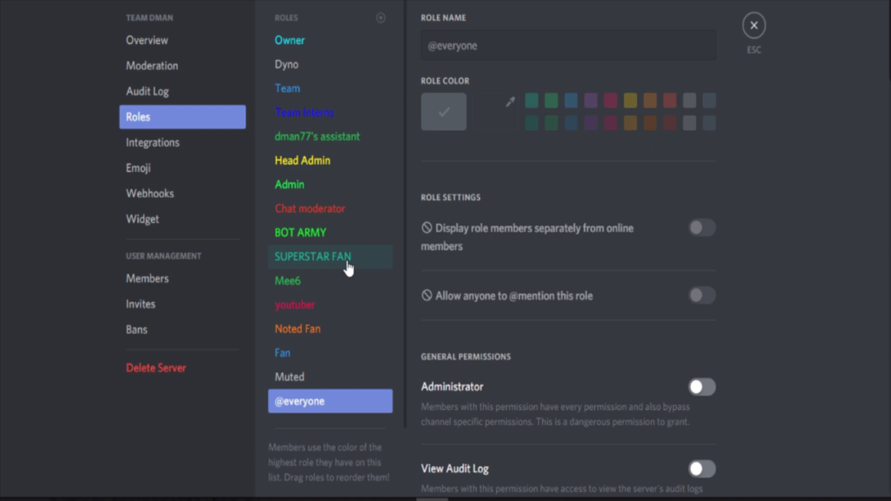
mouse_move(460, 173)
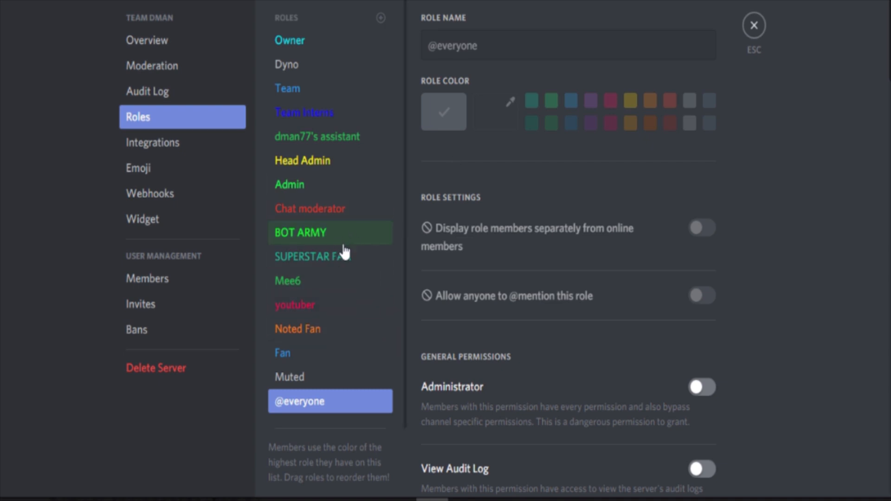
mouse_move(353, 209)
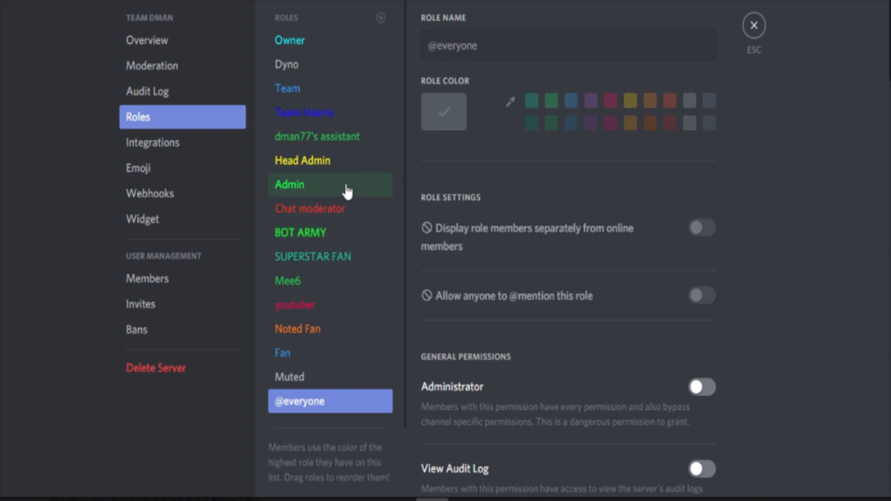
mouse_move(287, 88)
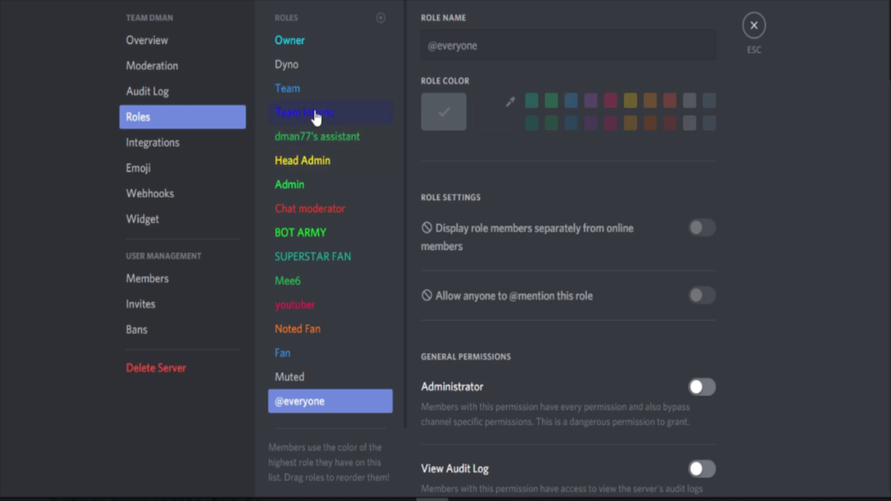
mouse_move(355, 129)
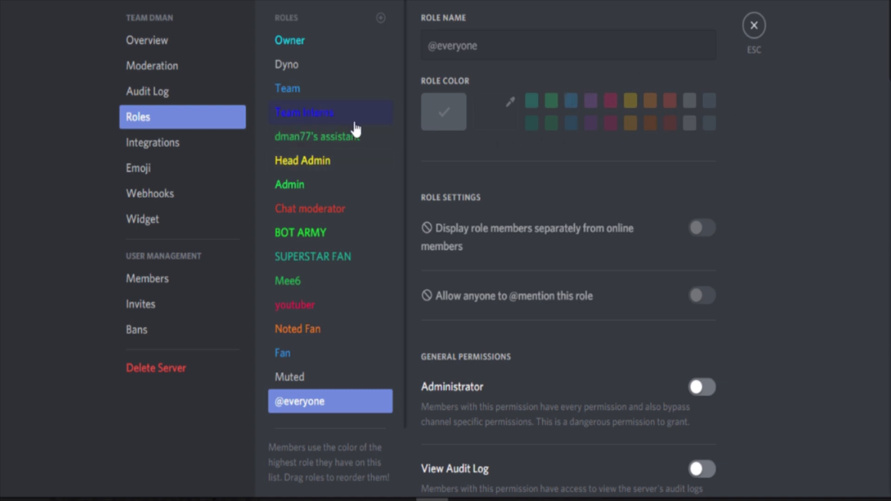
left_click(754, 25)
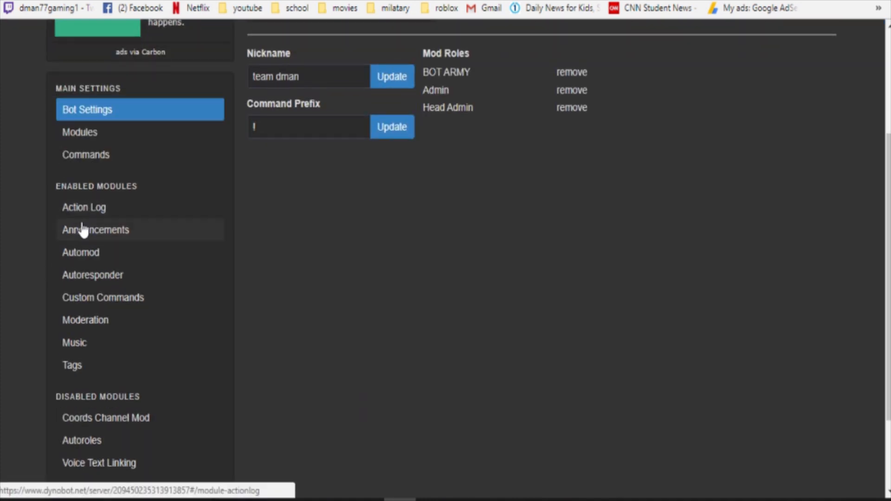
- View Team Dman's Action Log ignored channels, then return to its logged-event settings
left_click(84, 207)
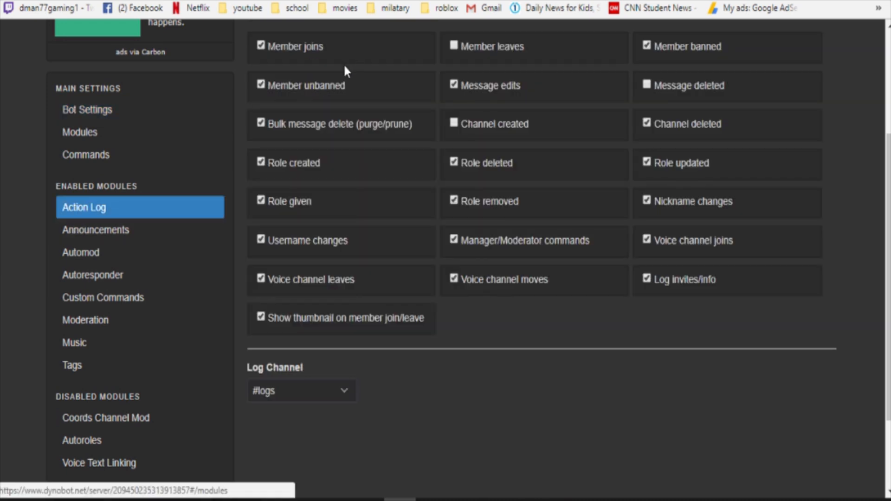
scroll("down", 3)
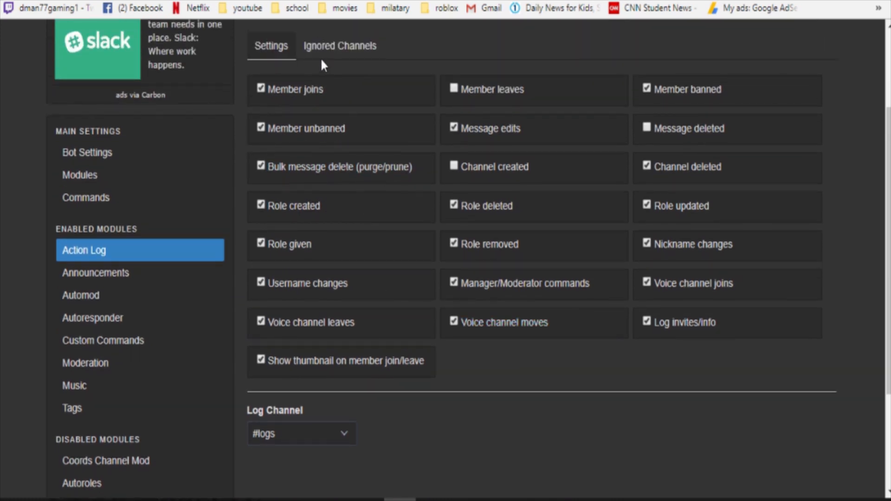
left_click(339, 46)
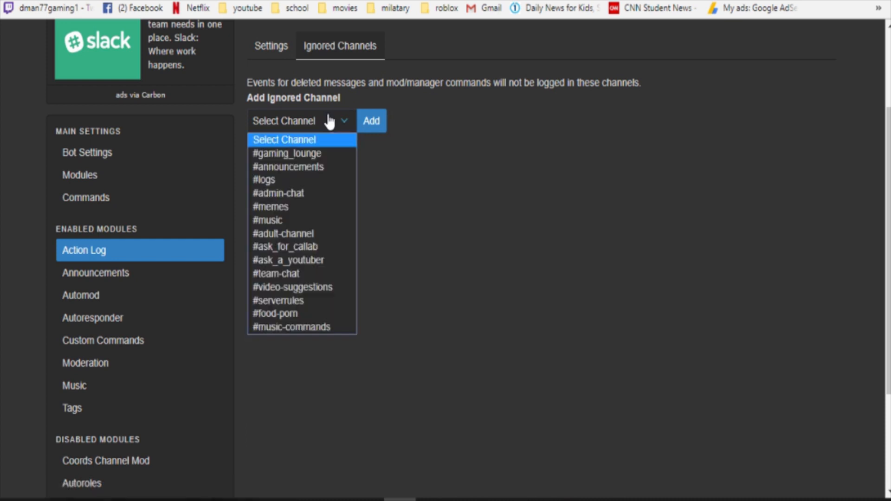
mouse_move(336, 123)
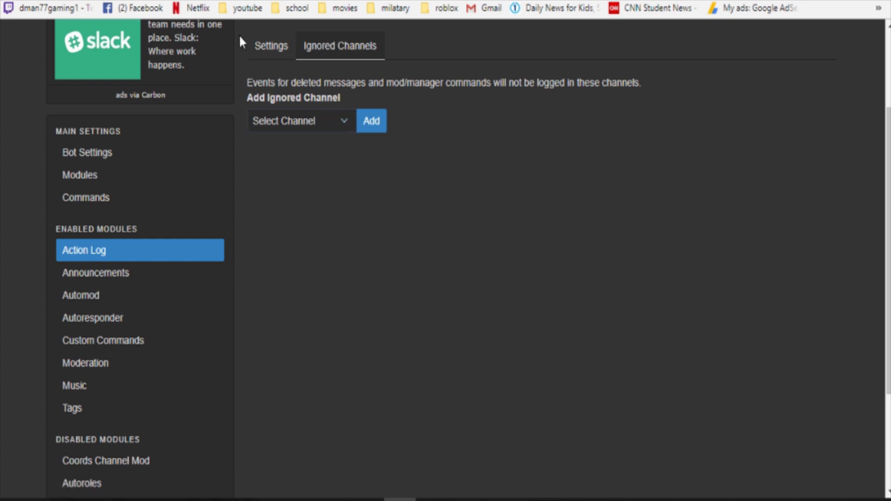
left_click(271, 46)
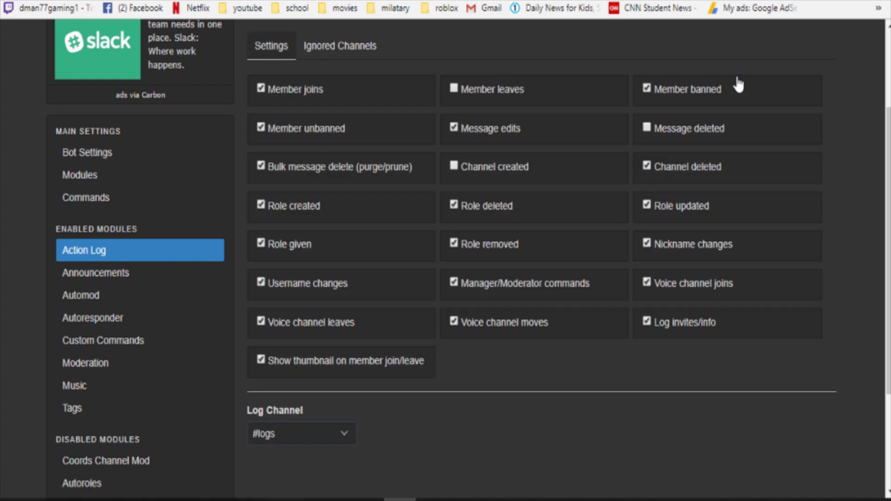
mouse_move(707, 137)
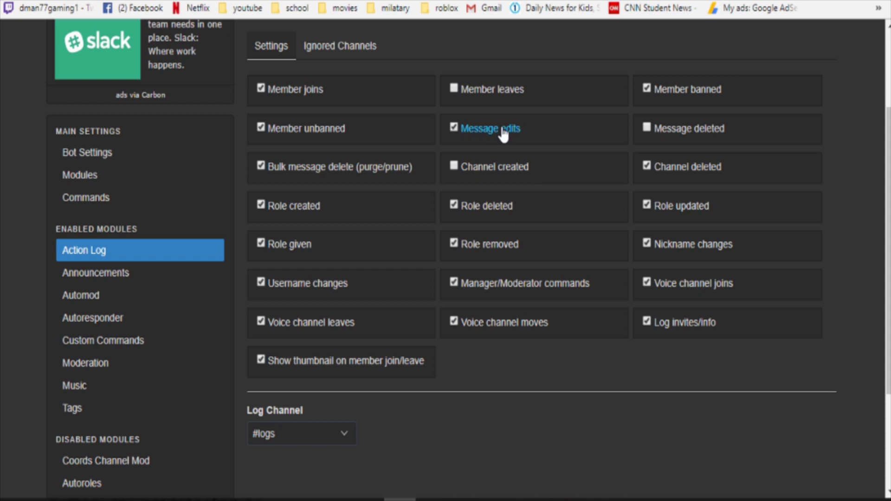
- Stop logging message edits and role given, start logging channel creation, keeping #logs as log channel
left_click(454, 128)
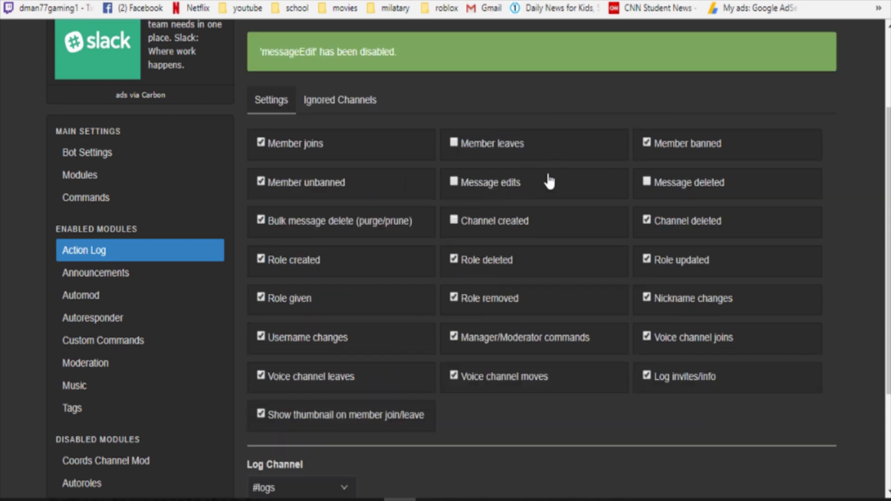
scroll("down", 3)
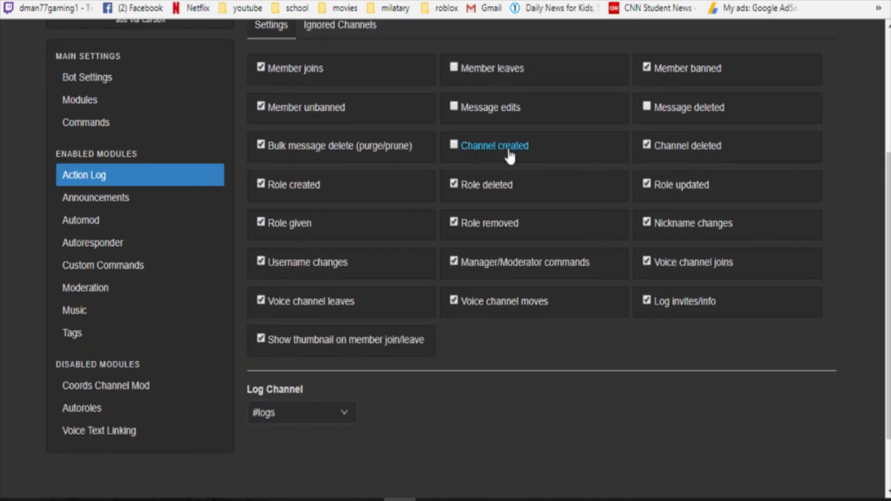
left_click(454, 146)
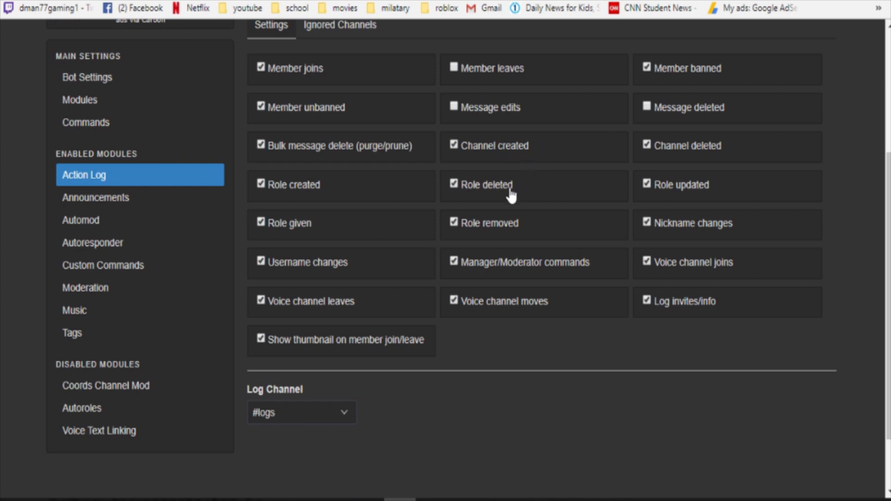
mouse_move(517, 209)
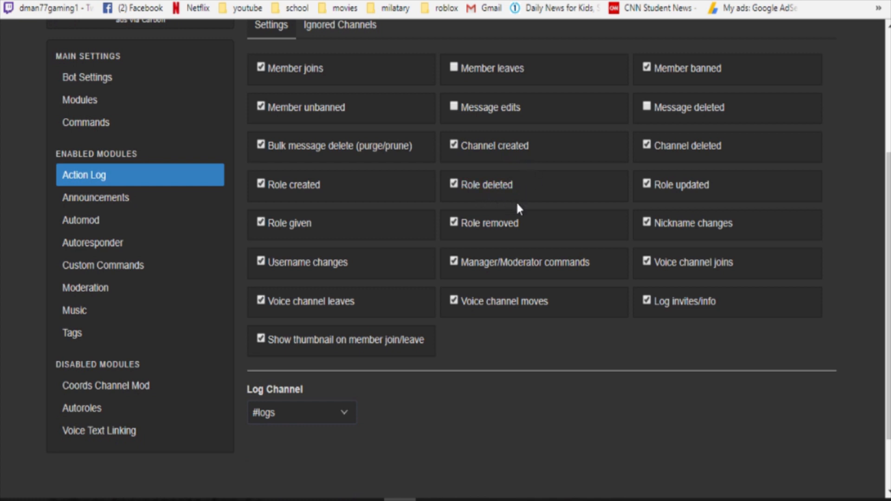
scroll("down", 3)
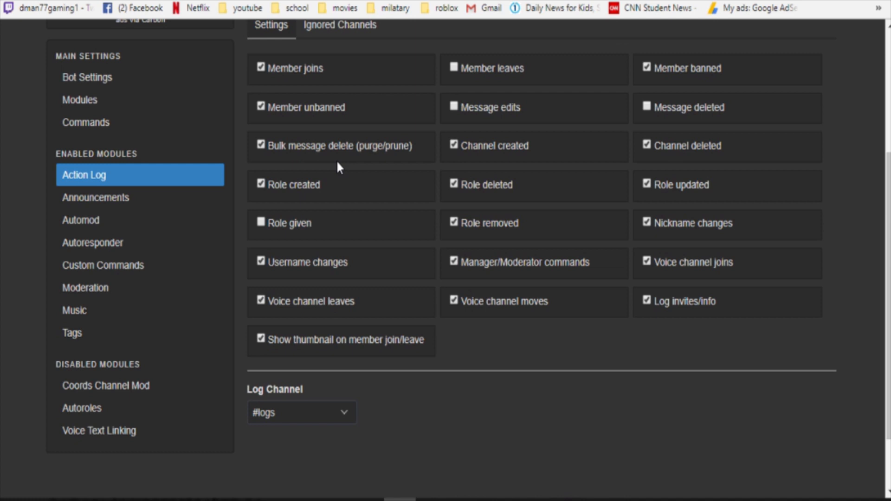
mouse_move(430, 371)
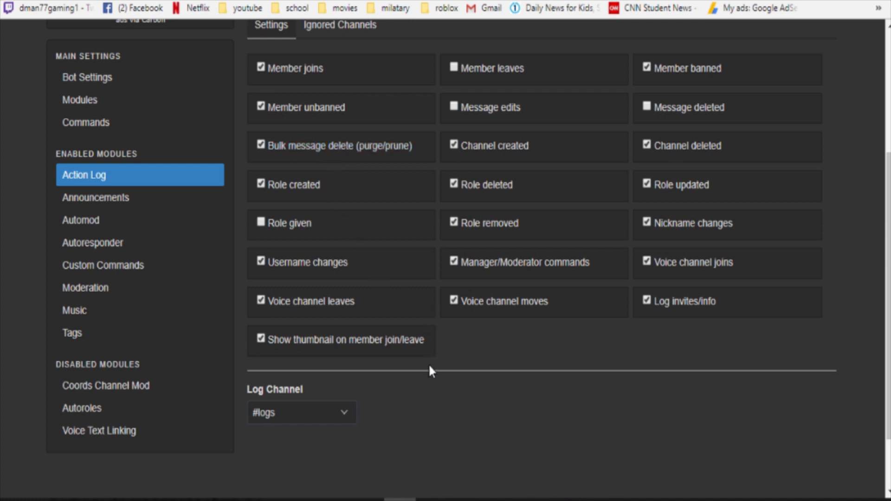
mouse_move(655, 331)
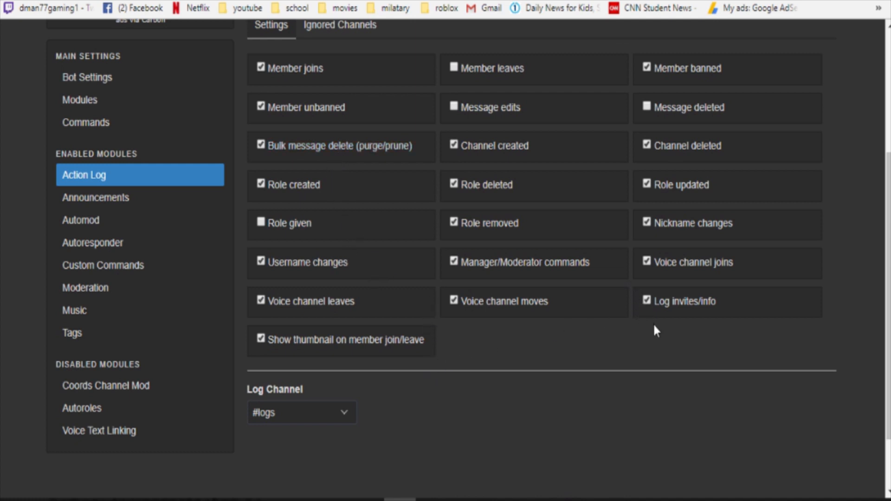
scroll("down", 3)
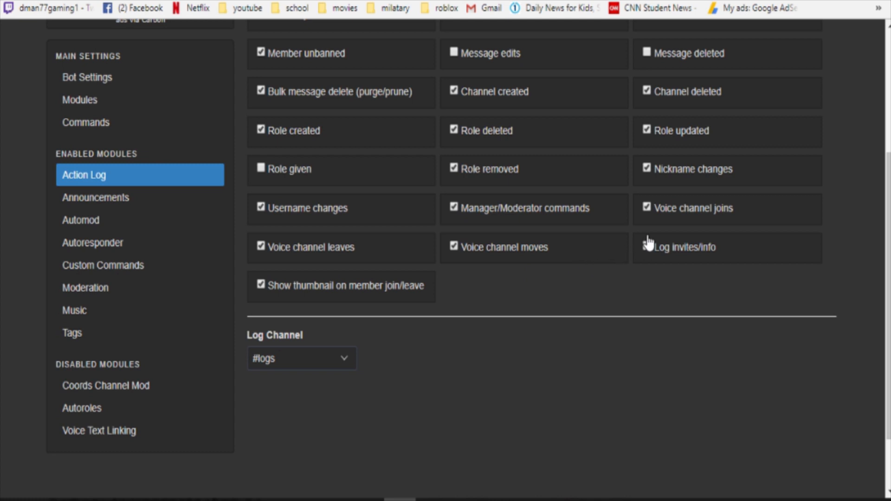
left_click(646, 245)
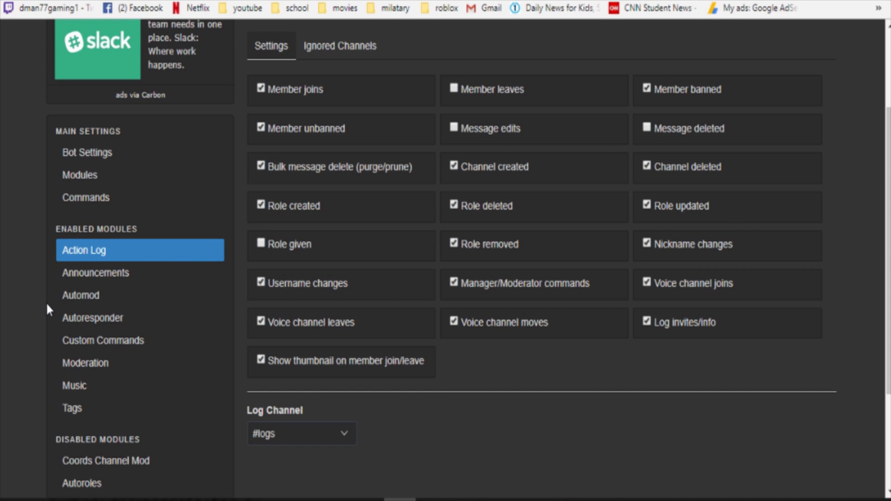
scroll("down", 3)
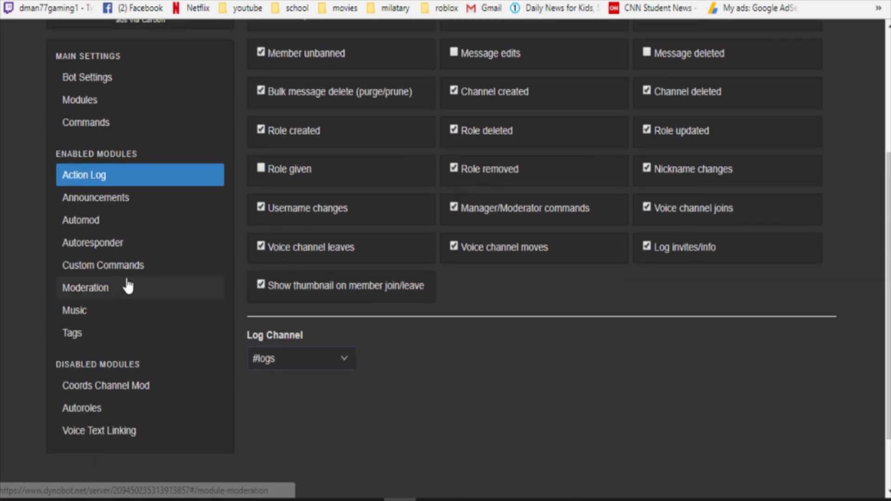
- Enable 'Delete mod commands when used' in the Moderation settings
left_click(85, 287)
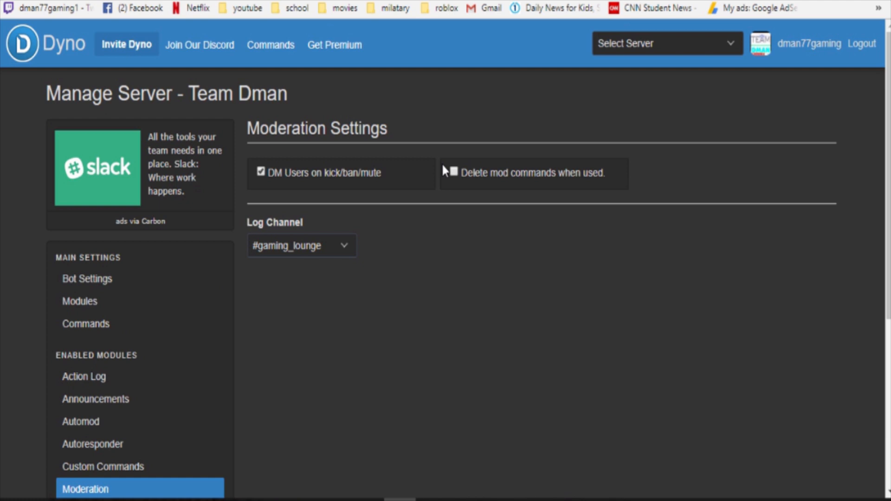
left_click(454, 172)
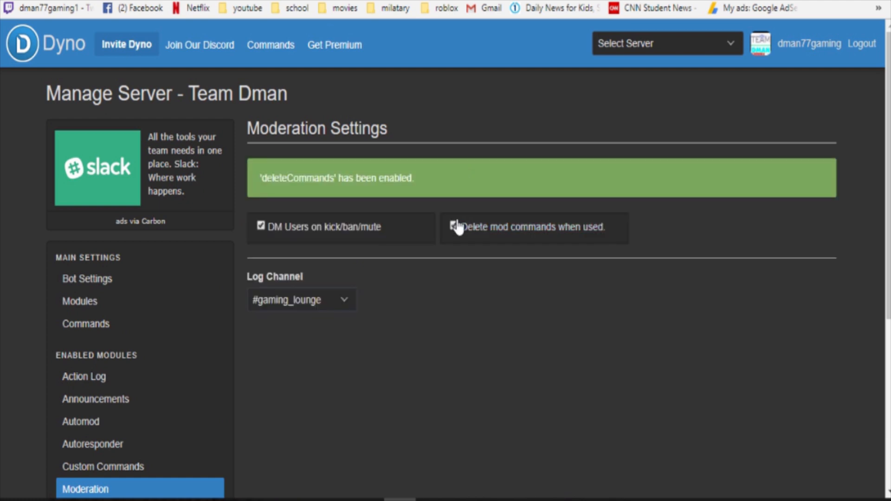
scroll("down", 3)
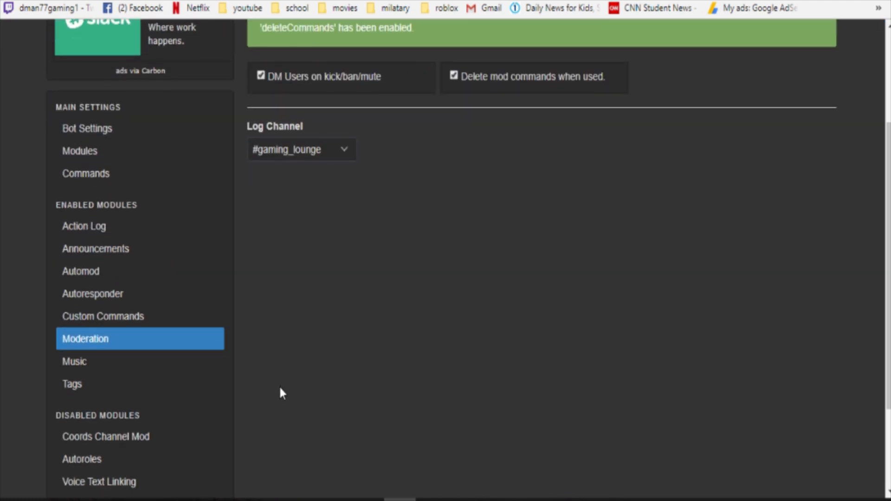
- Browse Autoroles and the Modules overview, ending on the Announcements settings
left_click(82, 460)
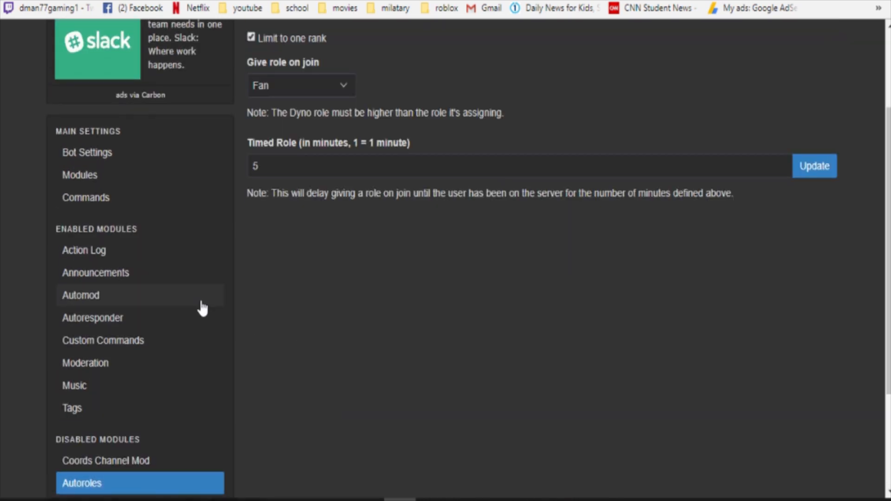
left_click(80, 175)
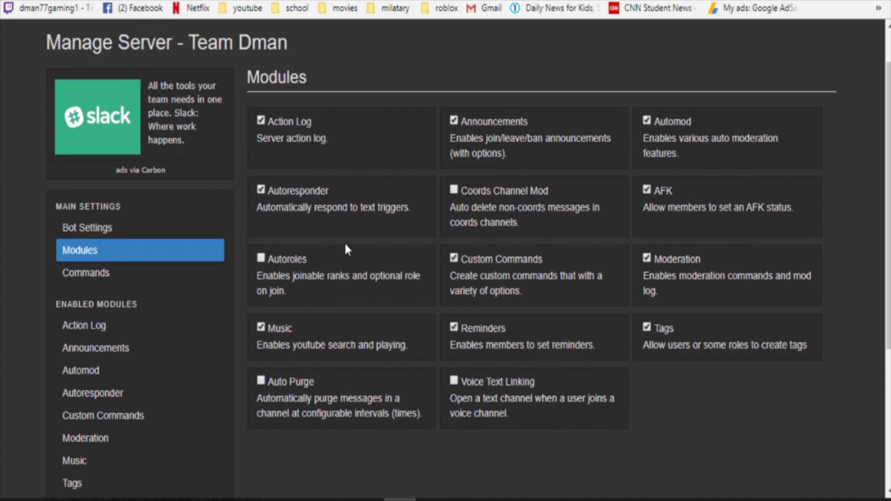
mouse_move(402, 401)
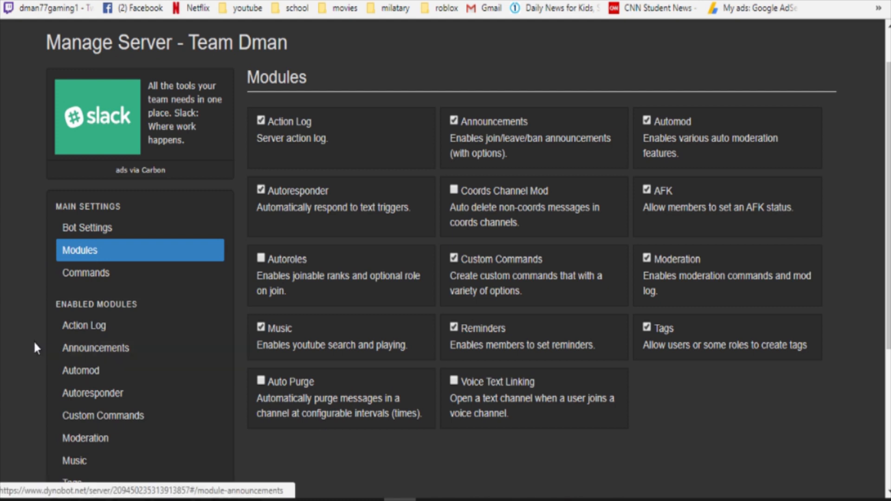
left_click(96, 348)
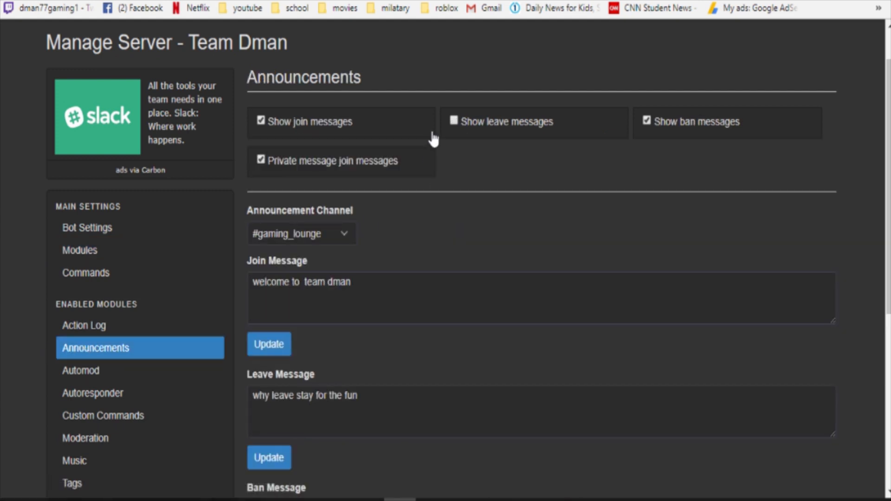
- Enable 'Auto mute users for repeat violations' in the Automod settings
scroll("down", 3)
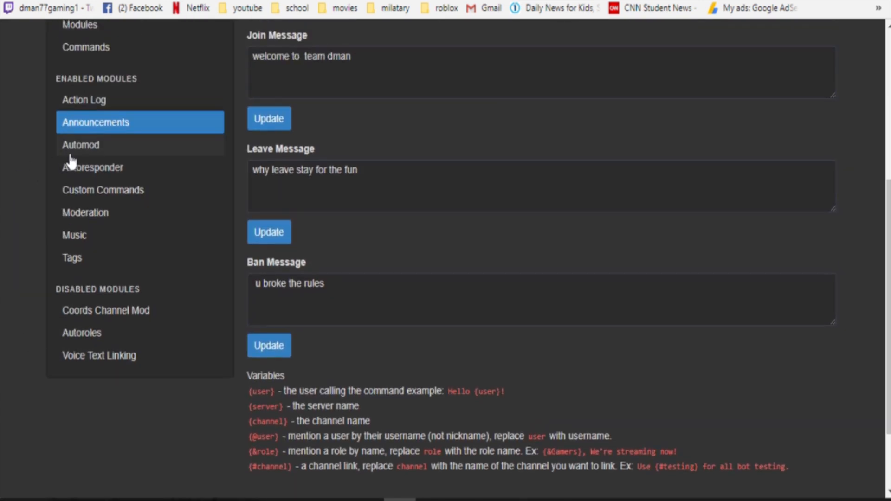
left_click(81, 145)
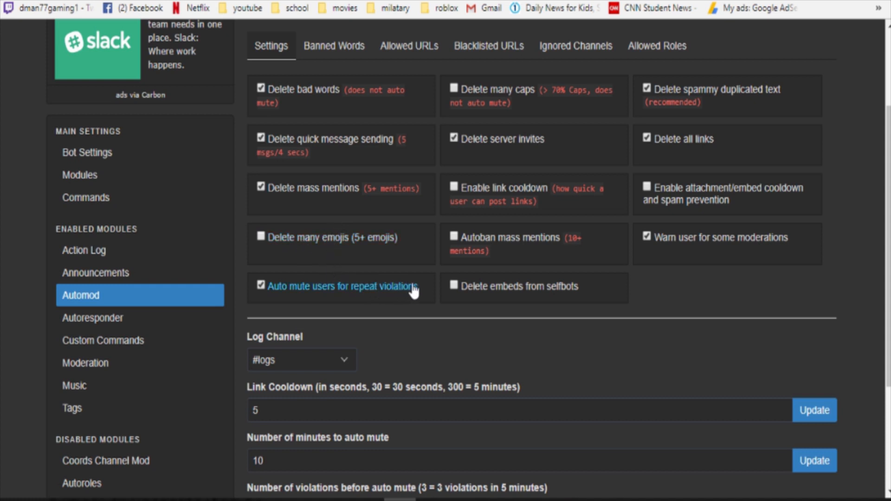
mouse_move(695, 292)
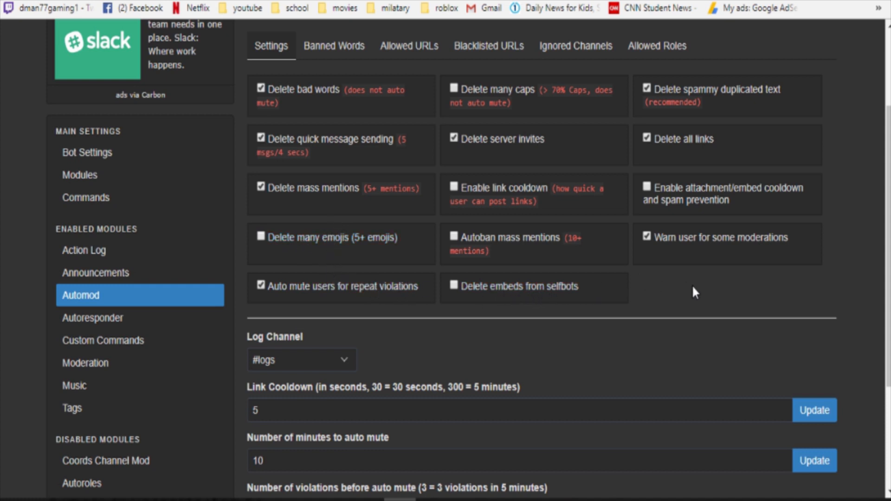
scroll("up", 3)
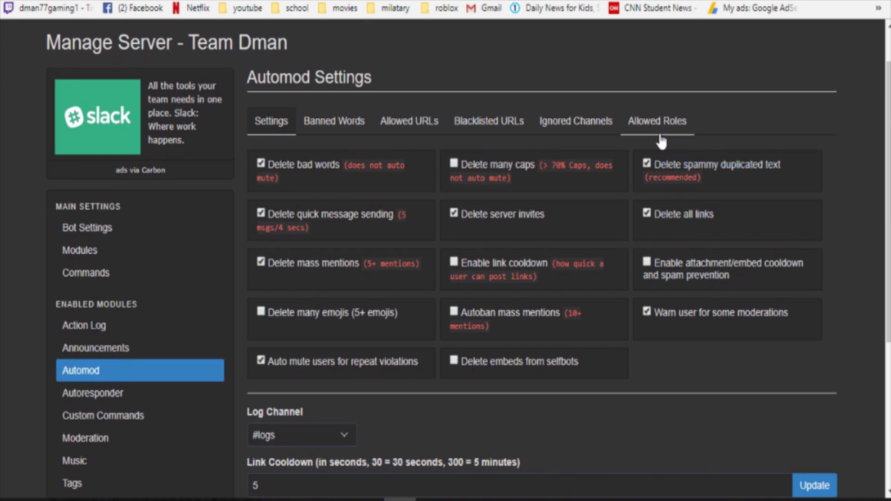
- Remove #advertising-channel from automod's ignored channels
left_click(575, 121)
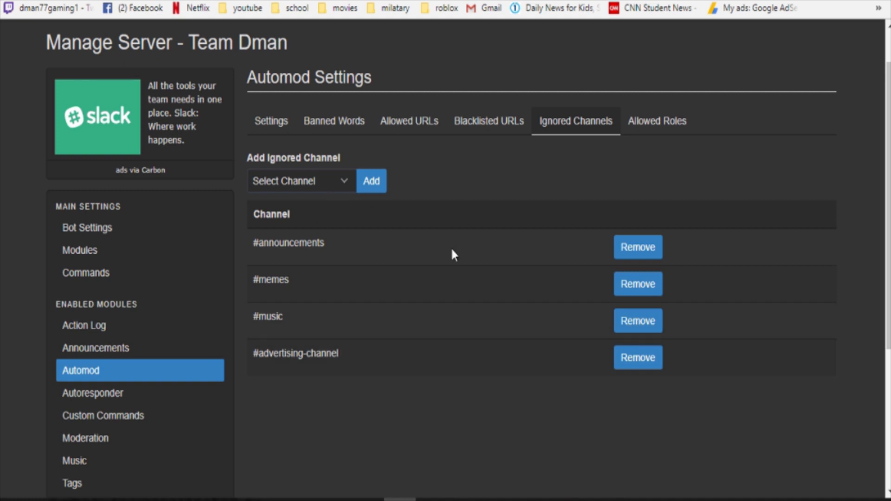
left_click(637, 357)
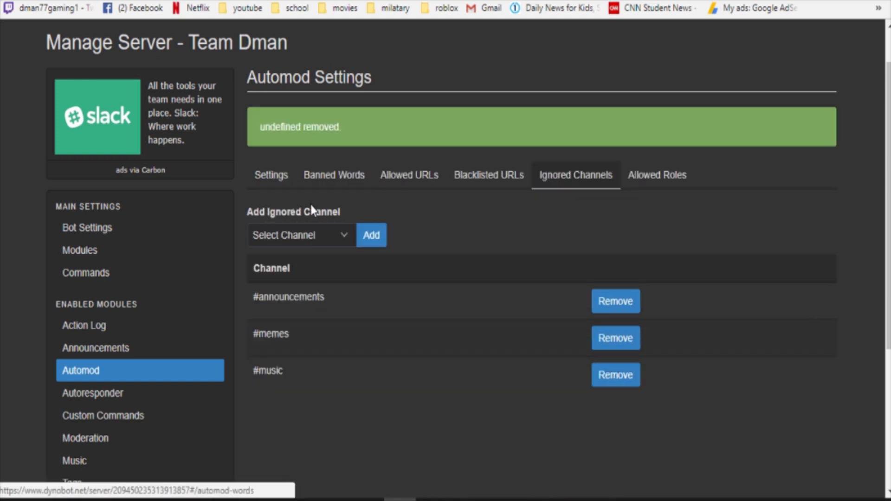
- Add #food-porn to the ignored channels, then move on to Banned Words
left_click(300, 235)
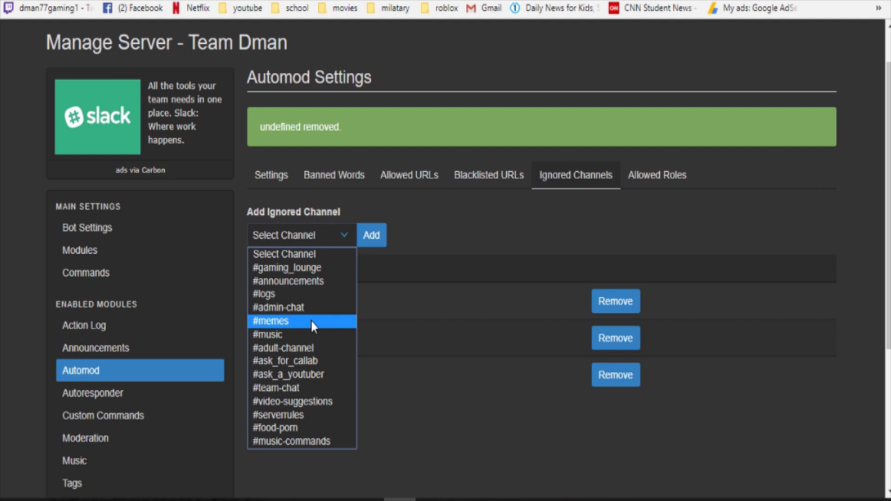
mouse_move(328, 377)
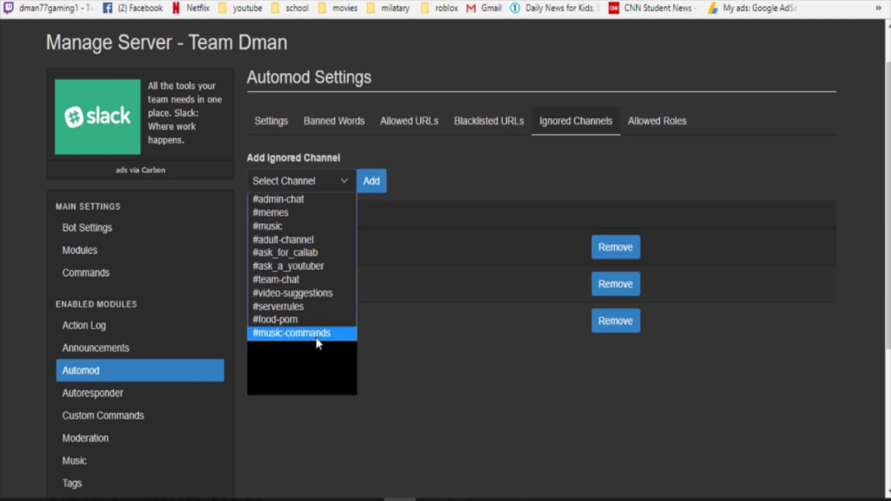
left_click(274, 318)
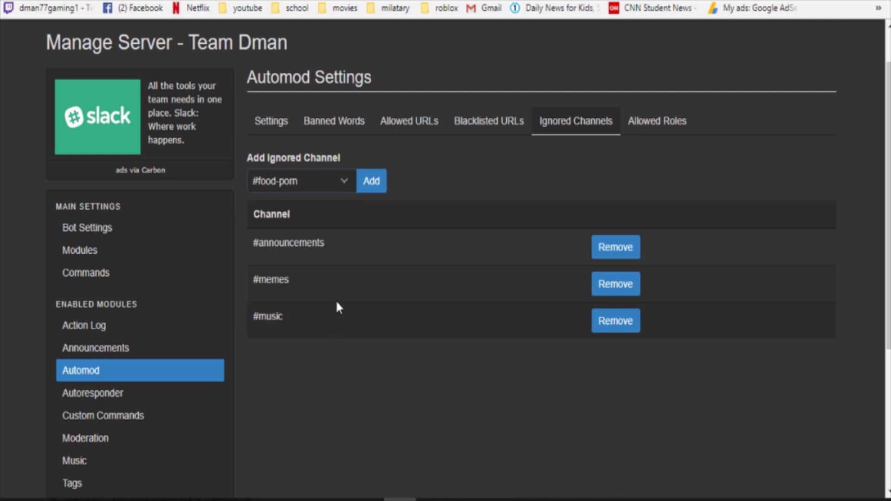
left_click(371, 181)
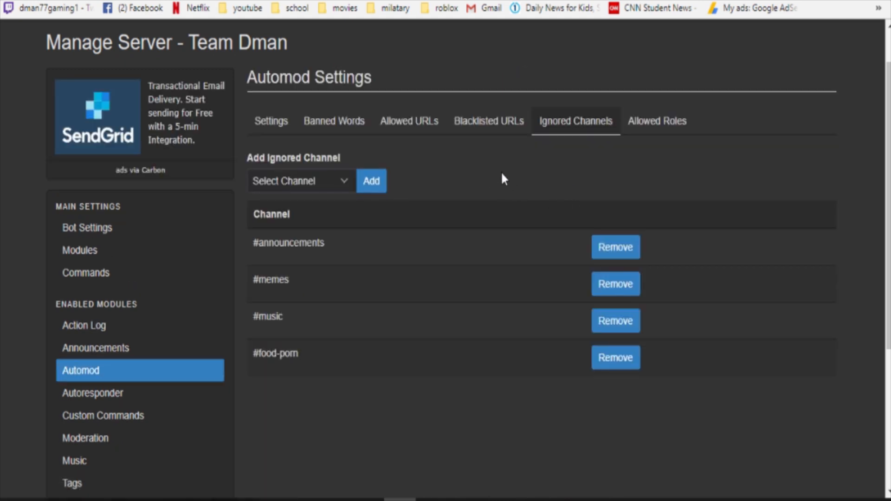
mouse_move(640, 148)
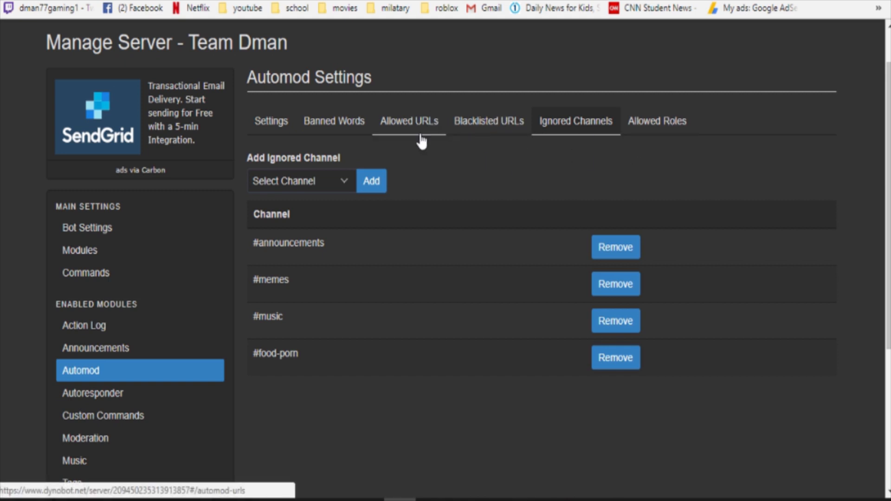
left_click(333, 121)
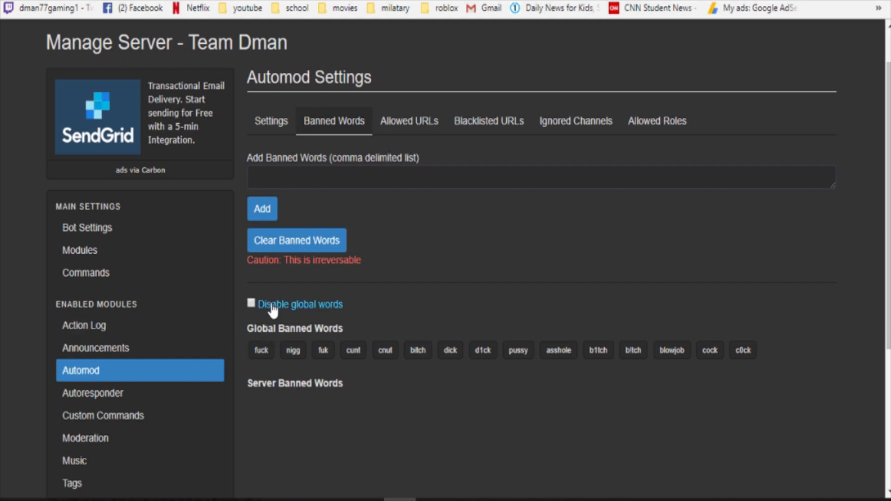
- Turn on 'Disable global words' and review the global and server banned word lists
left_click(252, 303)
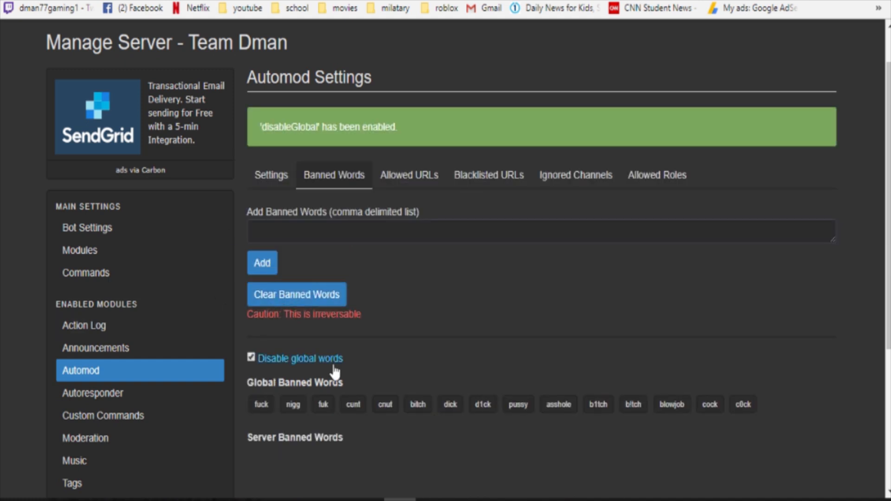
scroll("down", 3)
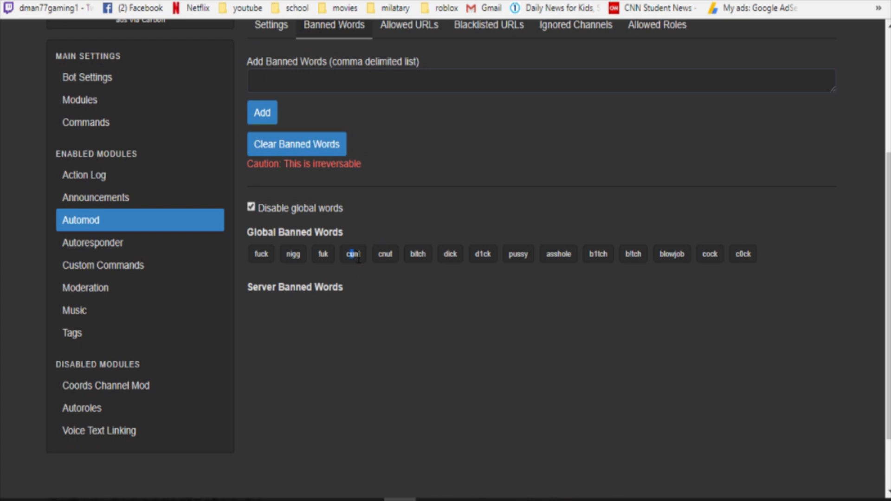
scroll("down", 3)
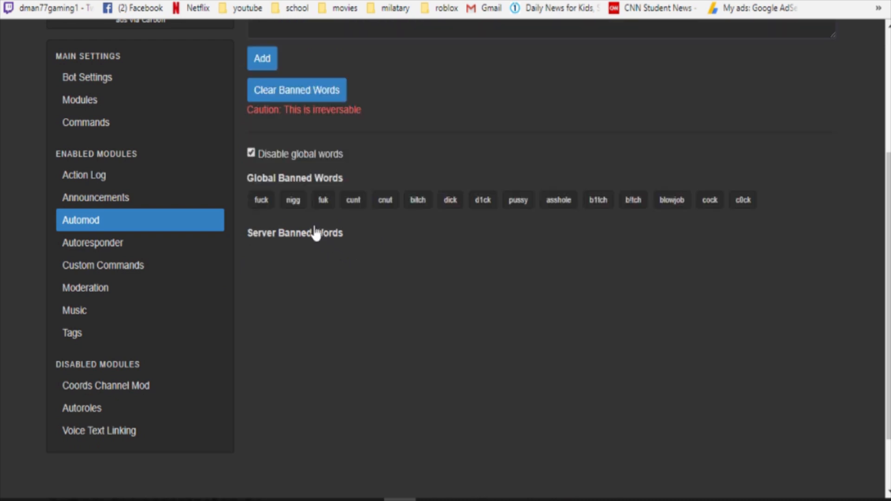
mouse_move(364, 306)
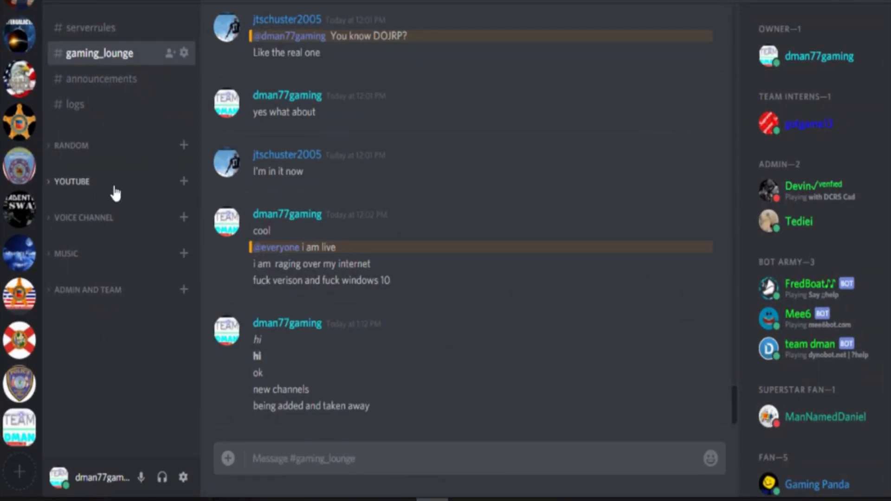
- Expand the RANDOM category and view #food-porn, returning to #gaming_lounge
left_click(72, 145)
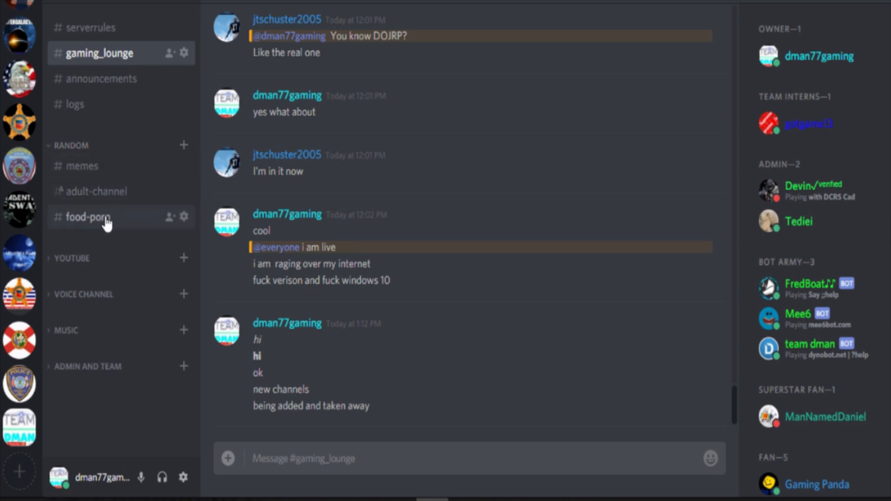
left_click(88, 218)
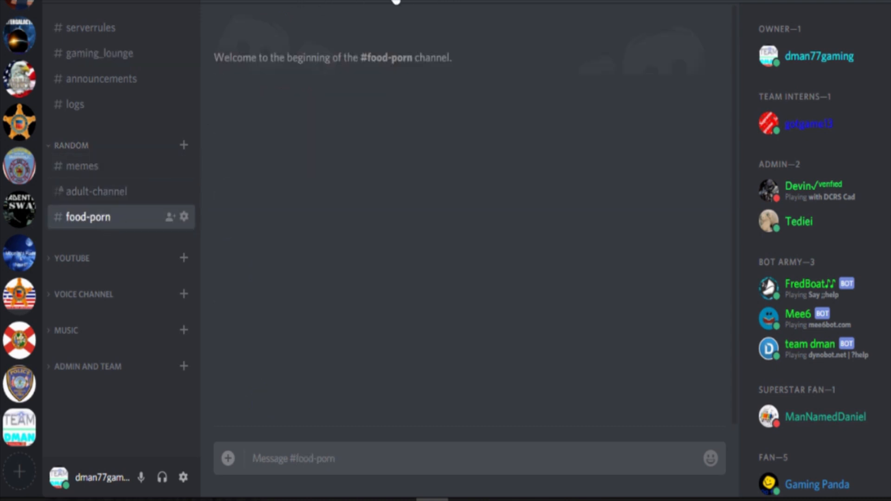
left_click(101, 53)
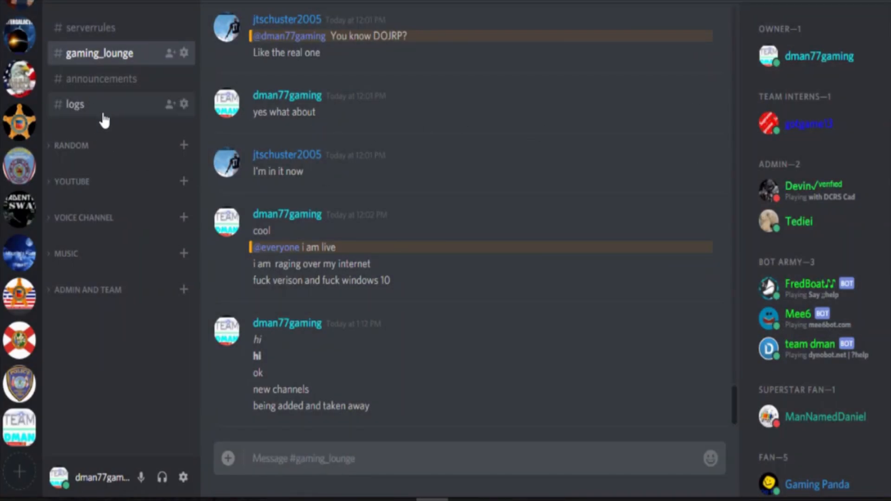
- Read through #serverrules and return to #gaming_lounge
left_click(91, 27)
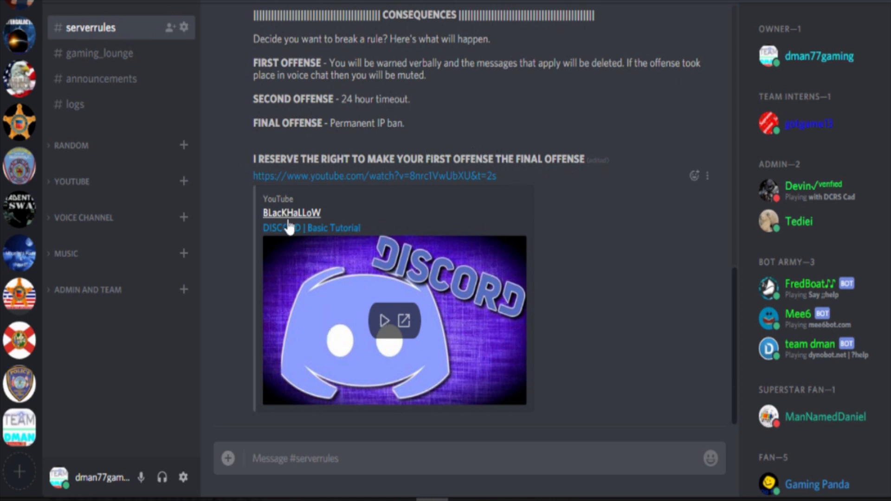
mouse_move(236, 272)
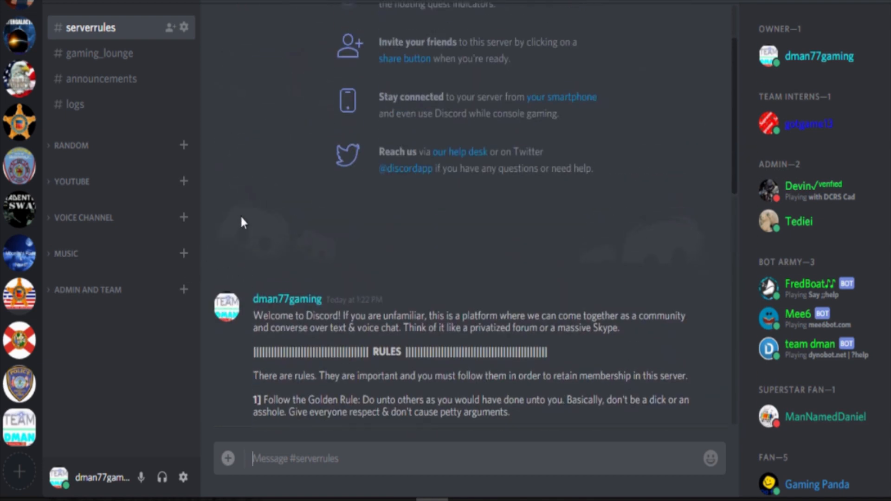
scroll("down", 3)
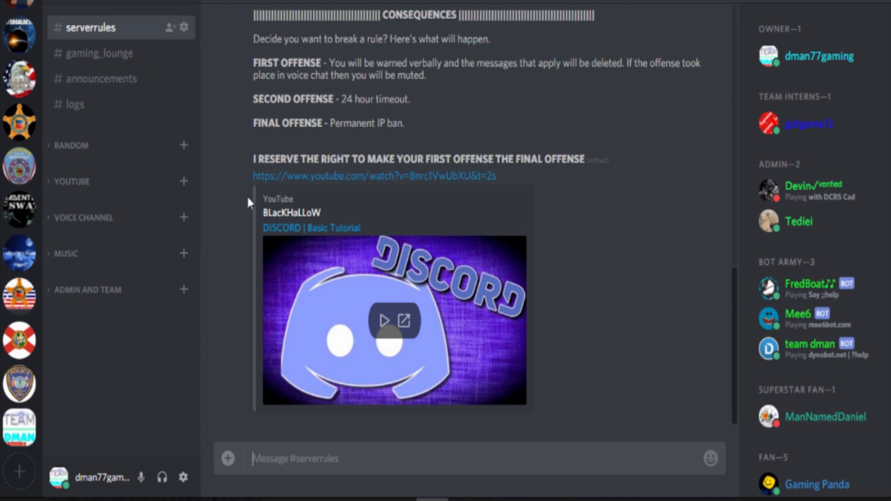
left_click(101, 53)
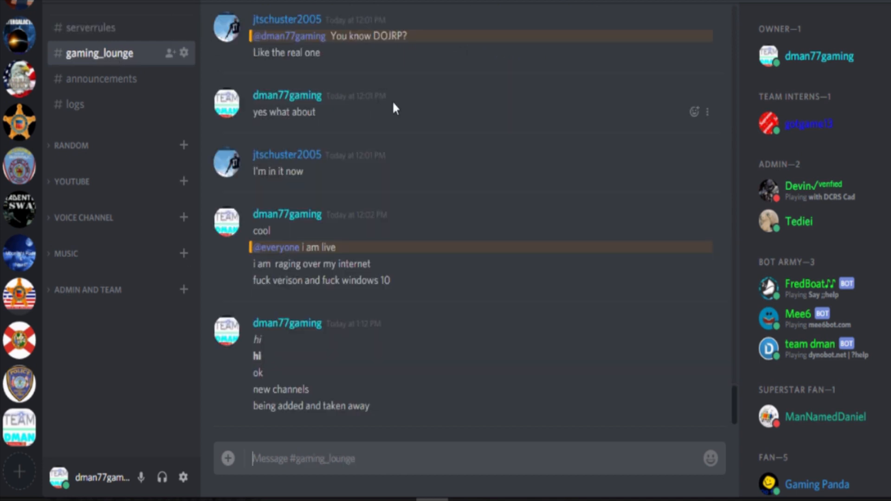
mouse_move(222, 94)
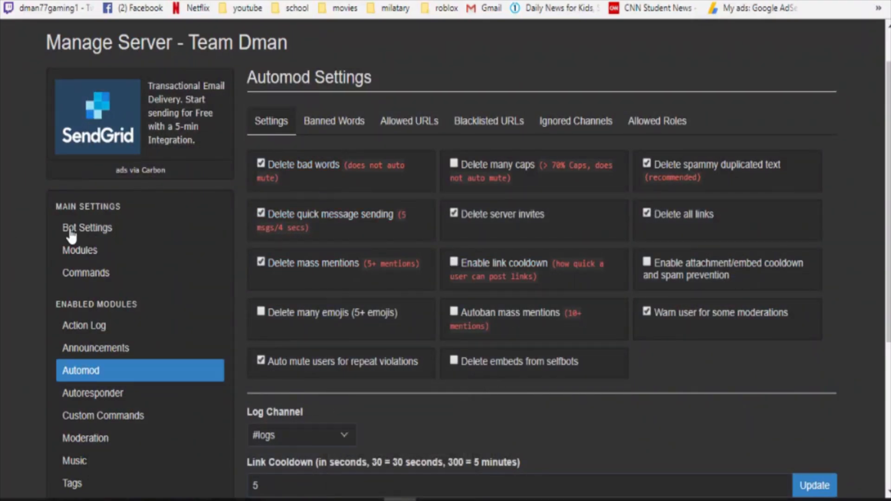
- Scroll the Automod Settings to the auto-mute limits: 10 minutes after 2 violations, log channel #logs
scroll("down", 3)
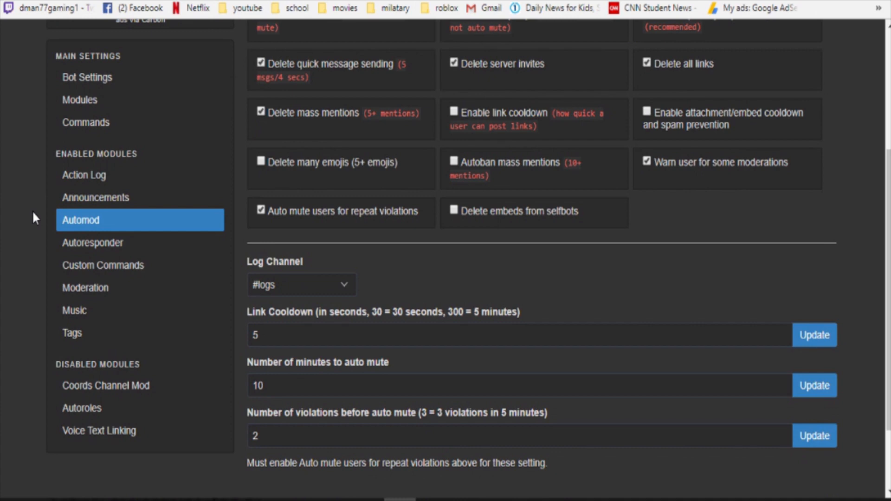